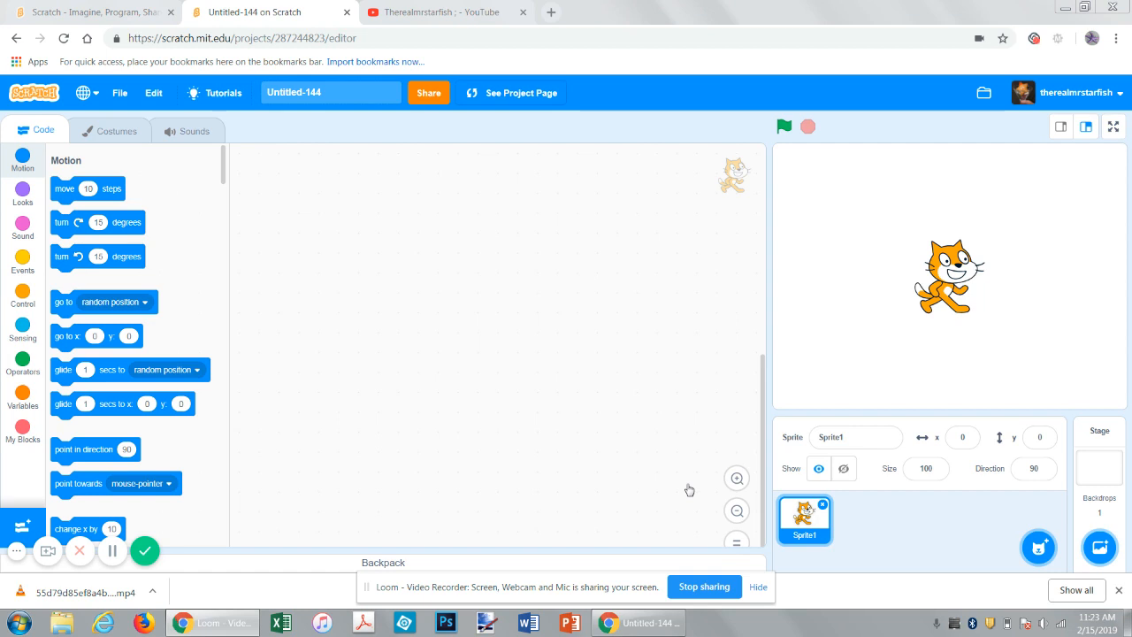
mouse_move(598, 446)
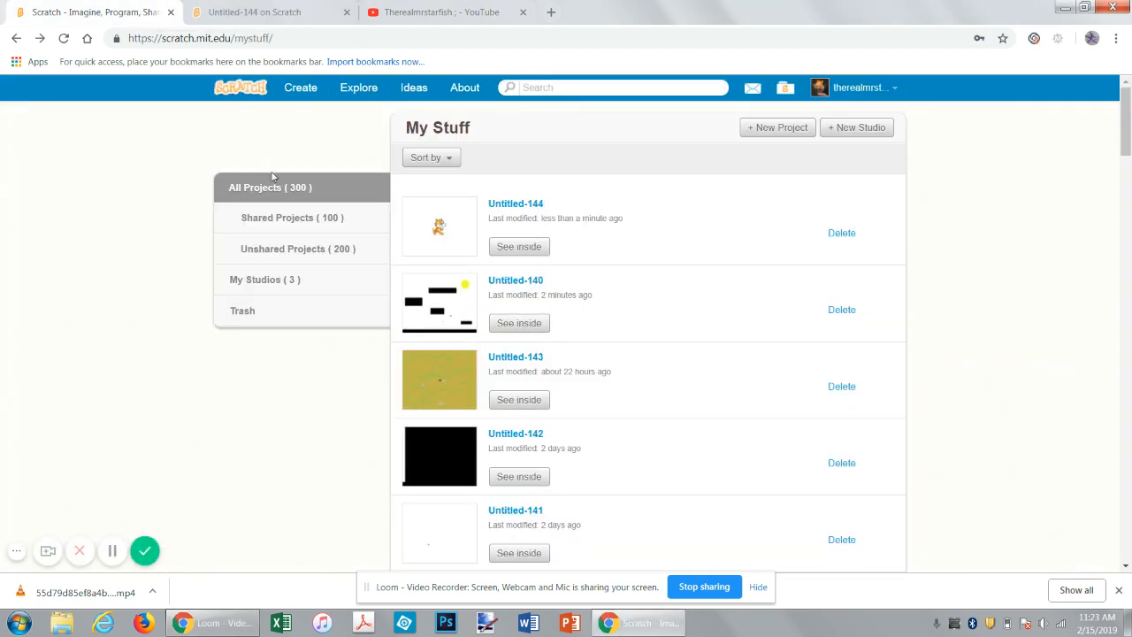
mouse_move(310, 218)
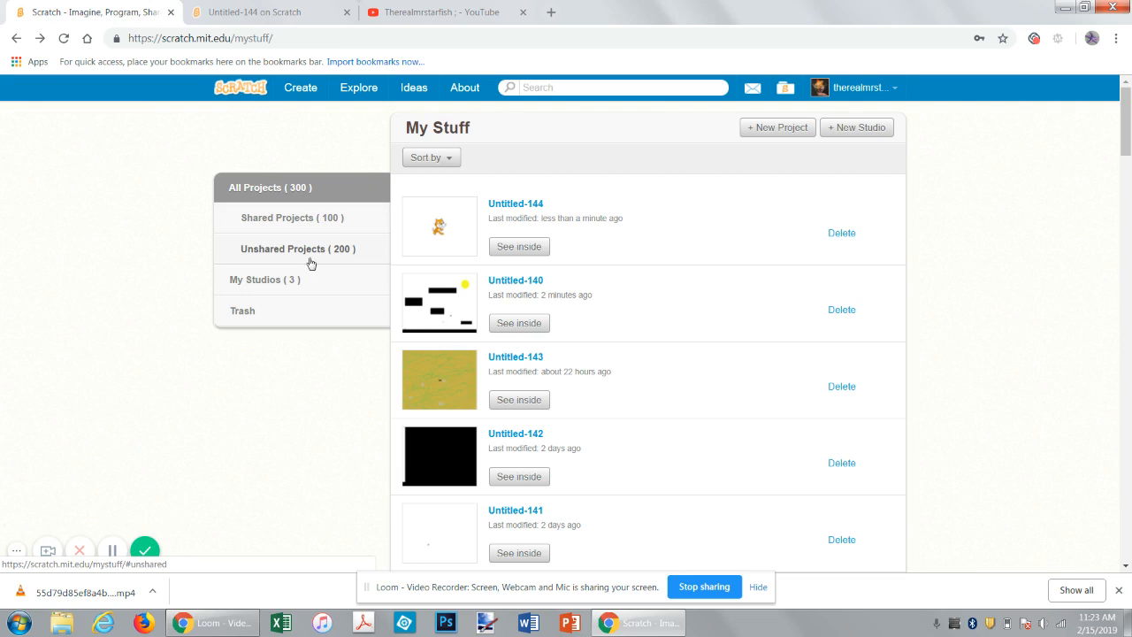
mouse_move(304, 254)
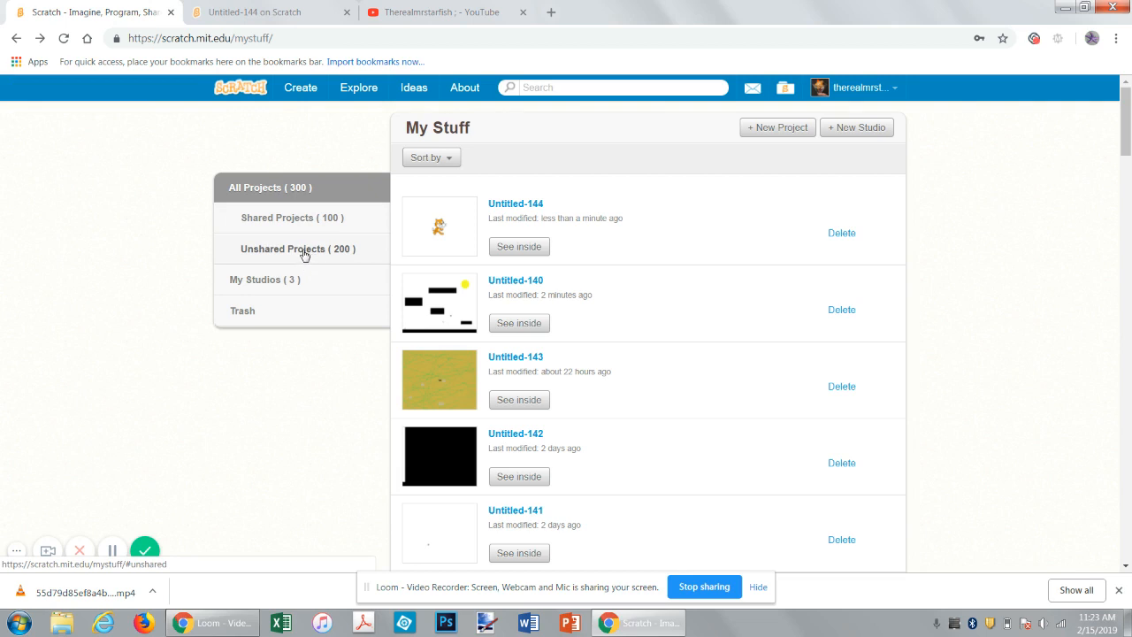
- Show the My Stuff project list with the Unshared Projects filter hovered
click(519, 246)
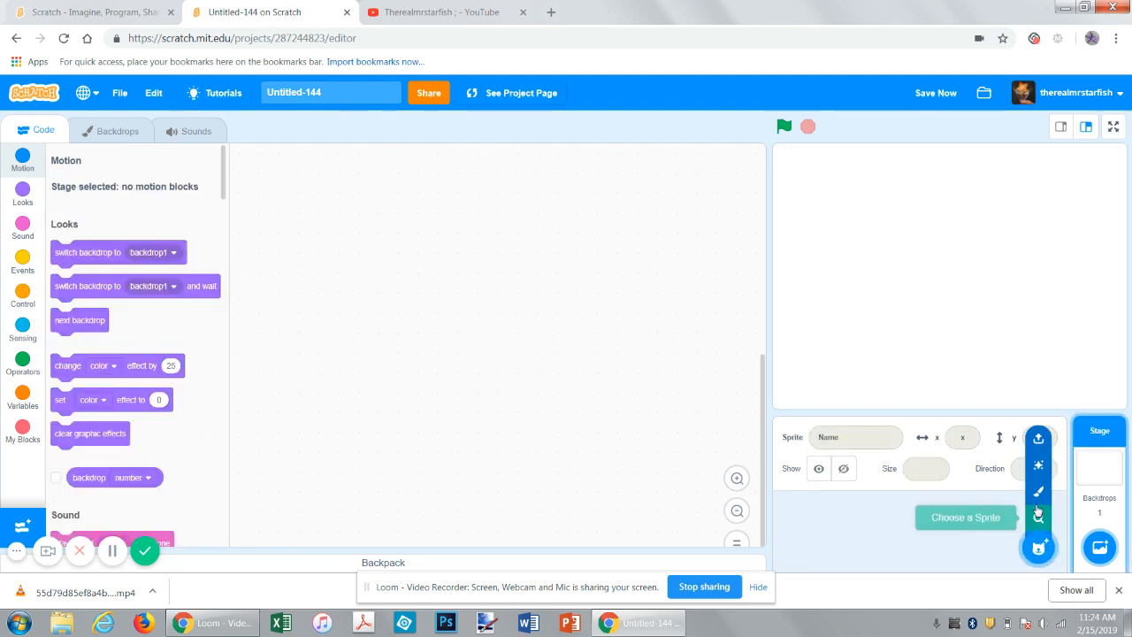
mouse_move(1039, 492)
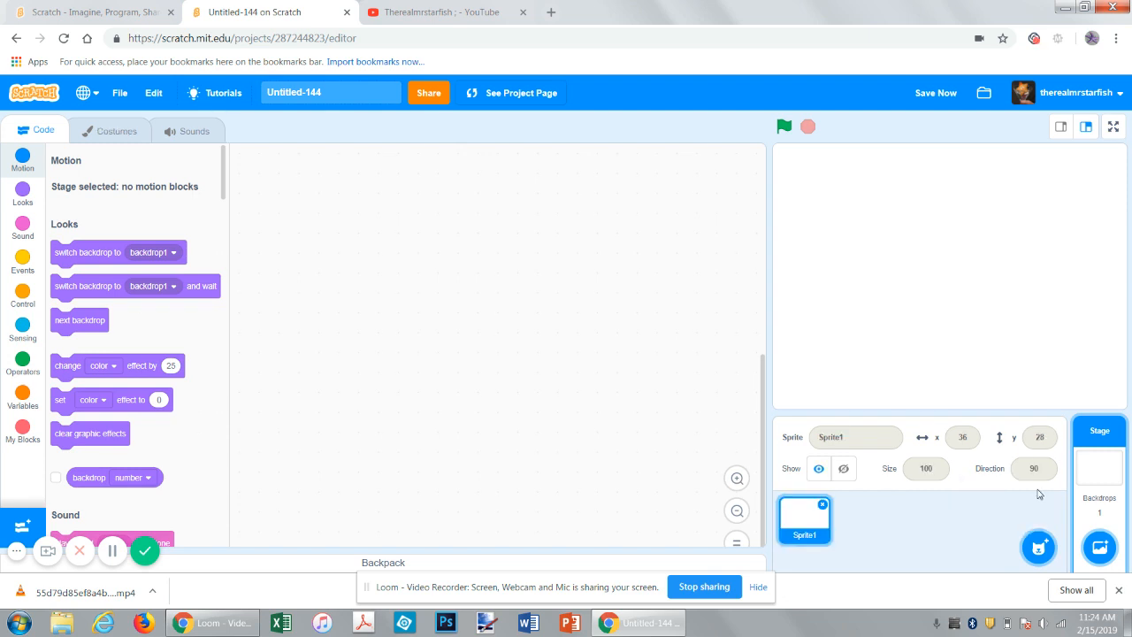
- Paint a blank Sprite1 and open its empty costume1 for editing
click(116, 130)
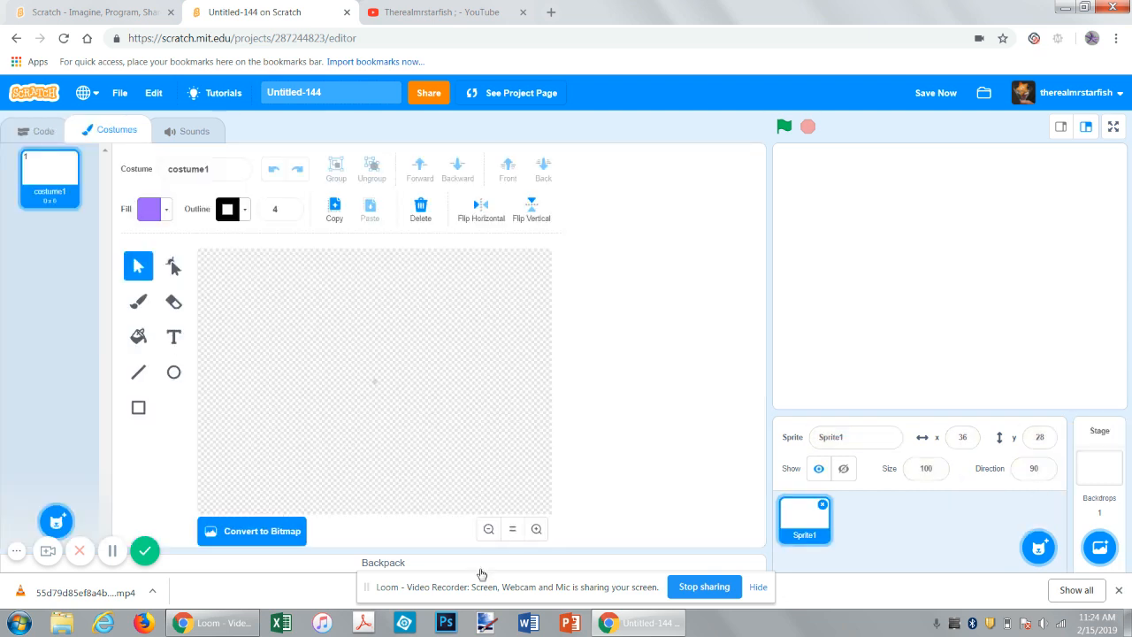
- Zoom in, convert costume1 to bitmap, and brush the purple ship body
click(536, 529)
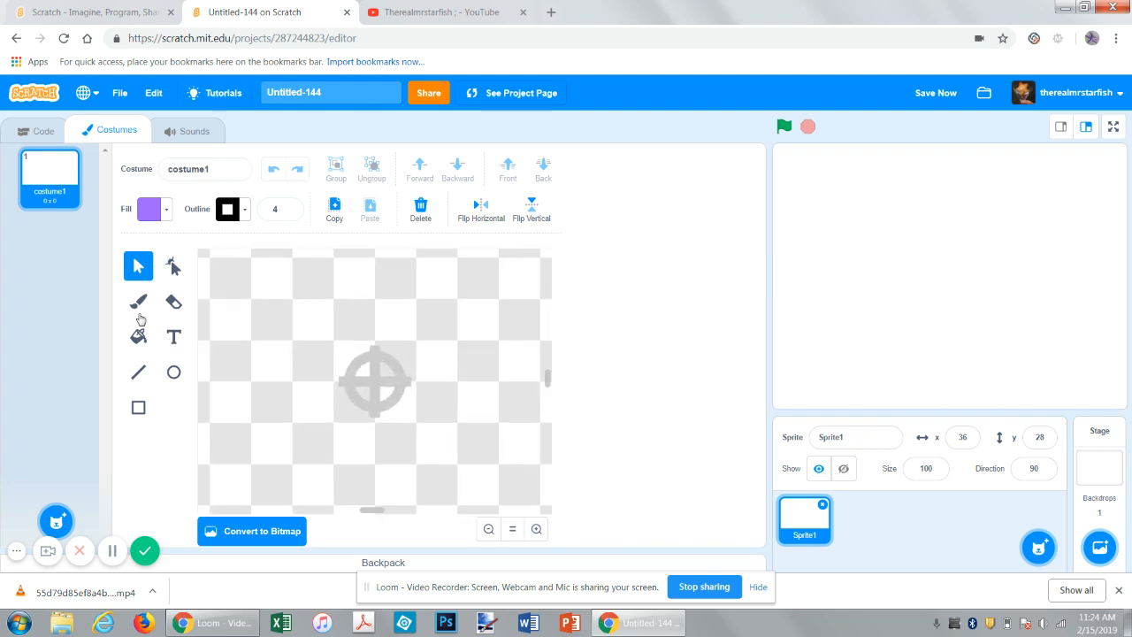
click(251, 531)
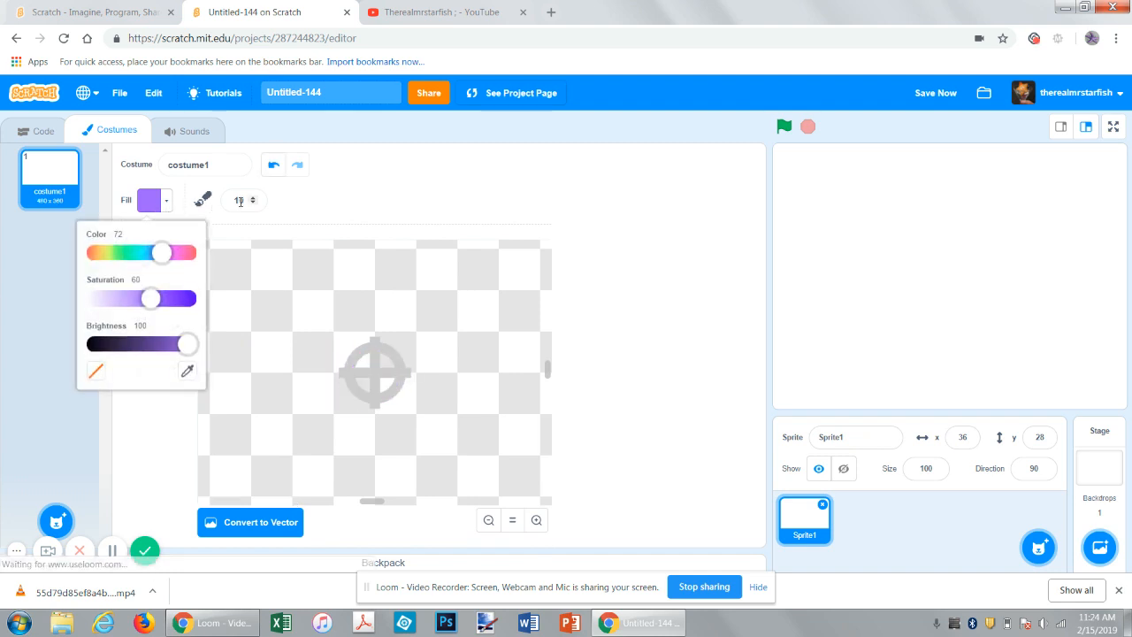
click(238, 200)
text(4)
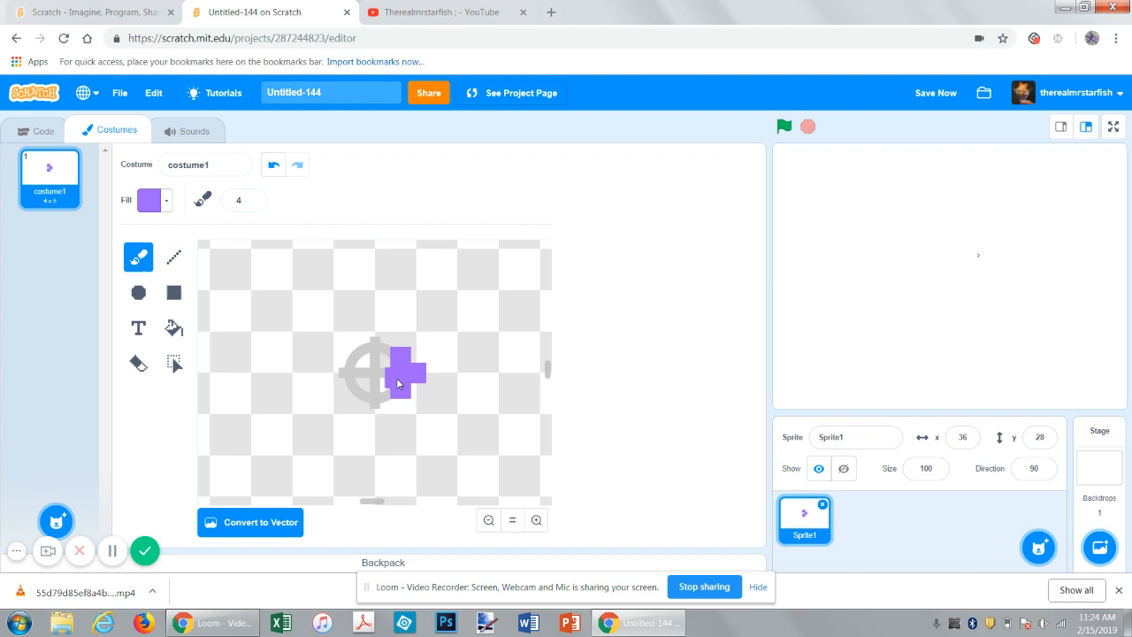
click(376, 358)
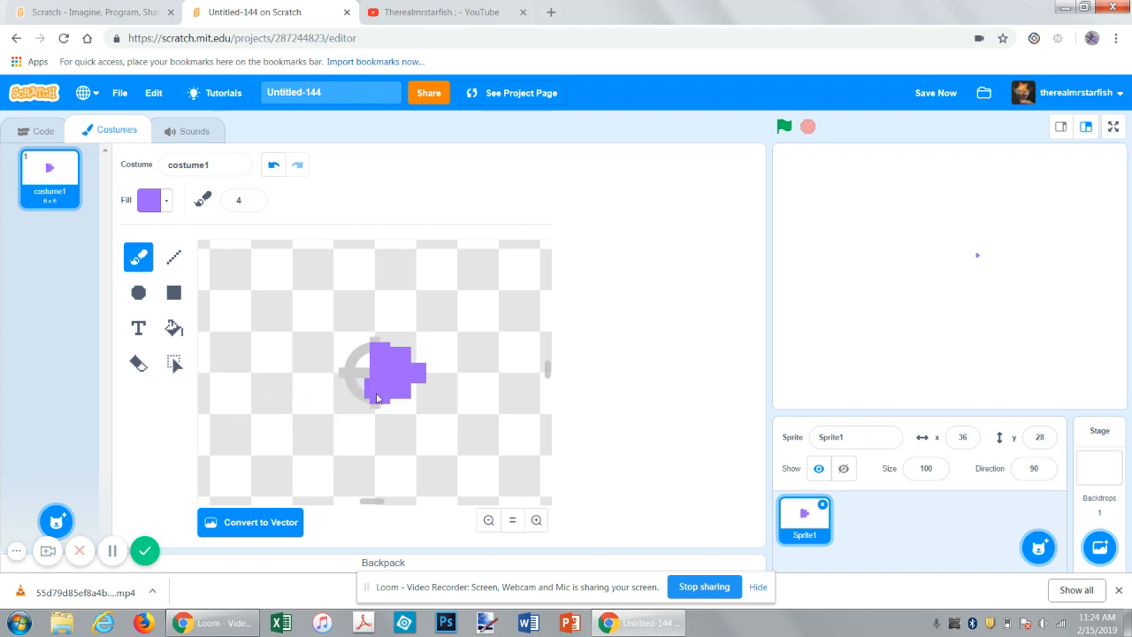
- Remove stray squares and paint the ship's cyan centre
click(219, 299)
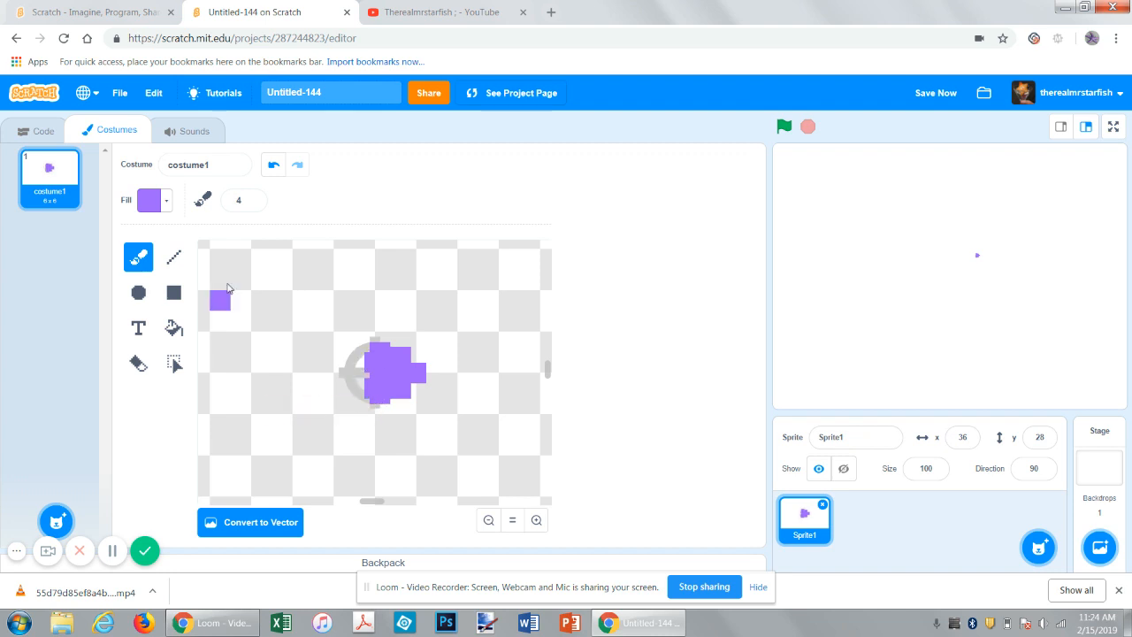
click(151, 200)
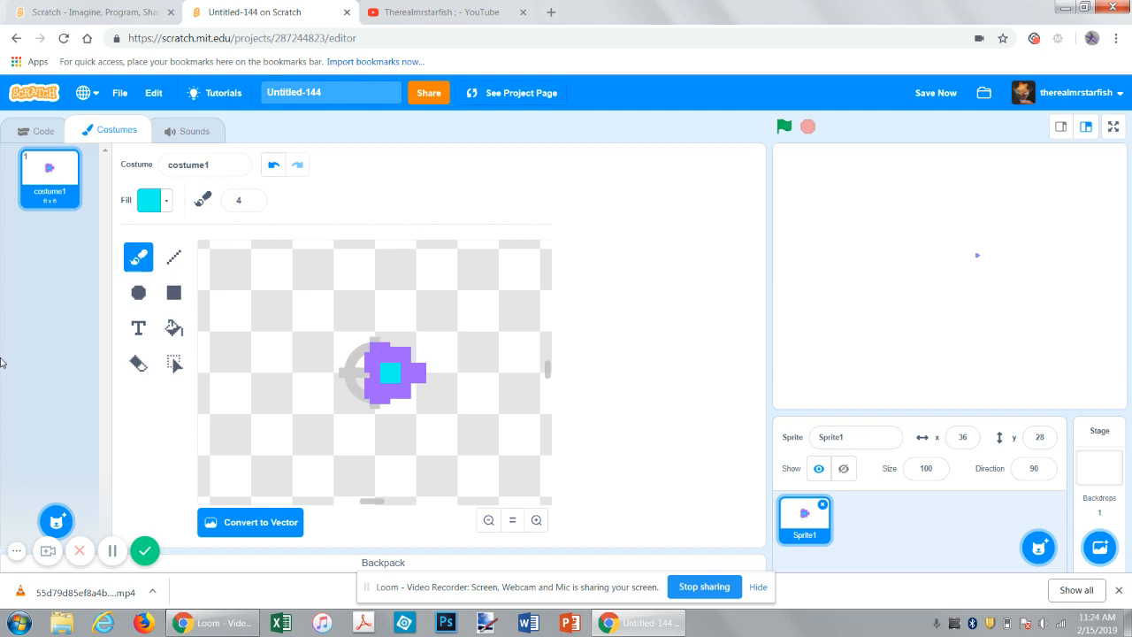
click(308, 428)
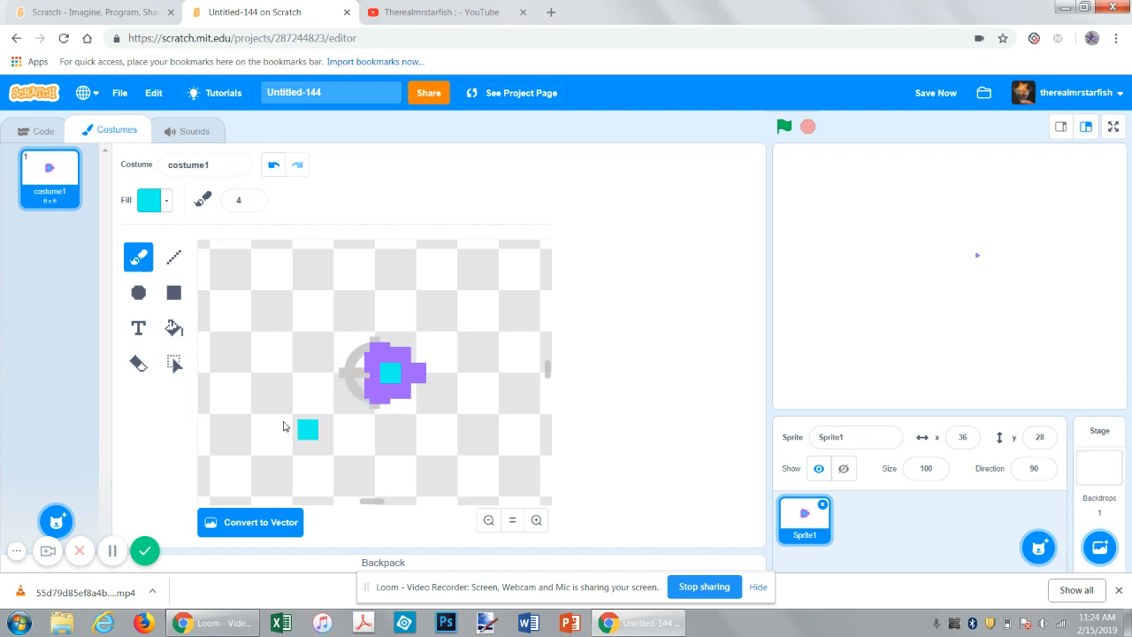
click(36, 130)
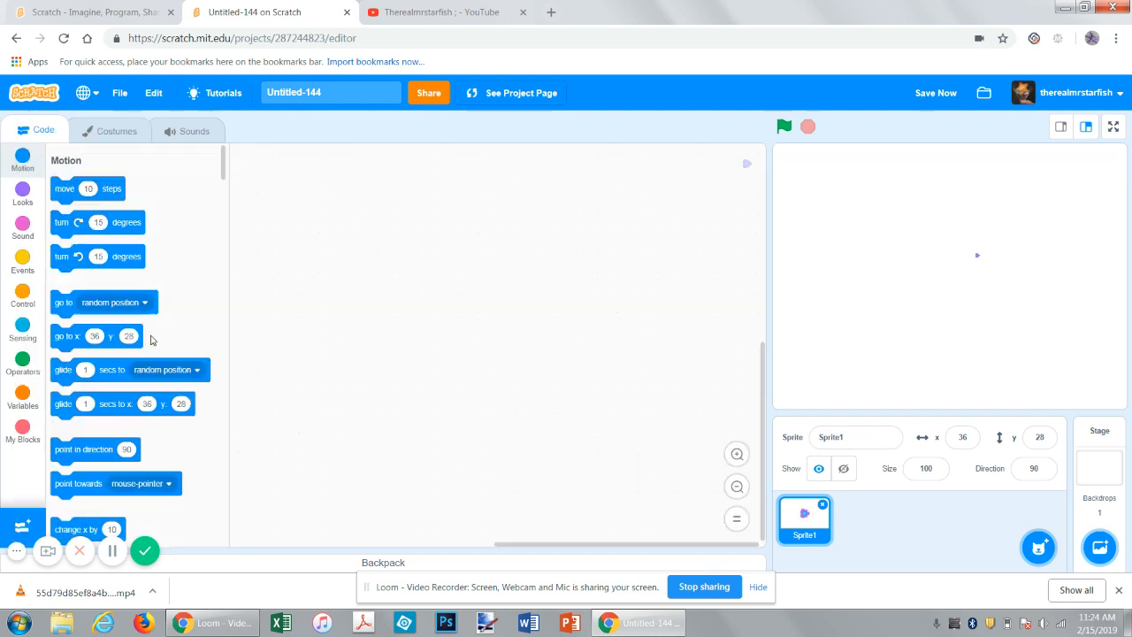
- Start Sprite1's script with a when green flag clicked hat
click(22, 263)
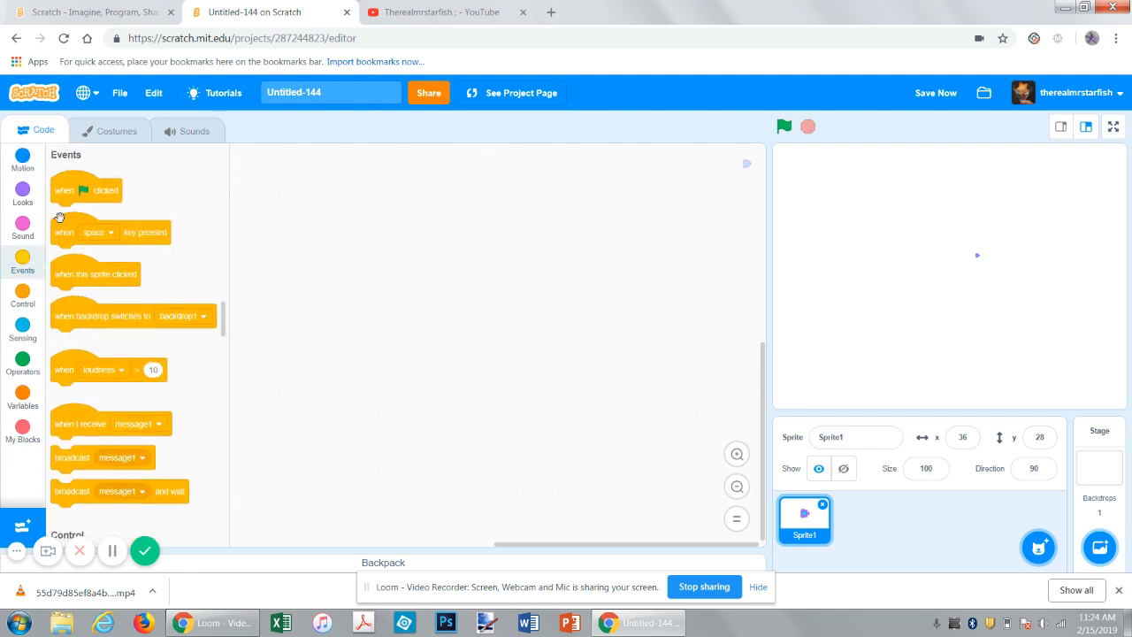
drag(86, 190, 314, 212)
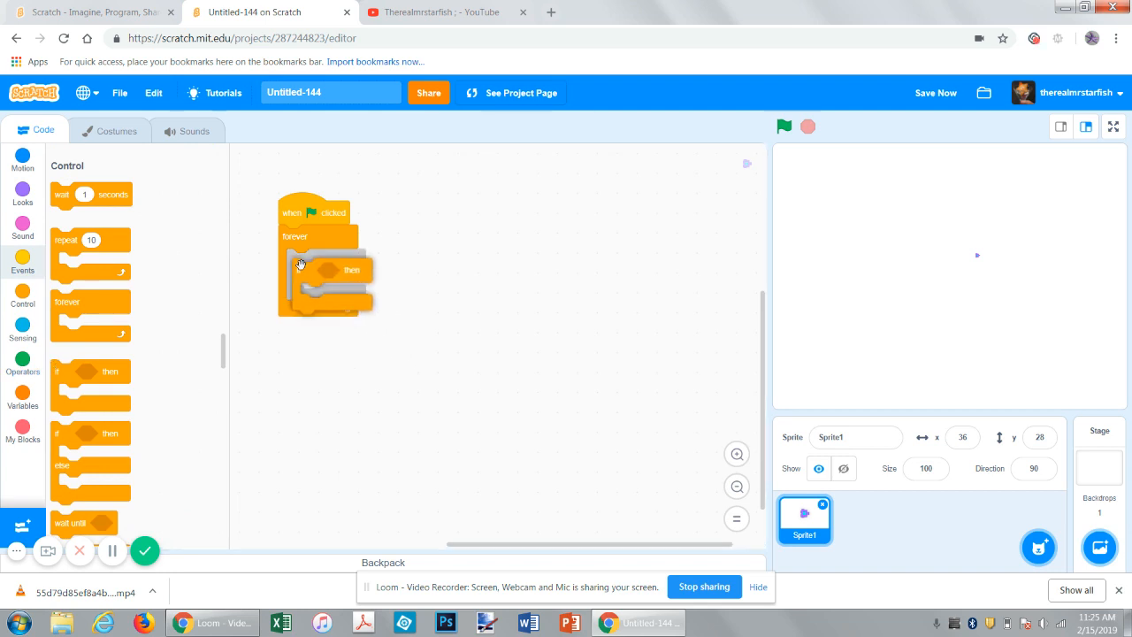
click(22, 329)
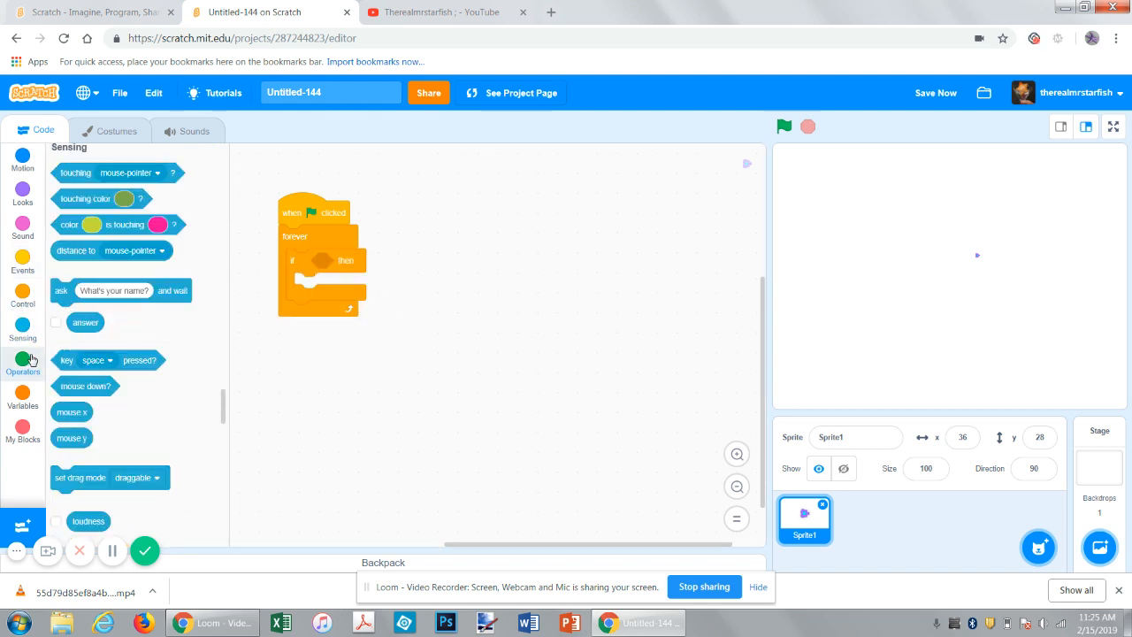
click(23, 358)
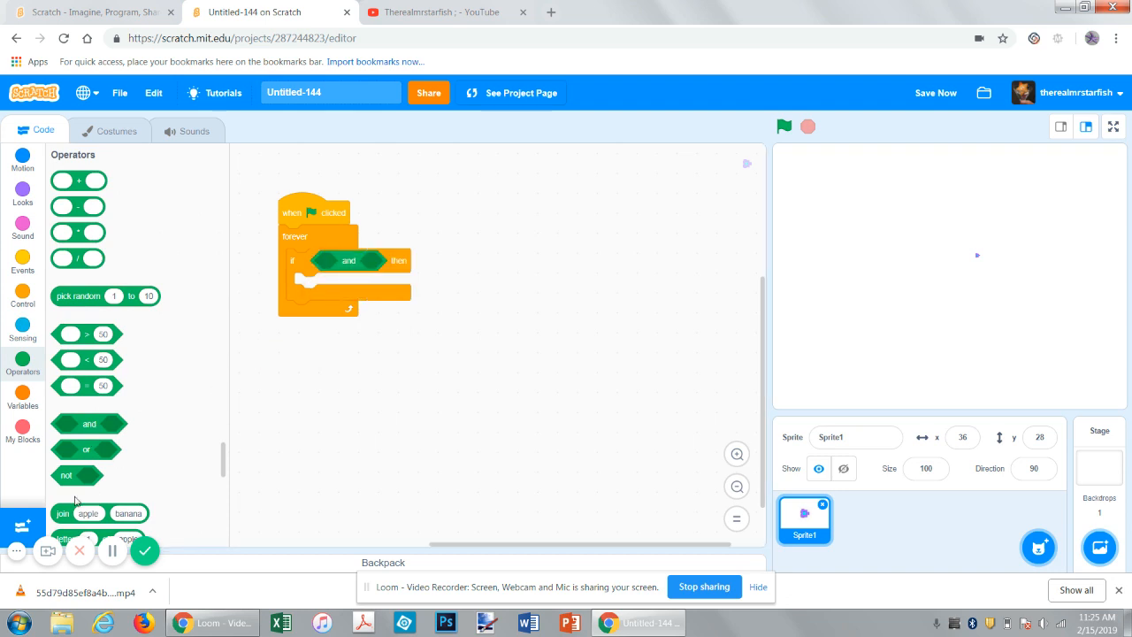
- Build the 'mouse down? and not' condition inside the if block
drag(66, 475, 356, 370)
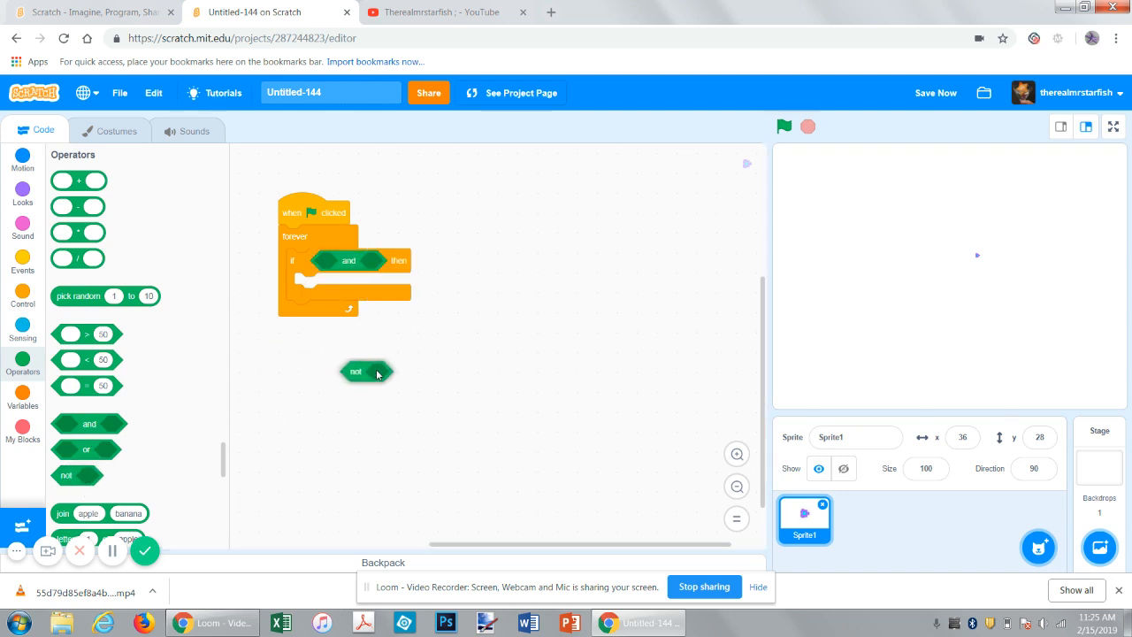
drag(355, 371, 376, 261)
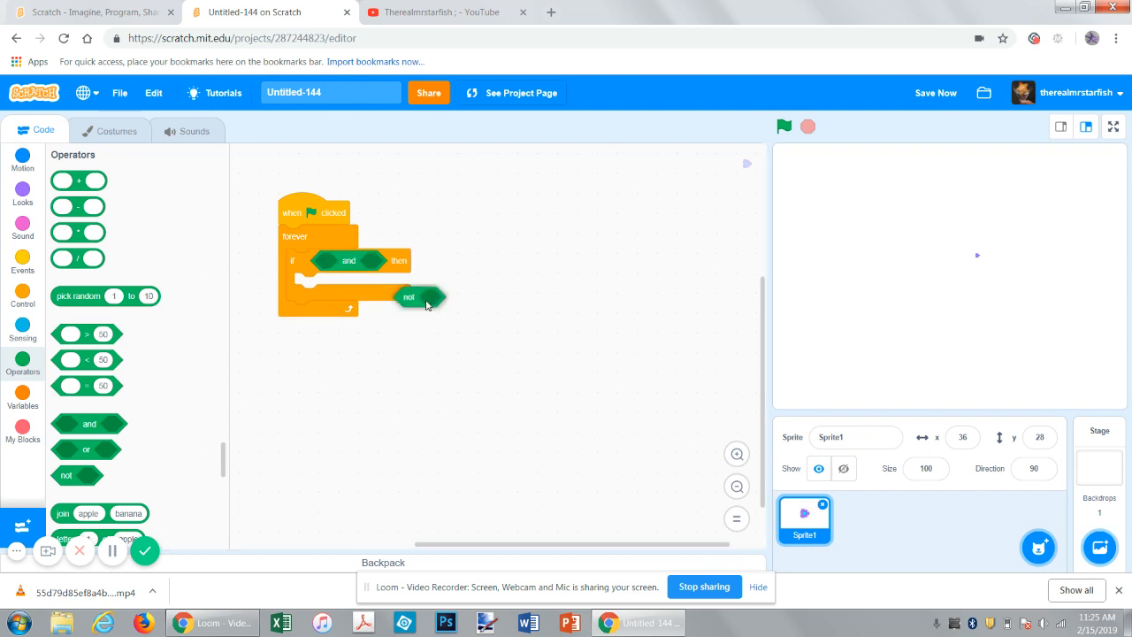
drag(410, 296, 375, 262)
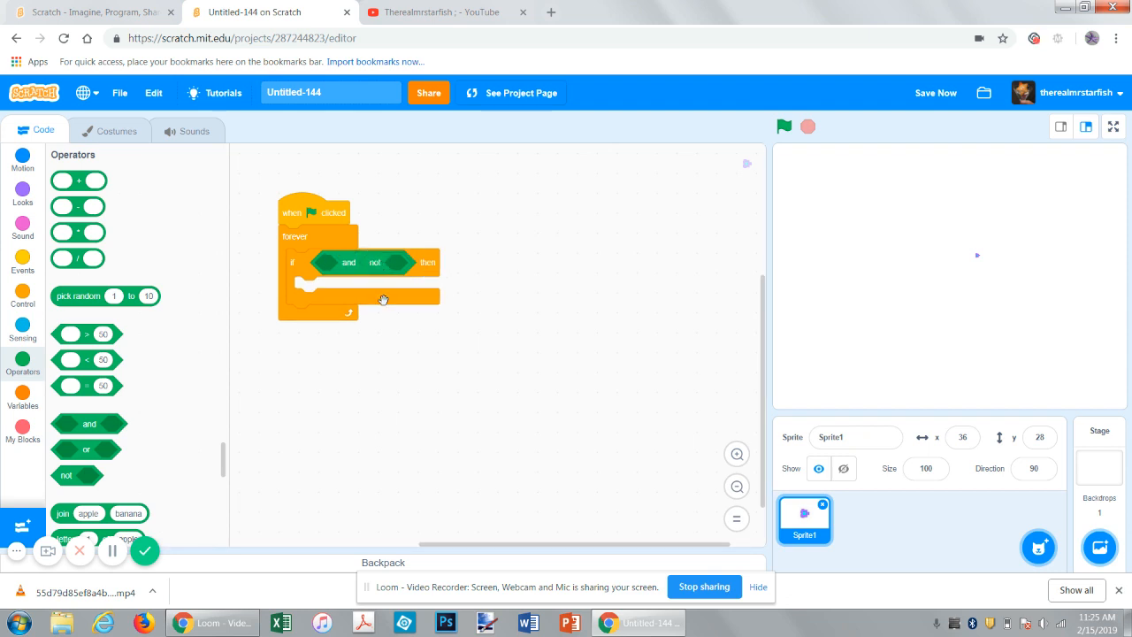
mouse_move(22, 335)
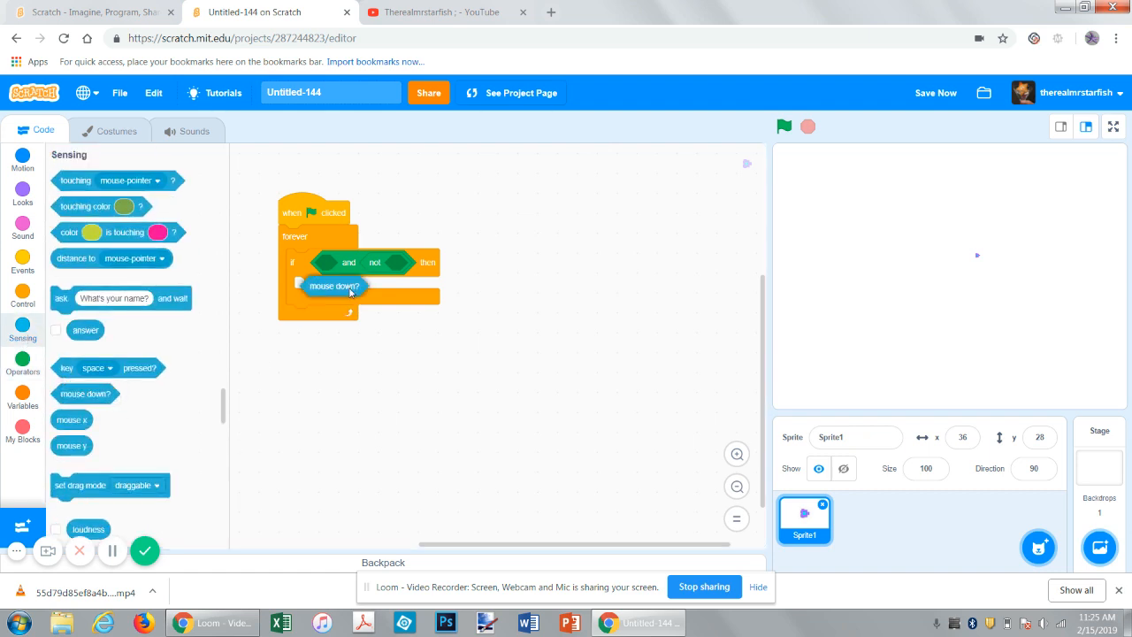
drag(334, 285, 371, 284)
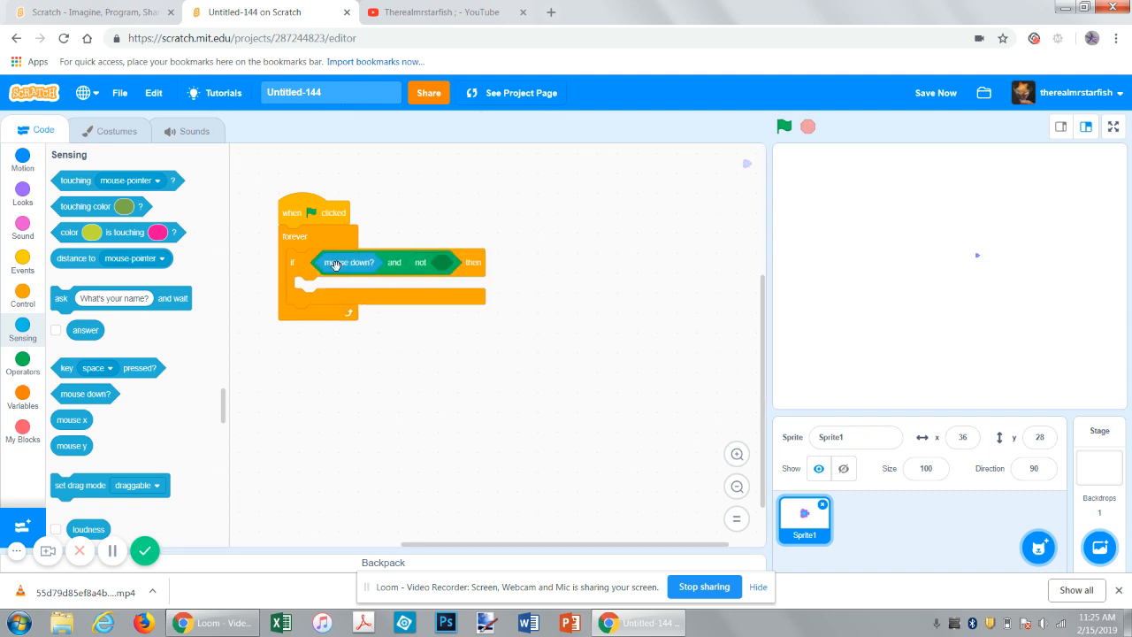
mouse_move(64, 357)
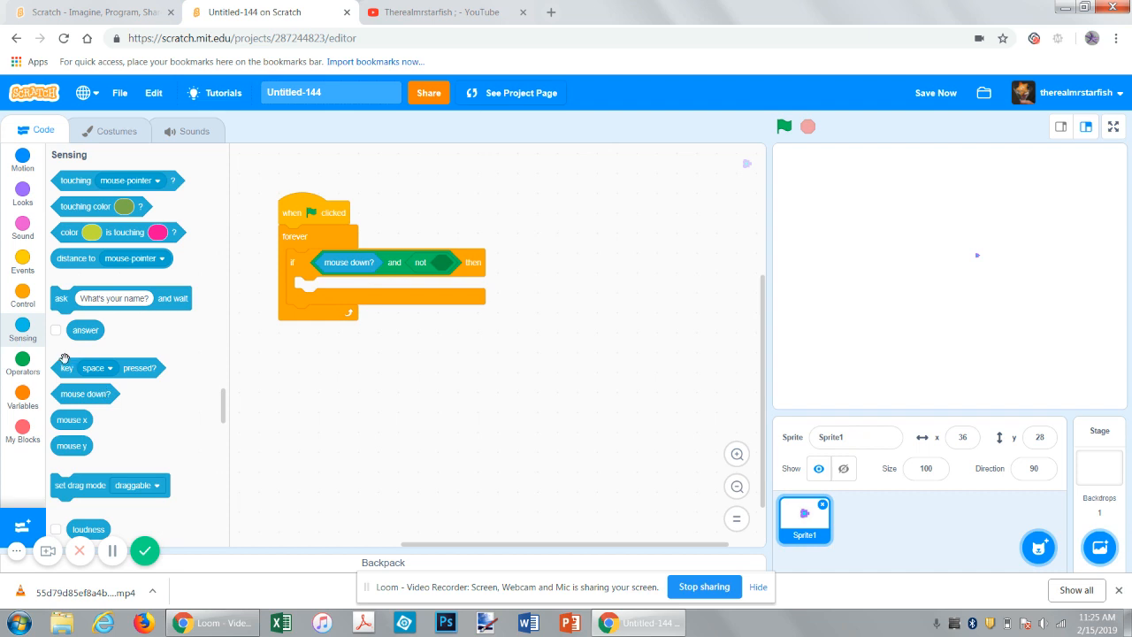
mouse_move(184, 473)
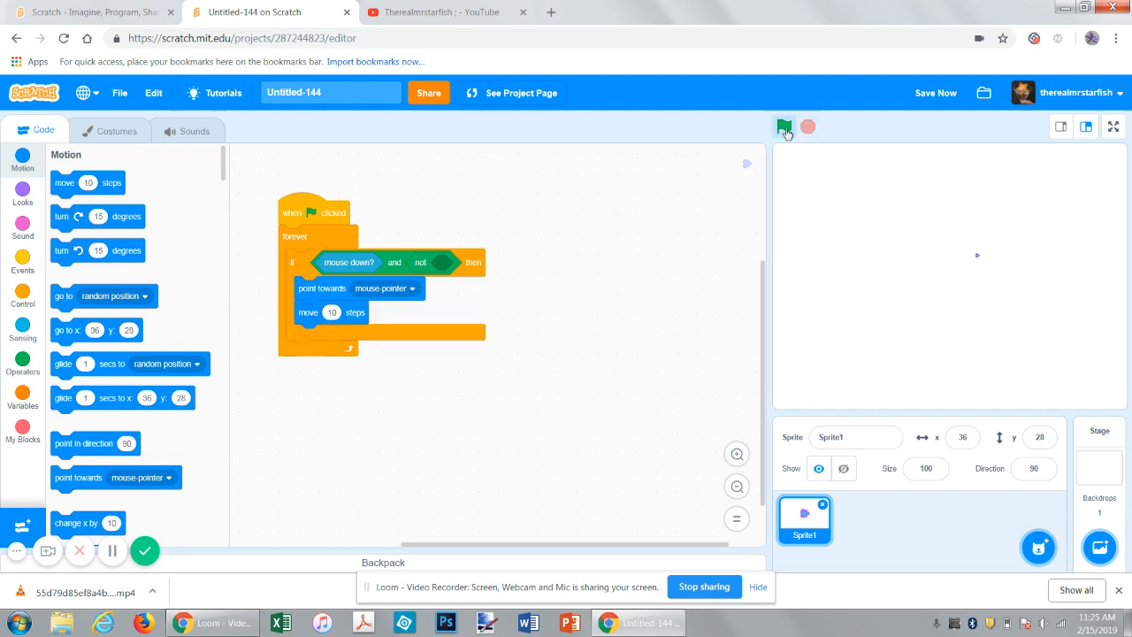
- Test the ship following the pointer at 4 steps, then save the project
click(785, 127)
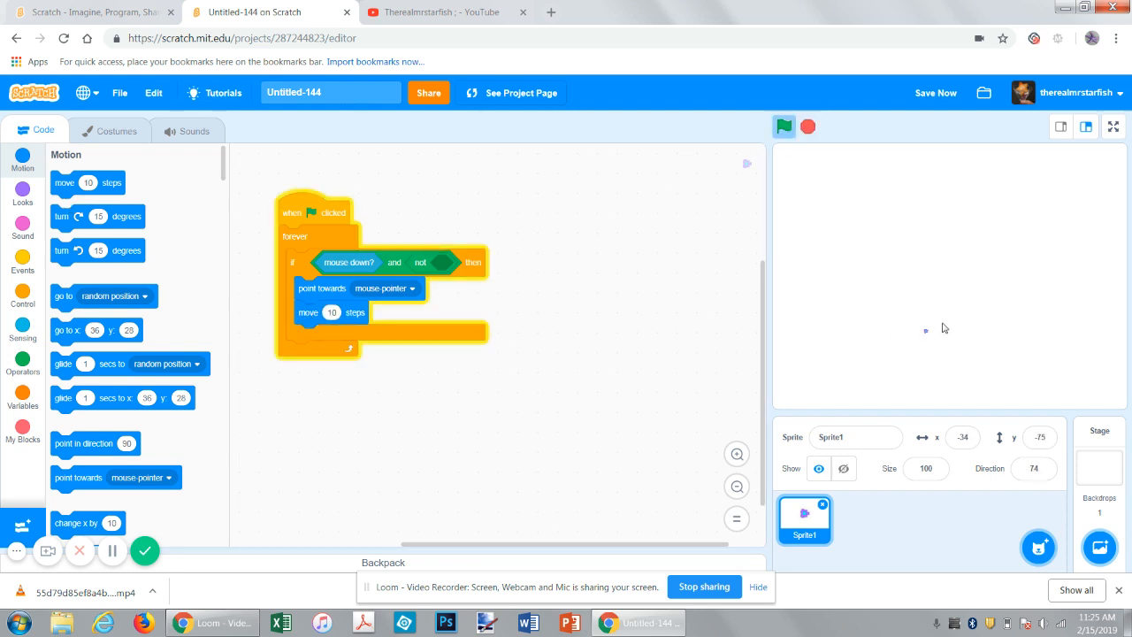
click(783, 126)
text(4)
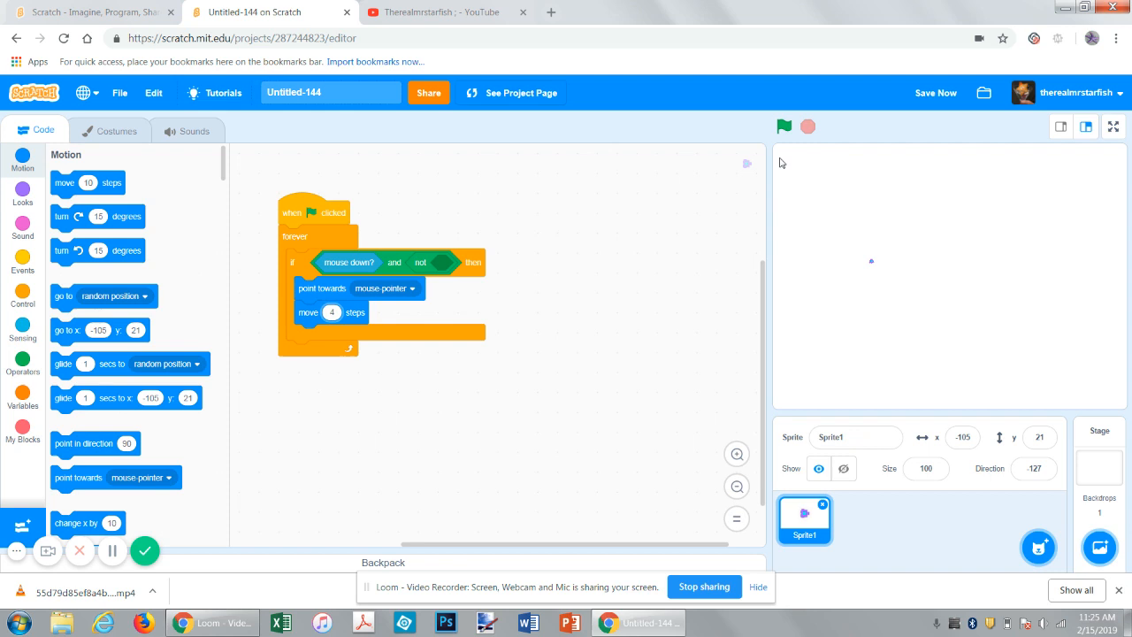
click(784, 126)
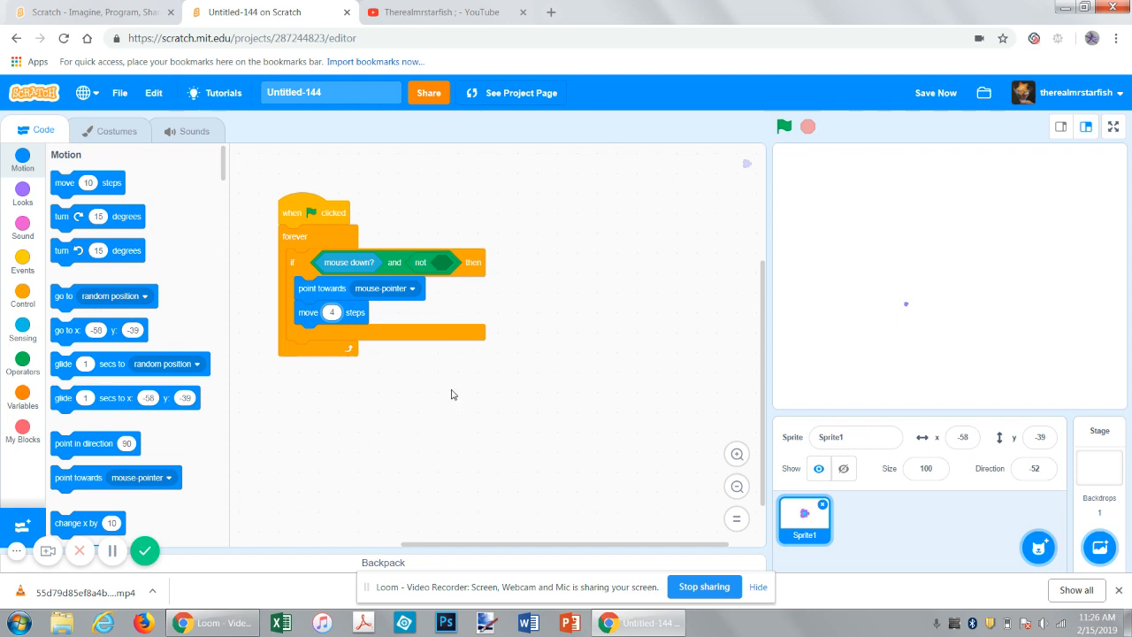
click(935, 93)
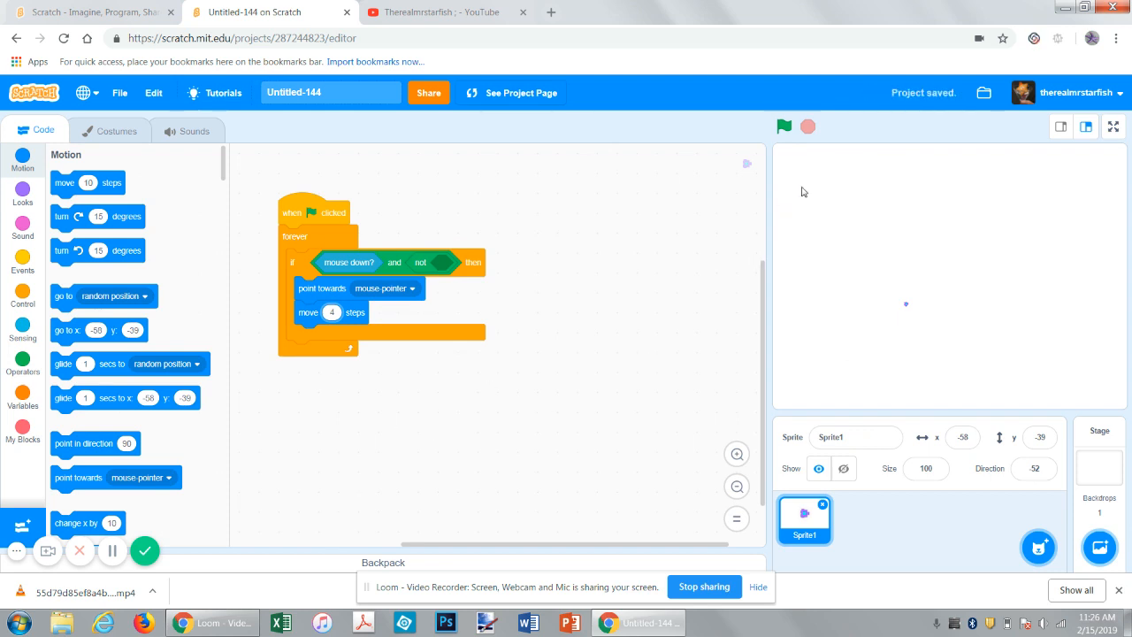
mouse_move(702, 345)
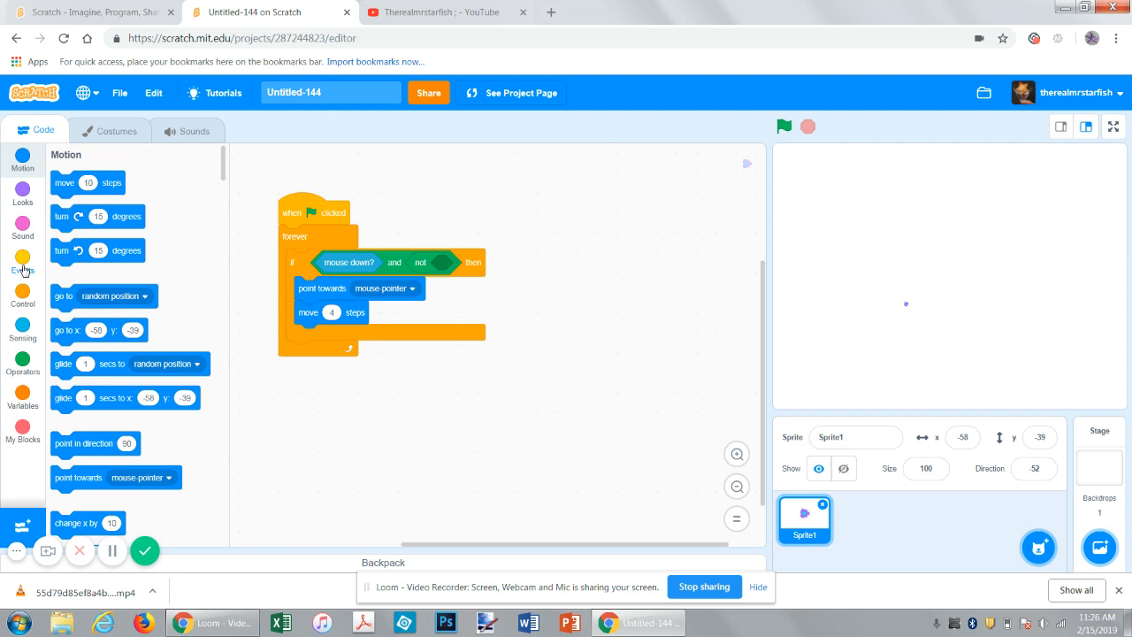
- Add a second if touching mouse-pointer? moving -4 steps, then run the game
click(22, 298)
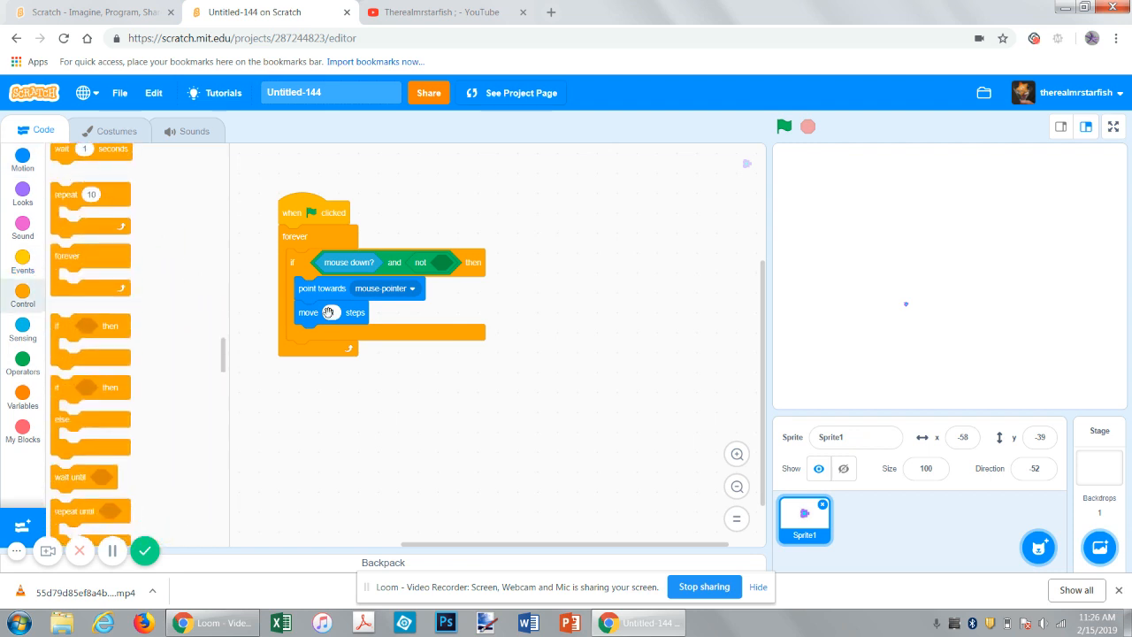
right_click(329, 313)
text(-4)
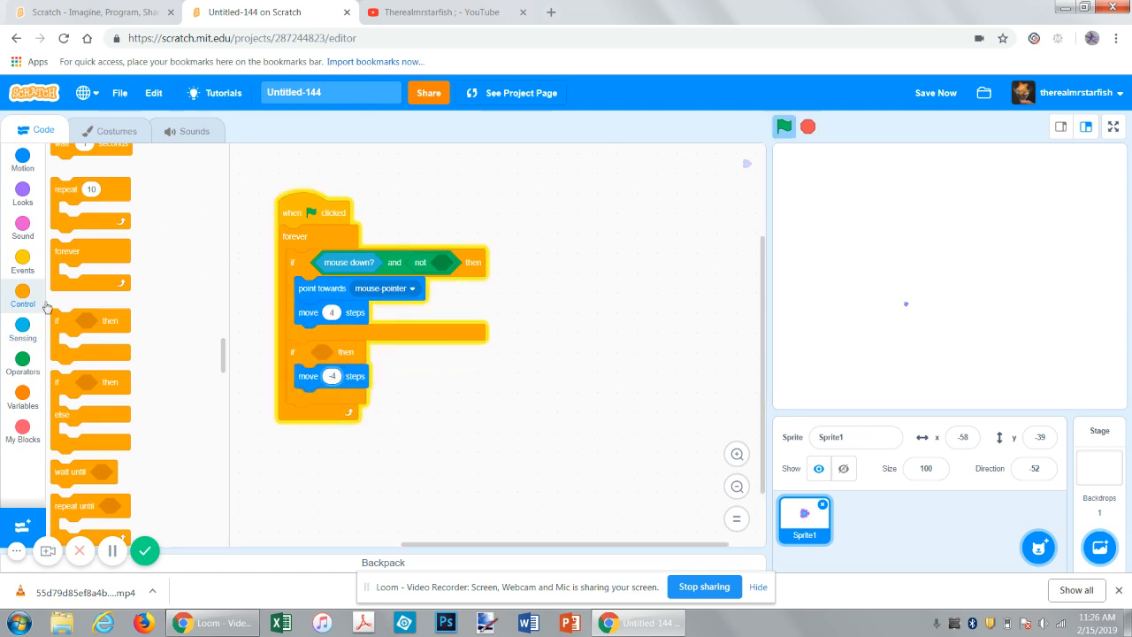
click(22, 337)
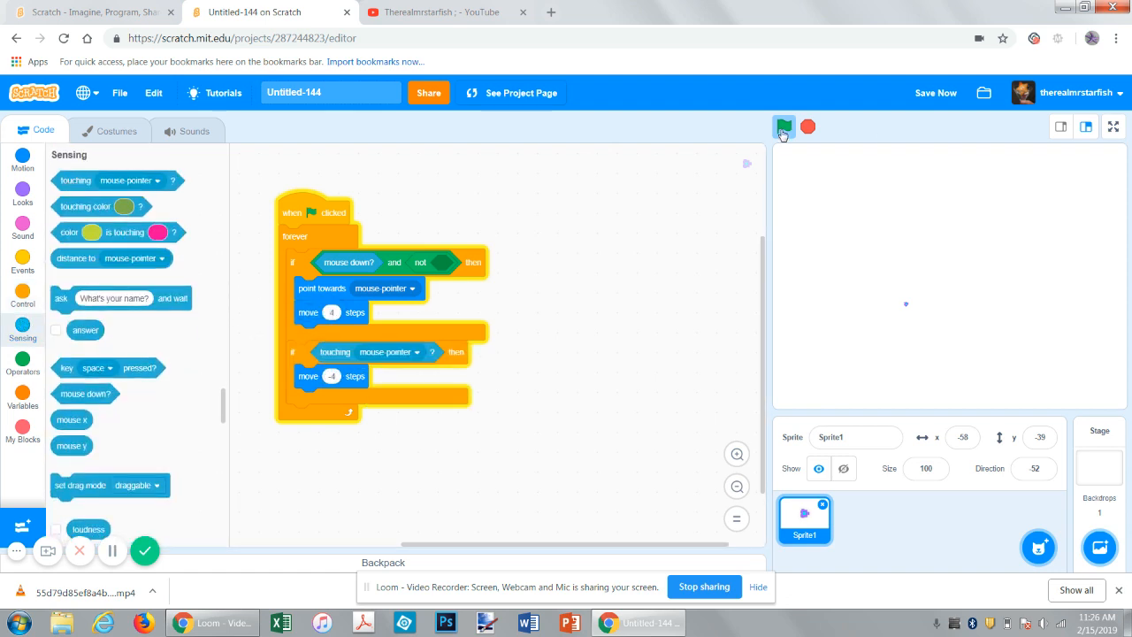
click(784, 126)
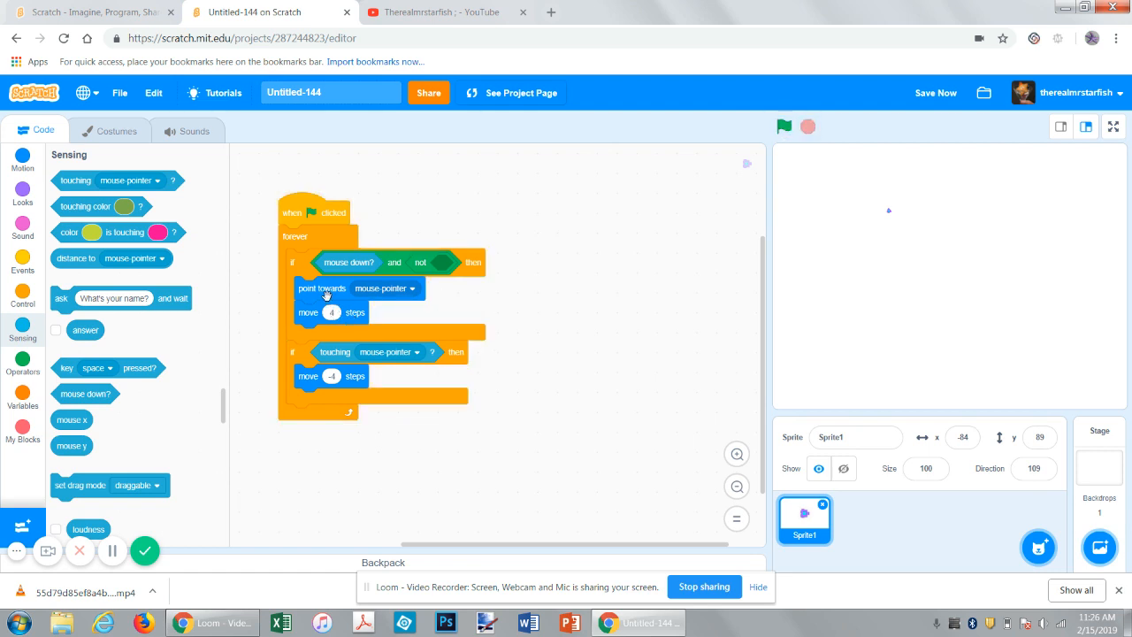
mouse_move(663, 399)
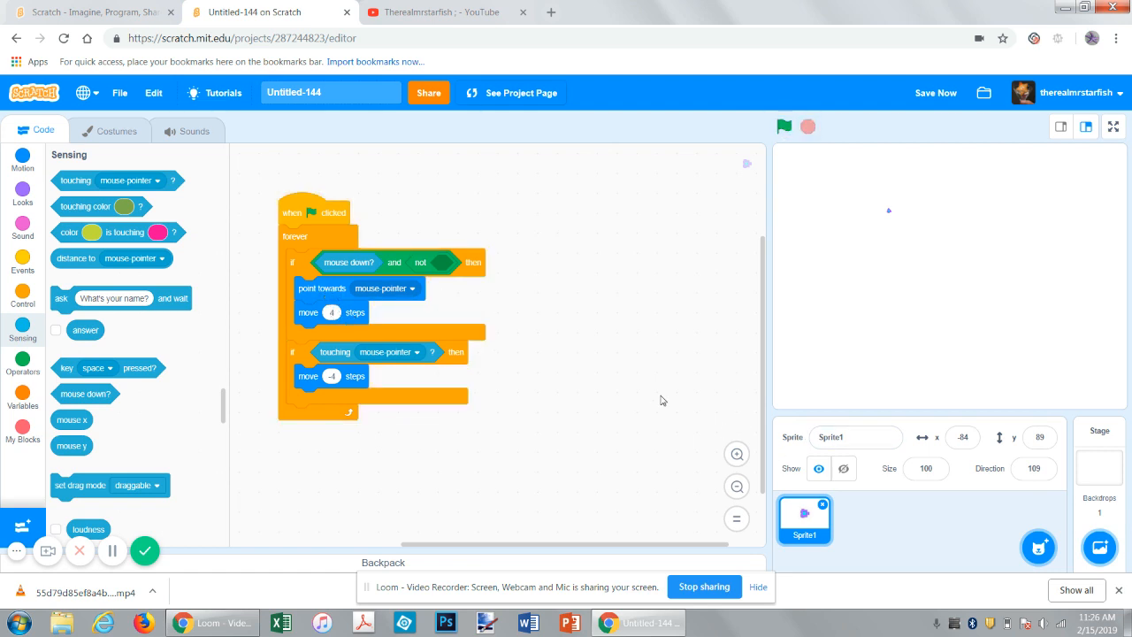
mouse_move(899, 504)
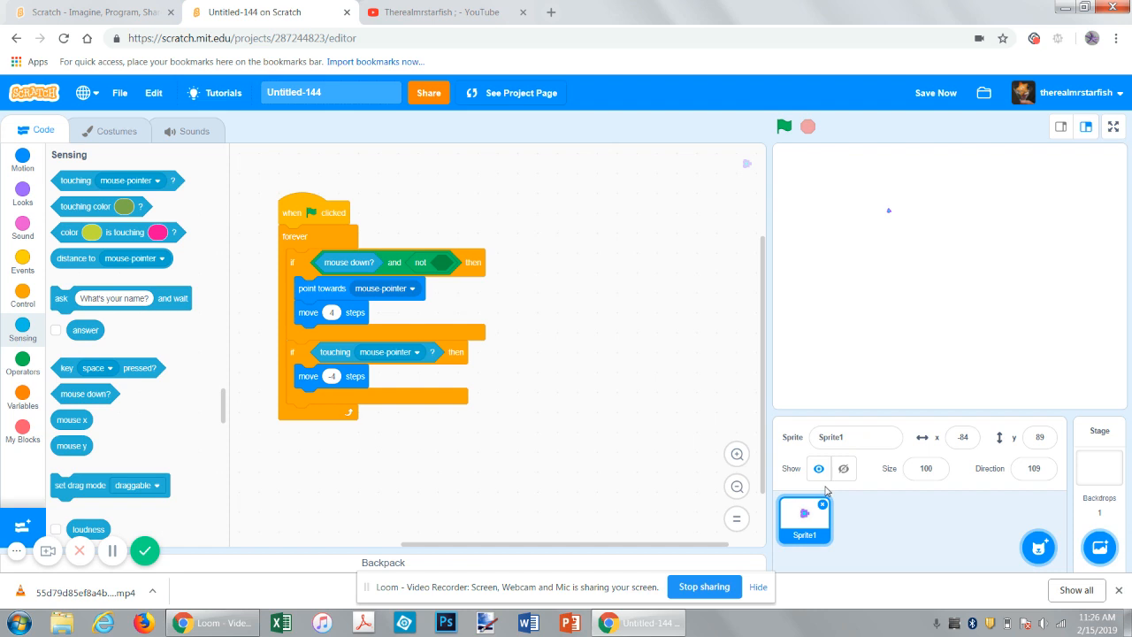
mouse_move(805, 395)
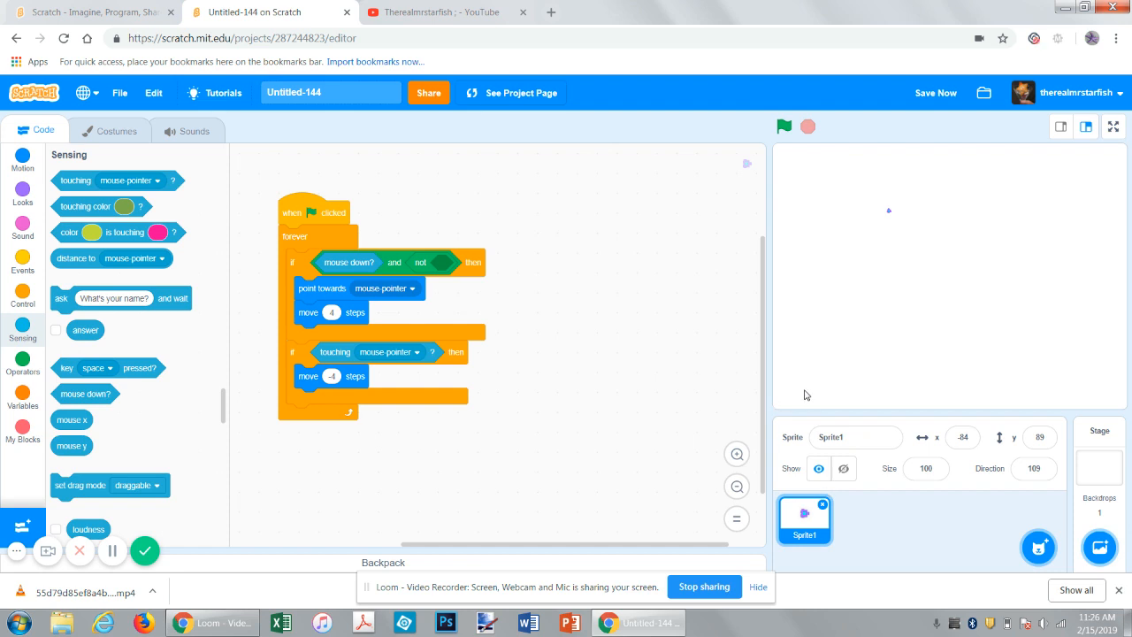
- Convert the Stage backdrop to bitmap and fill it solid black
click(1098, 469)
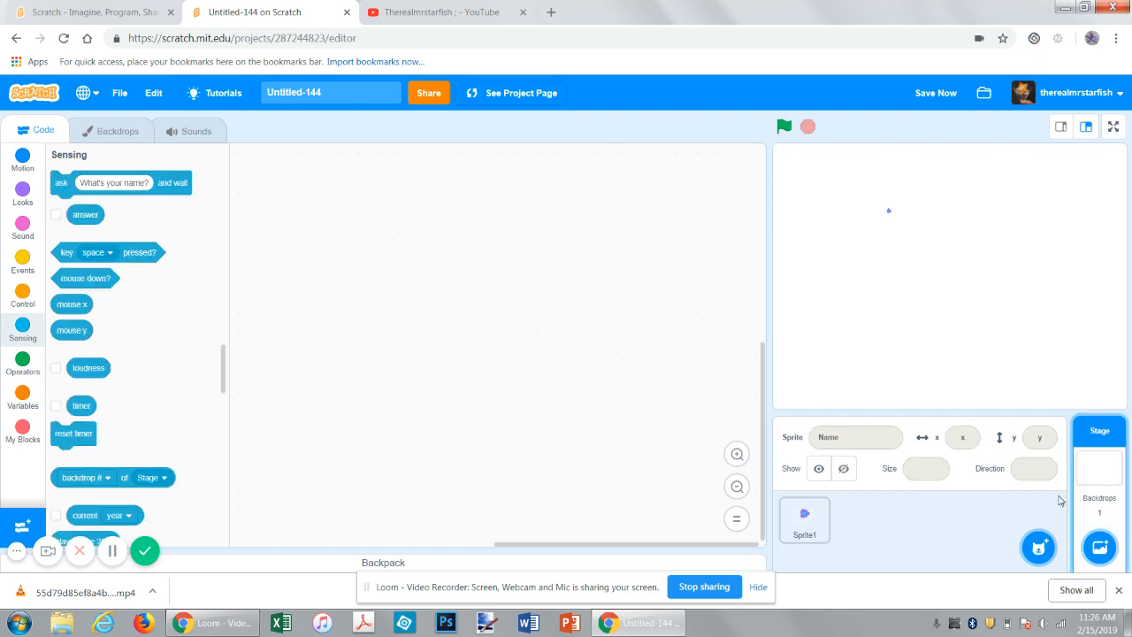
click(117, 131)
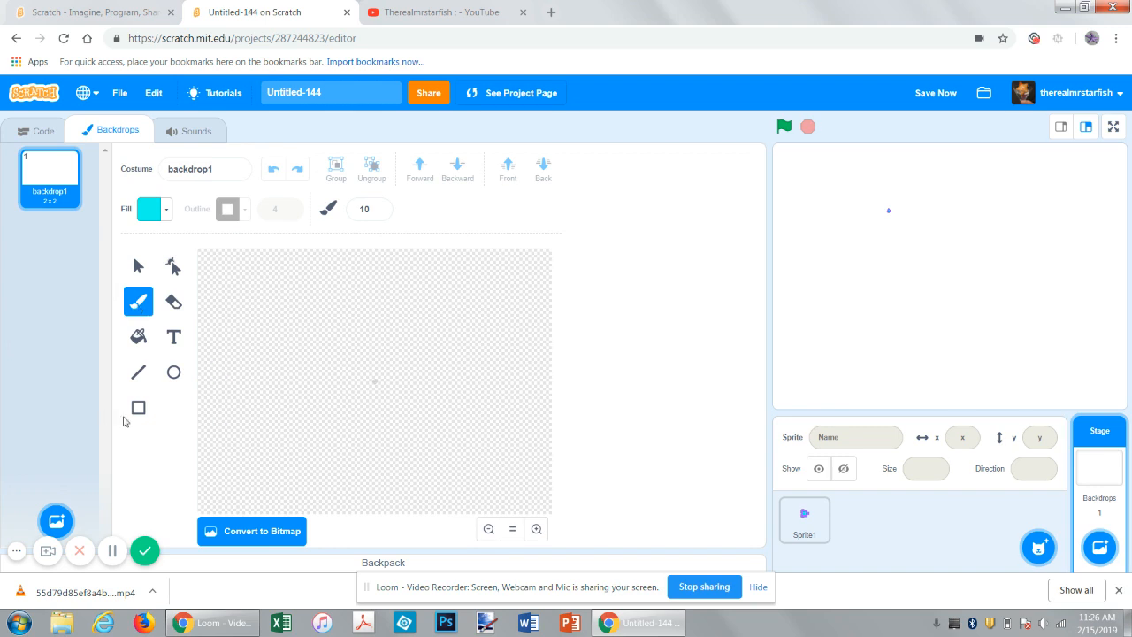
click(138, 408)
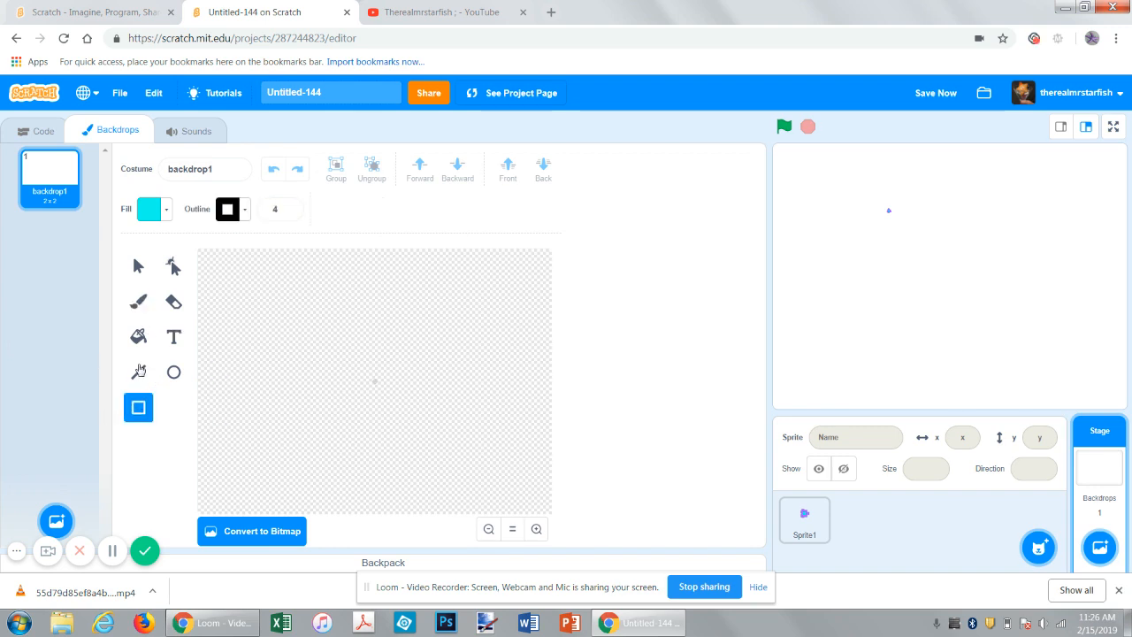
click(252, 531)
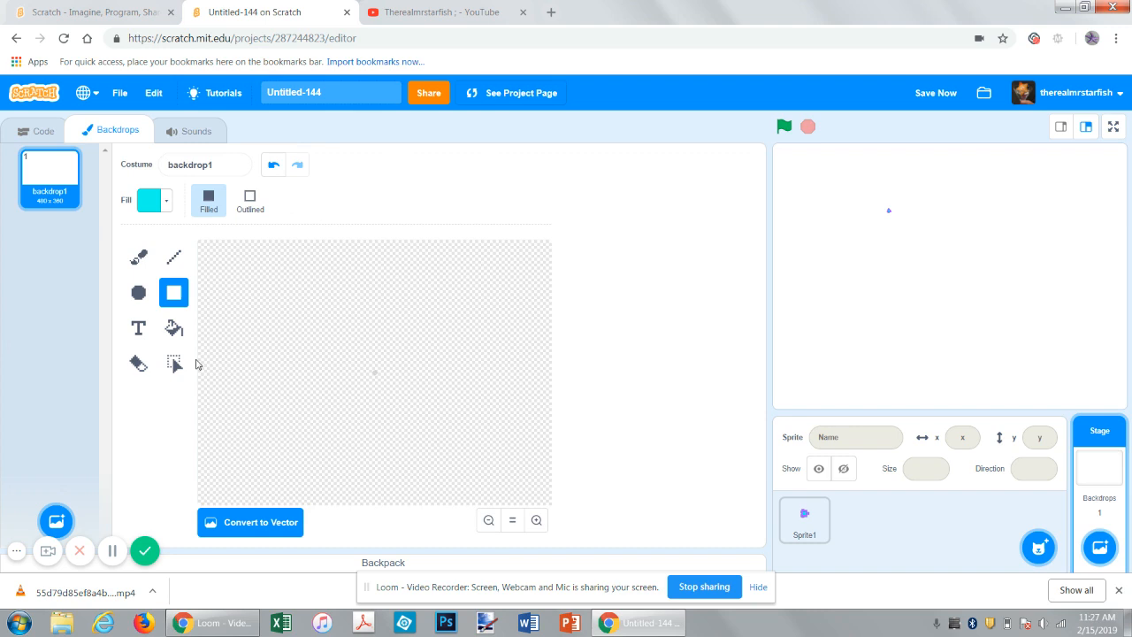
click(173, 327)
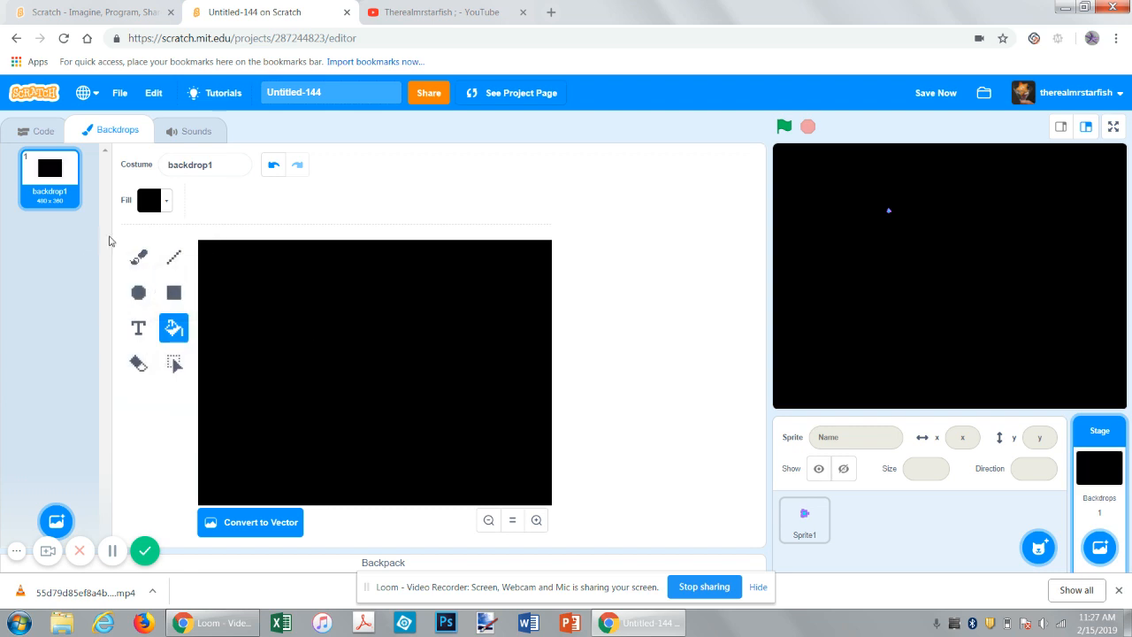
- Adjust the fill colour to grey for the bottom strip
click(150, 200)
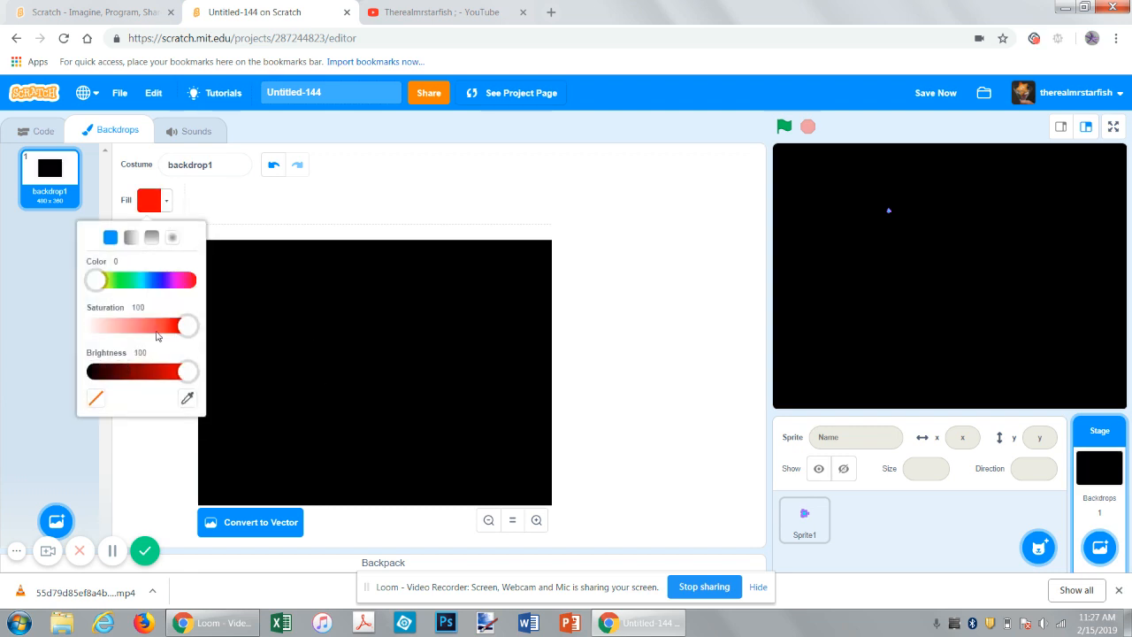
drag(186, 326, 111, 326)
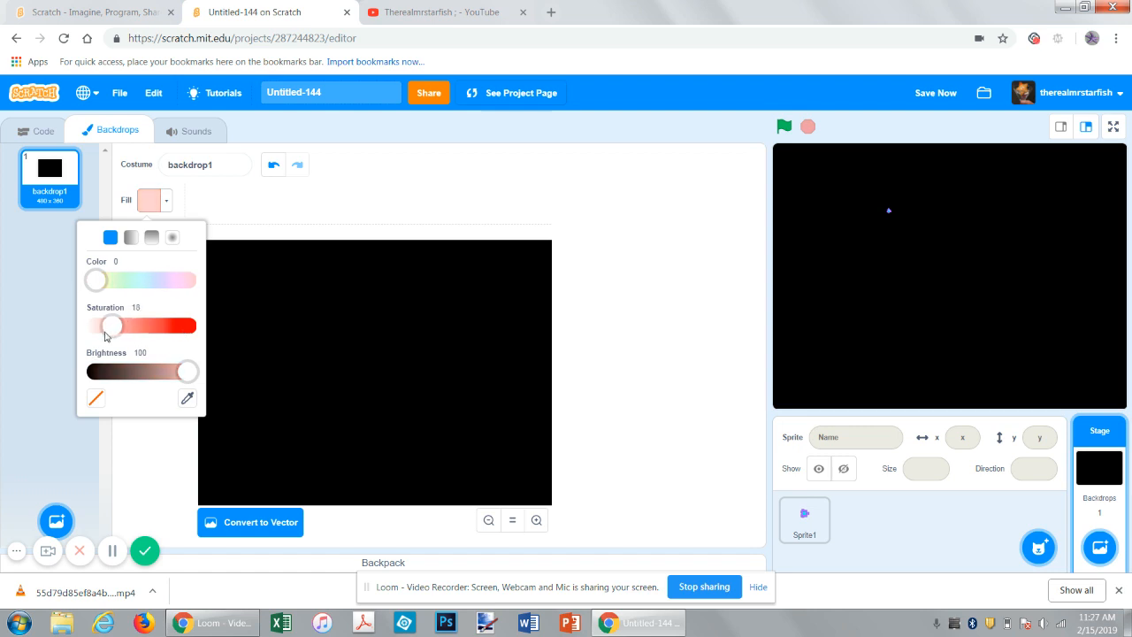
drag(110, 325, 94, 325)
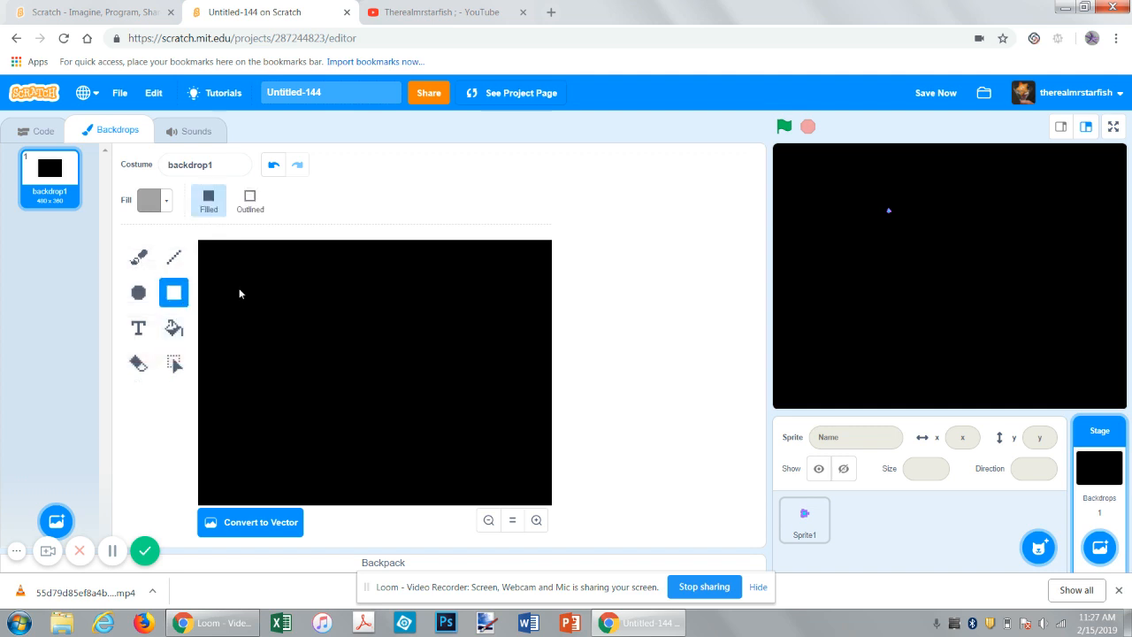
mouse_move(201, 492)
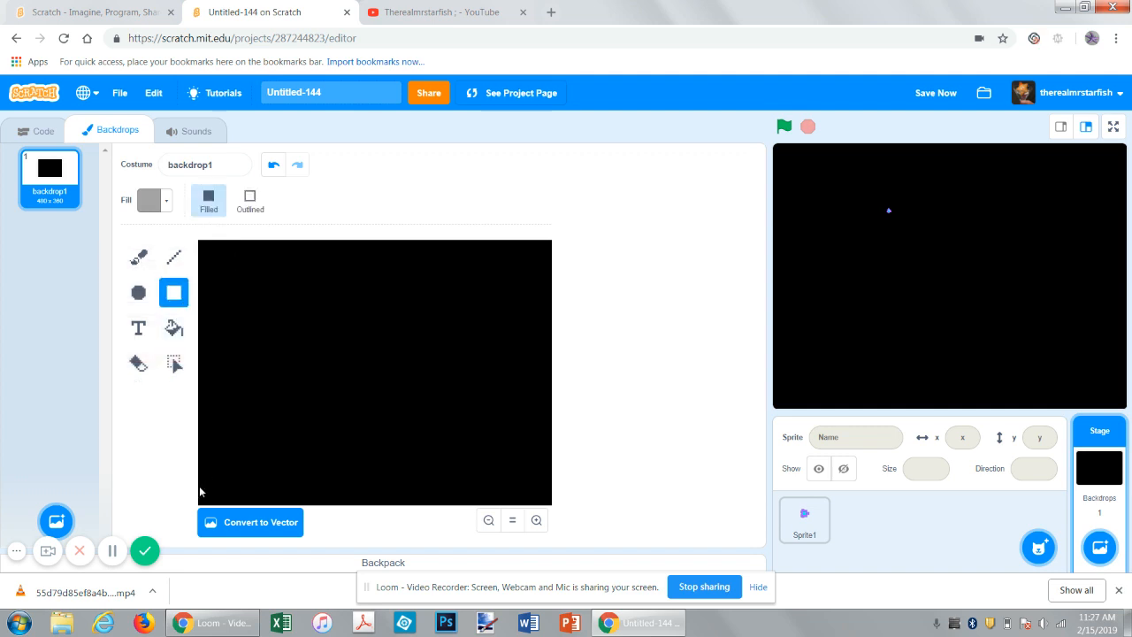
mouse_move(555, 500)
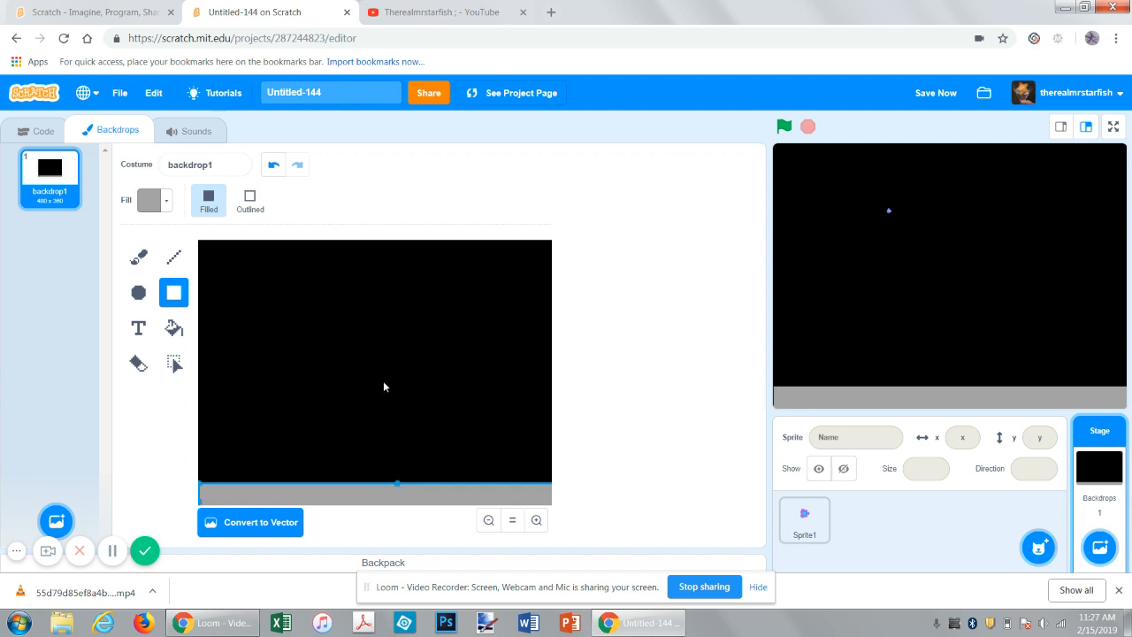
mouse_move(162, 482)
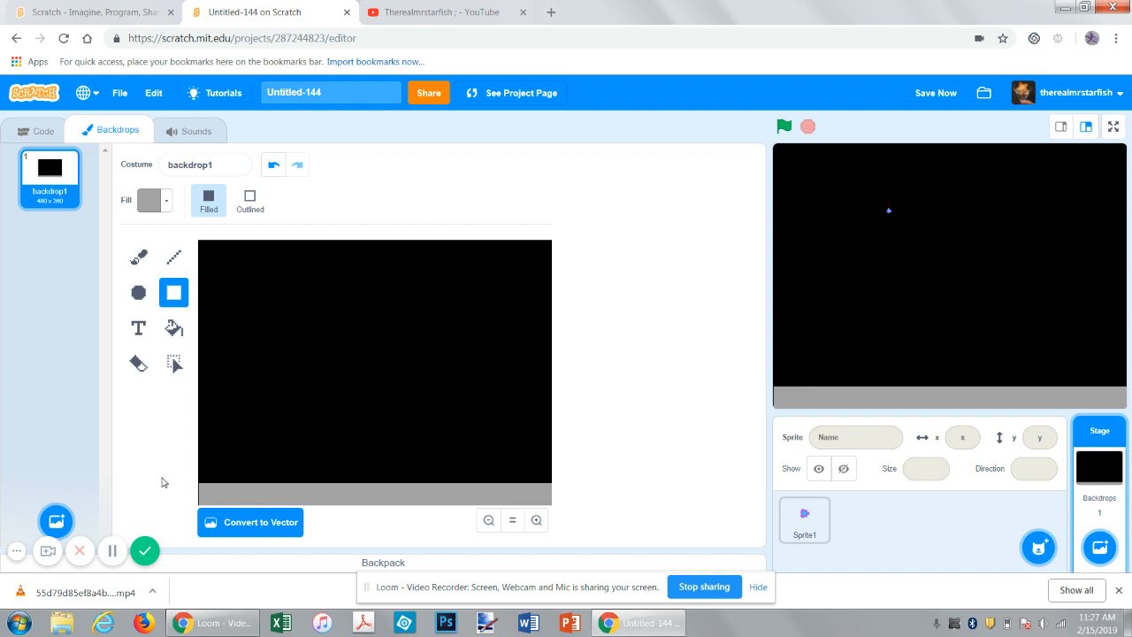
mouse_move(30, 131)
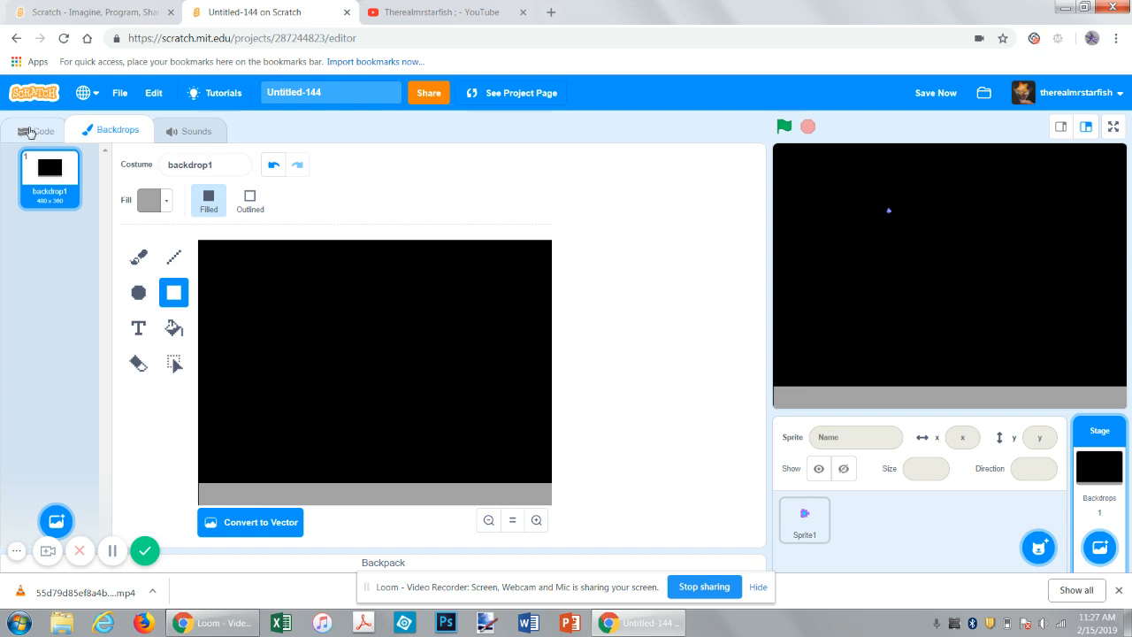
- Place a mouse x reporter in the Stage's code workspace
click(42, 129)
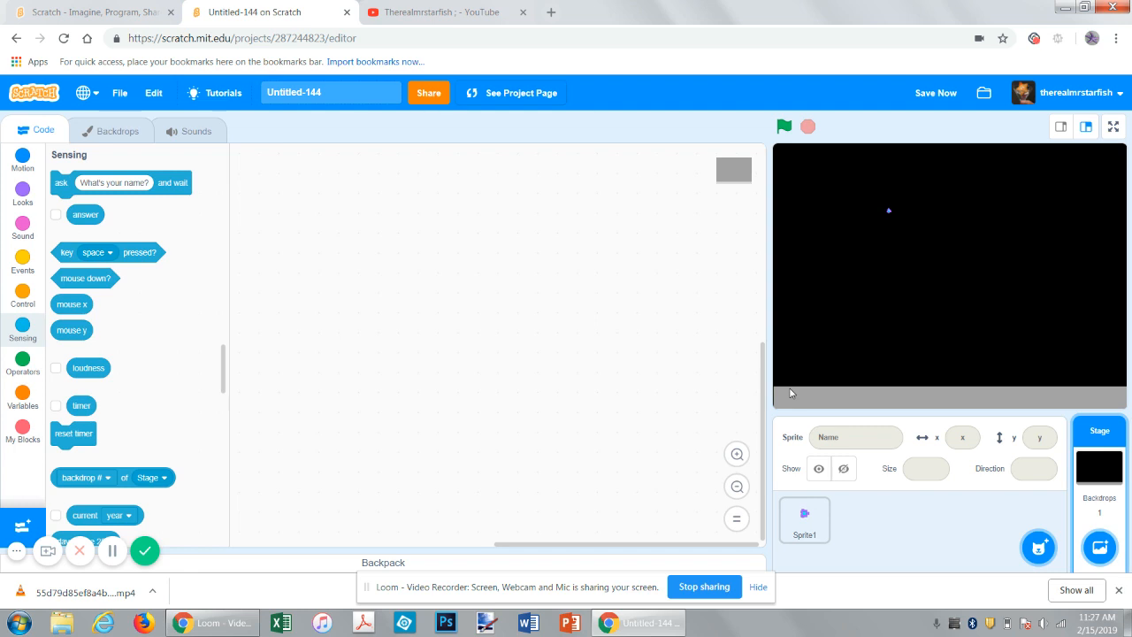
mouse_move(95, 335)
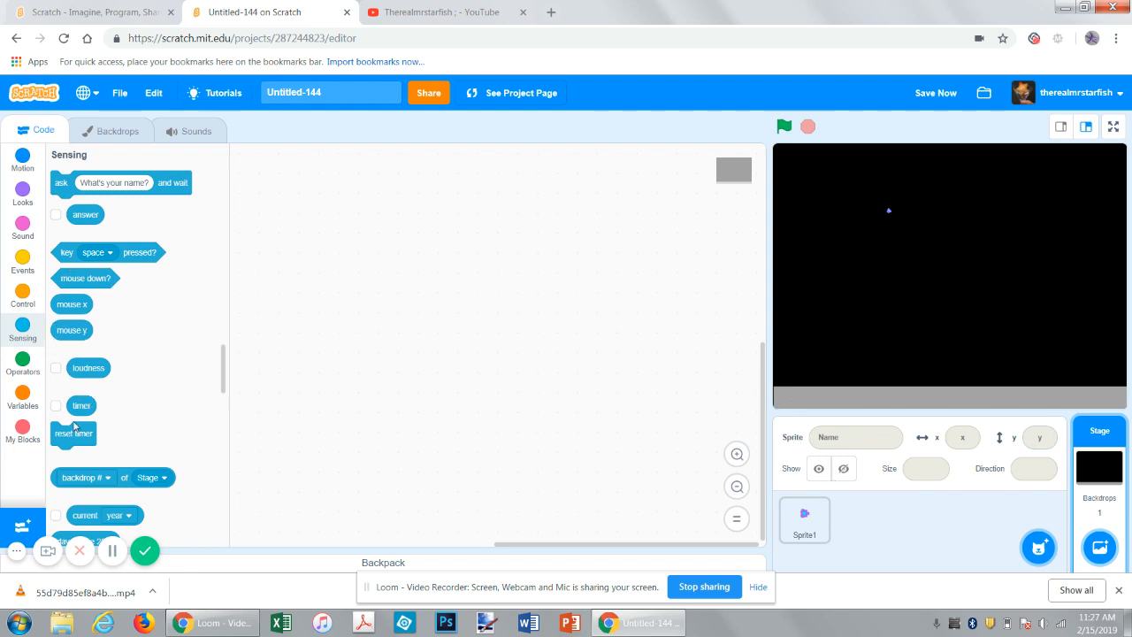
click(805, 521)
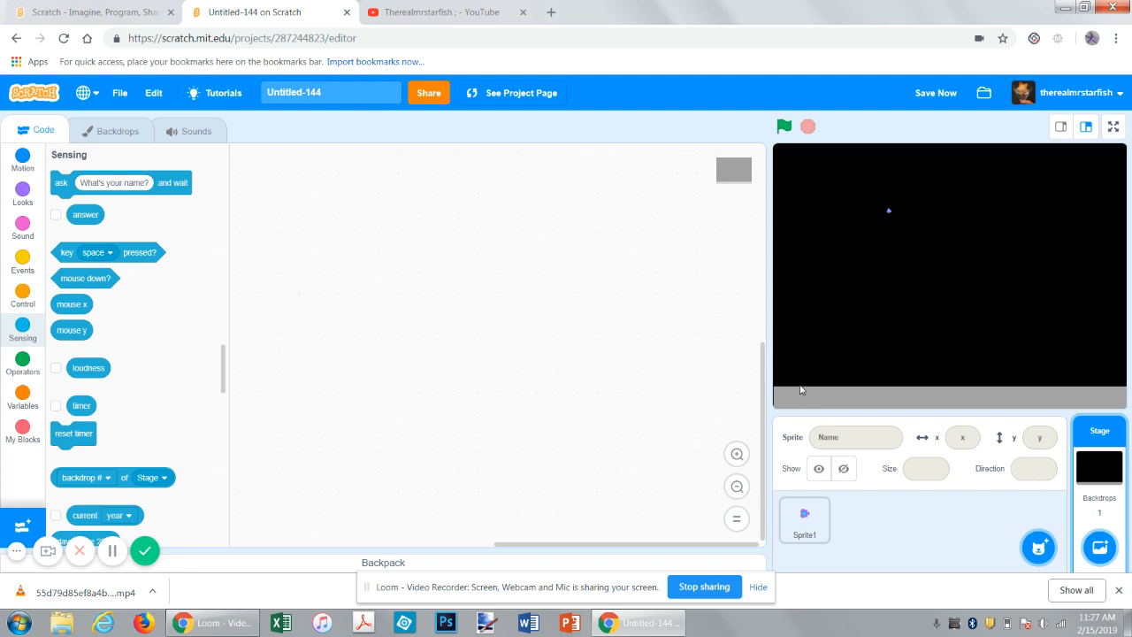
mouse_move(47, 359)
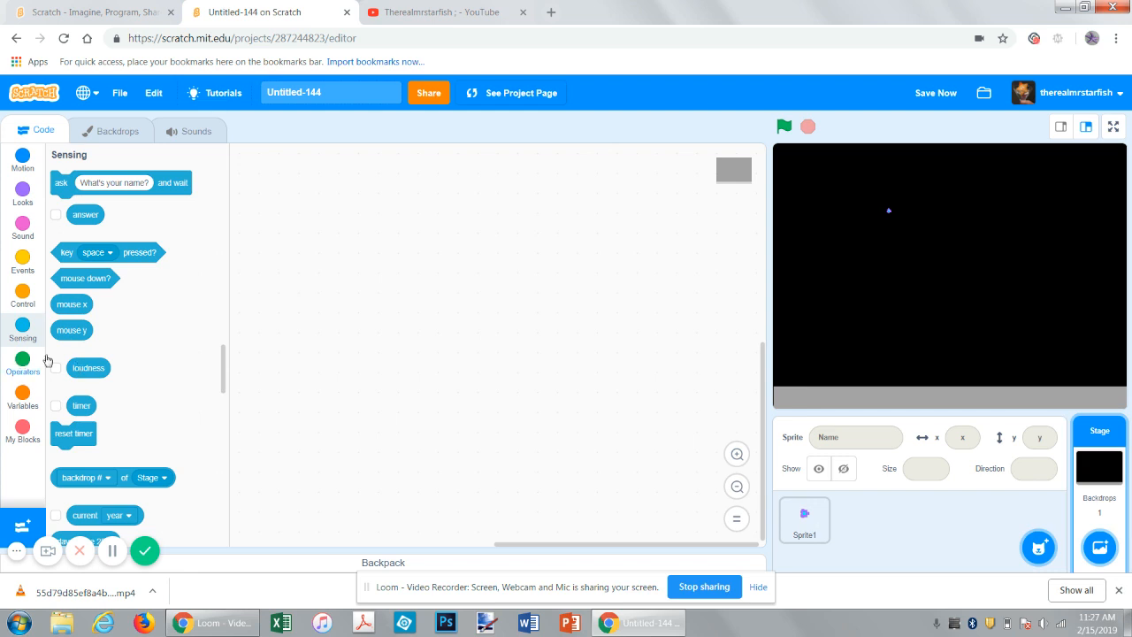
drag(71, 304, 626, 418)
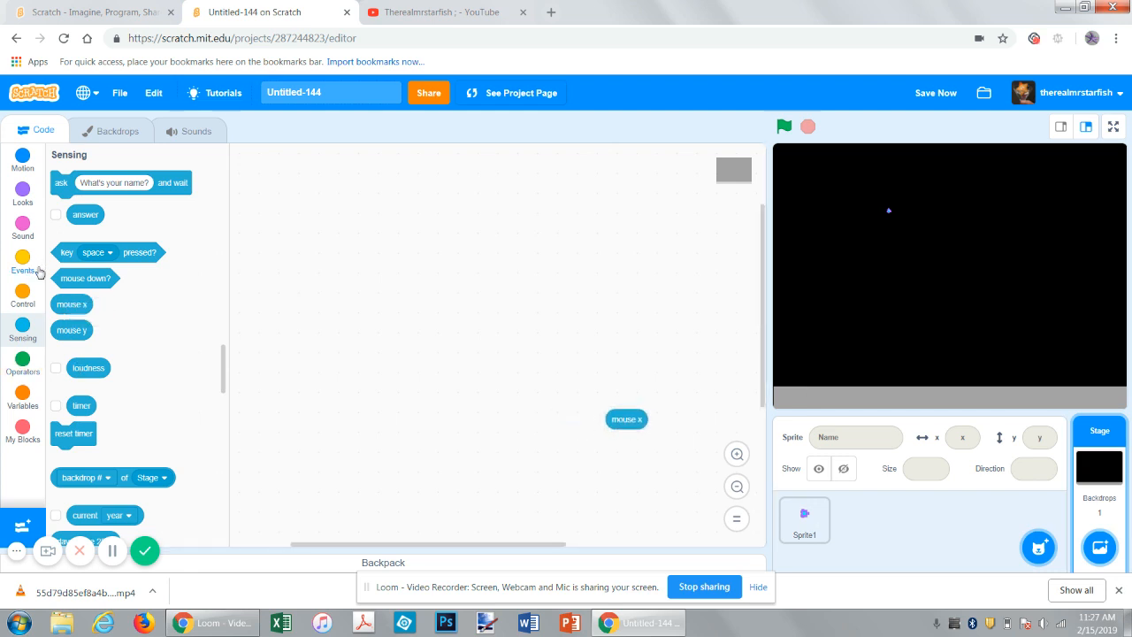
click(22, 394)
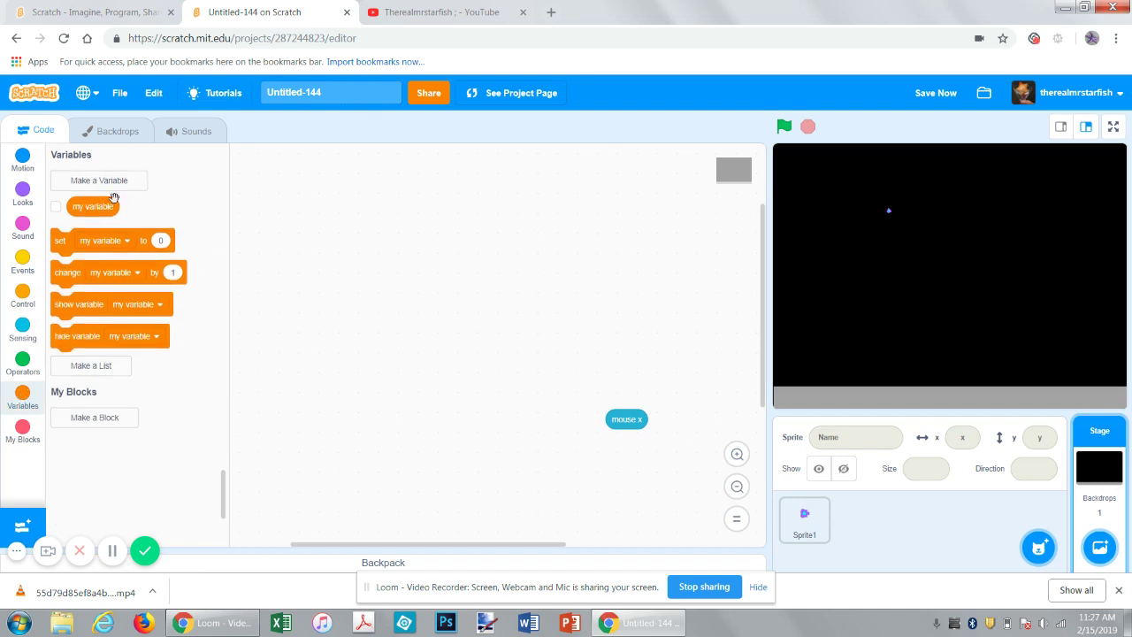
- Create a variable named 'my' for all sprites
click(98, 180)
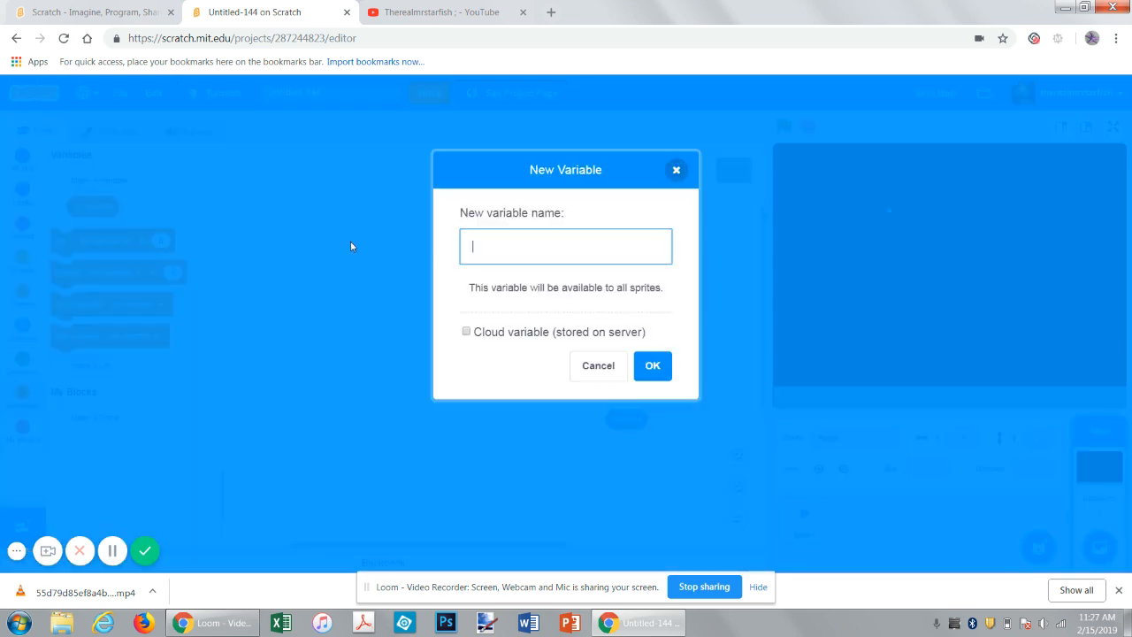
text(mx)
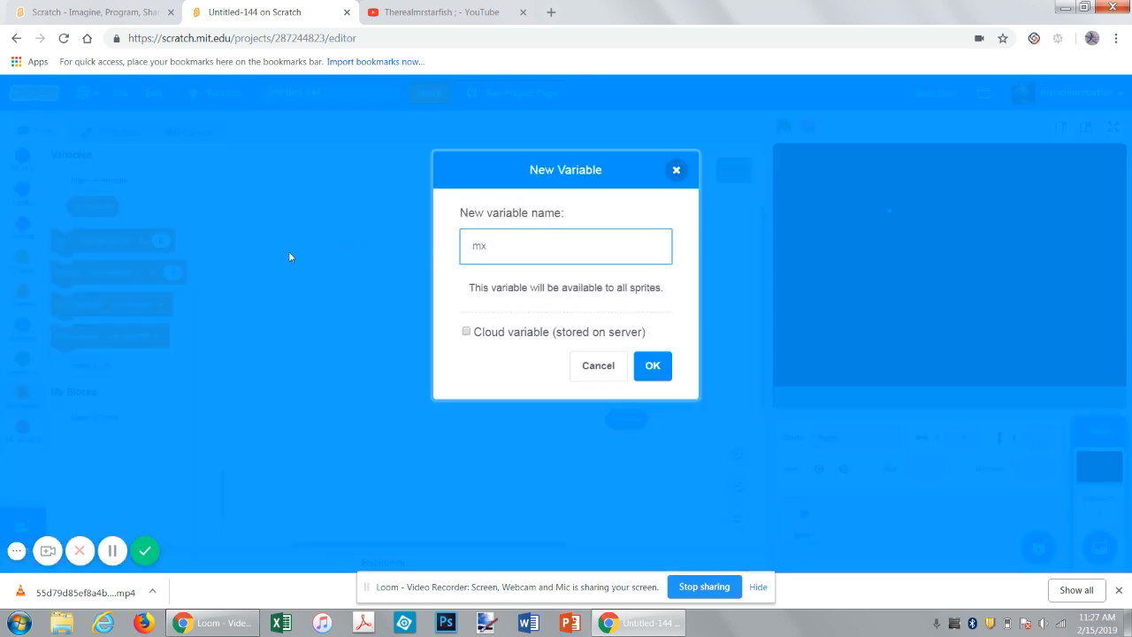
text(y)
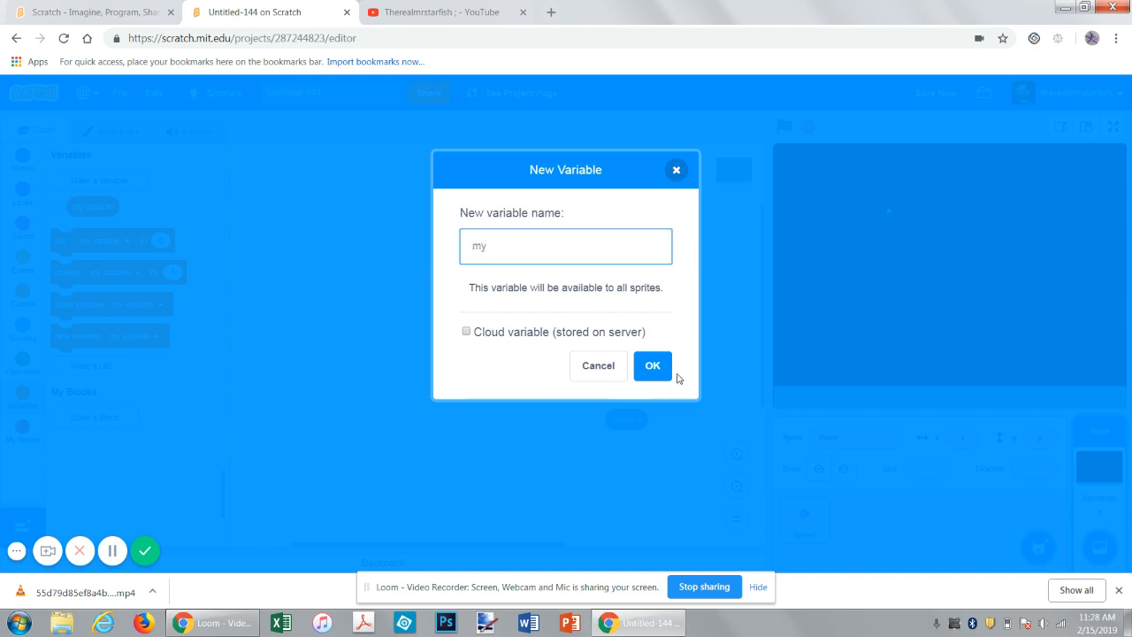
click(653, 365)
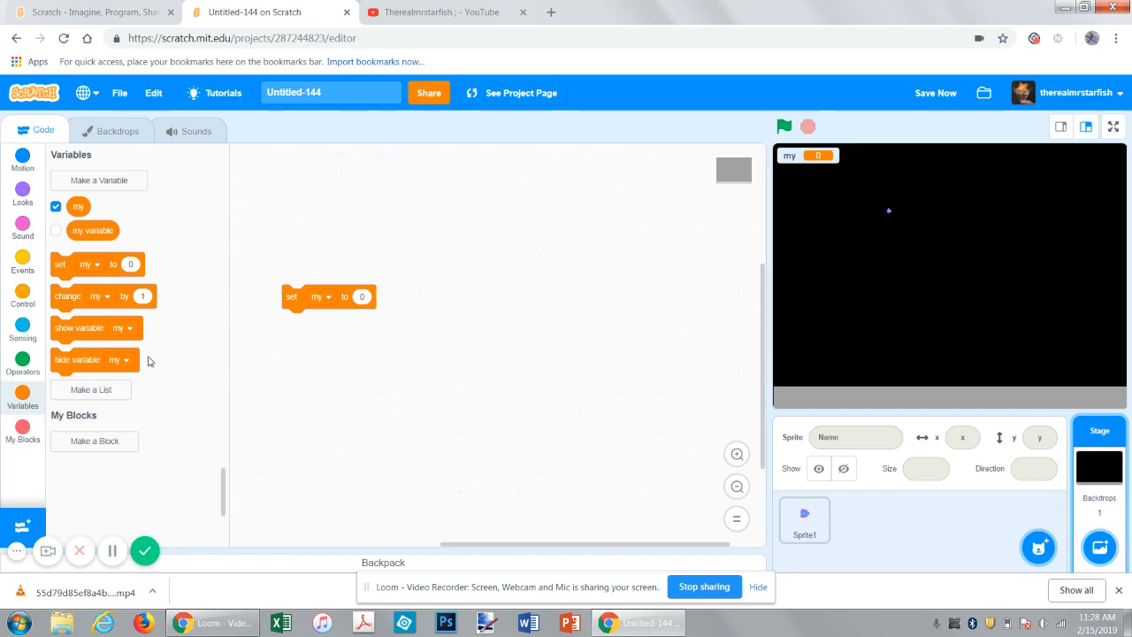
- Make the Stage forever set my to mouse y on green flag, then test and stop
click(22, 330)
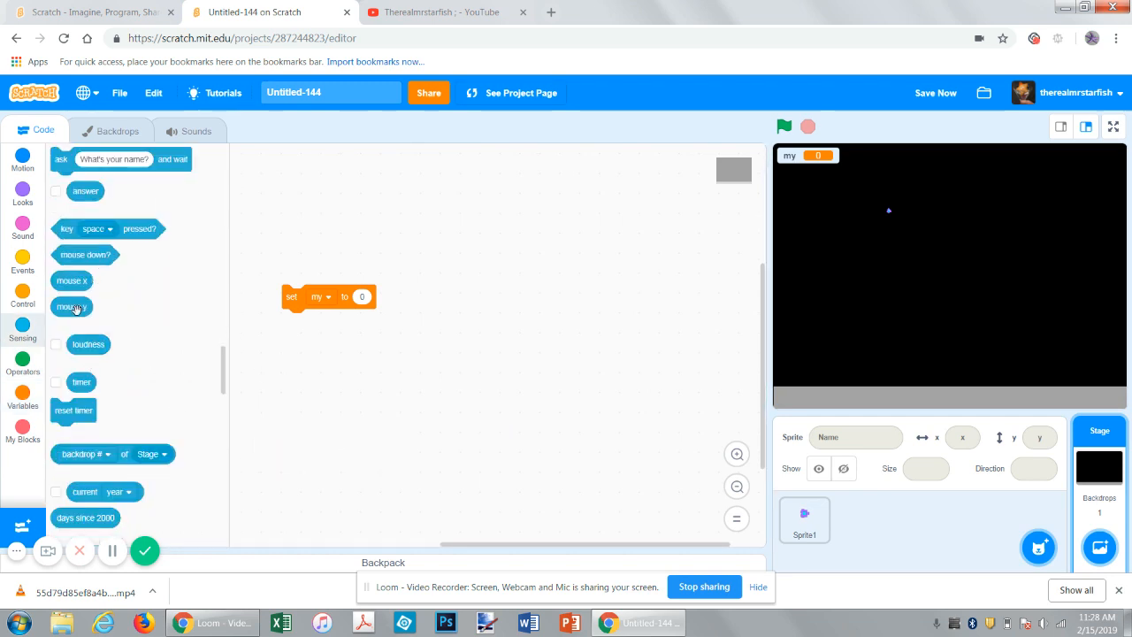
drag(72, 306, 361, 296)
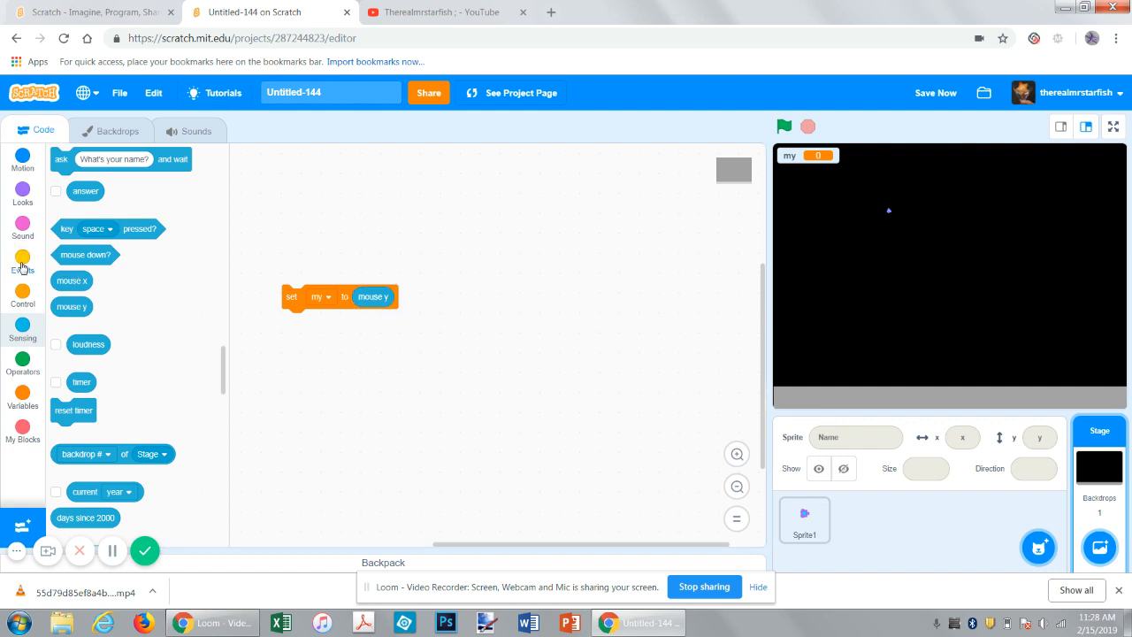
click(22, 262)
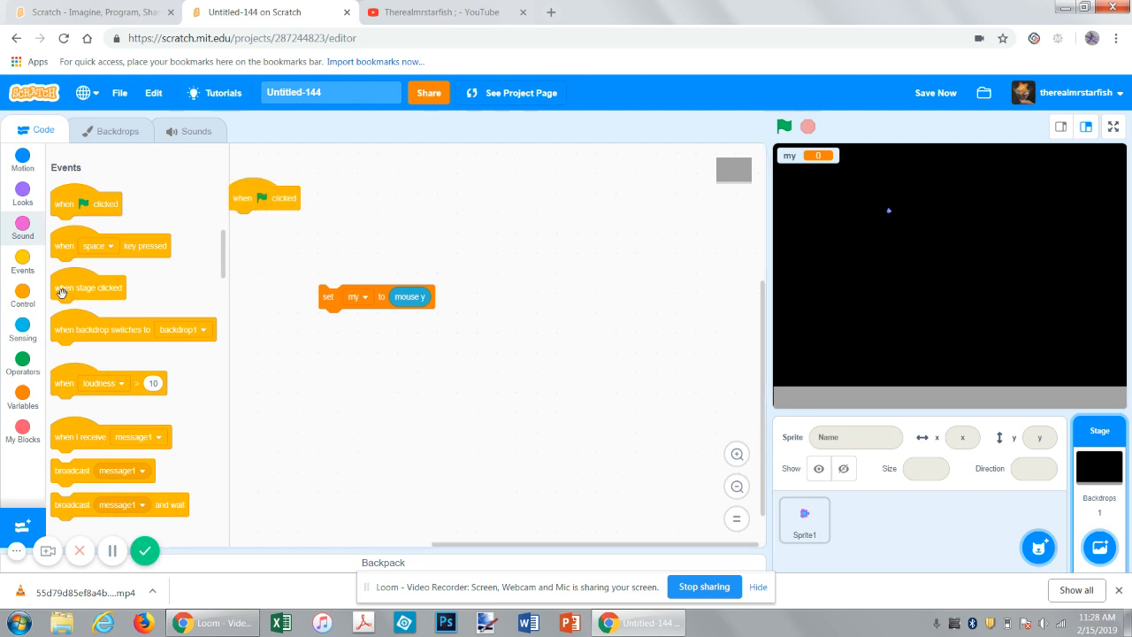
click(22, 304)
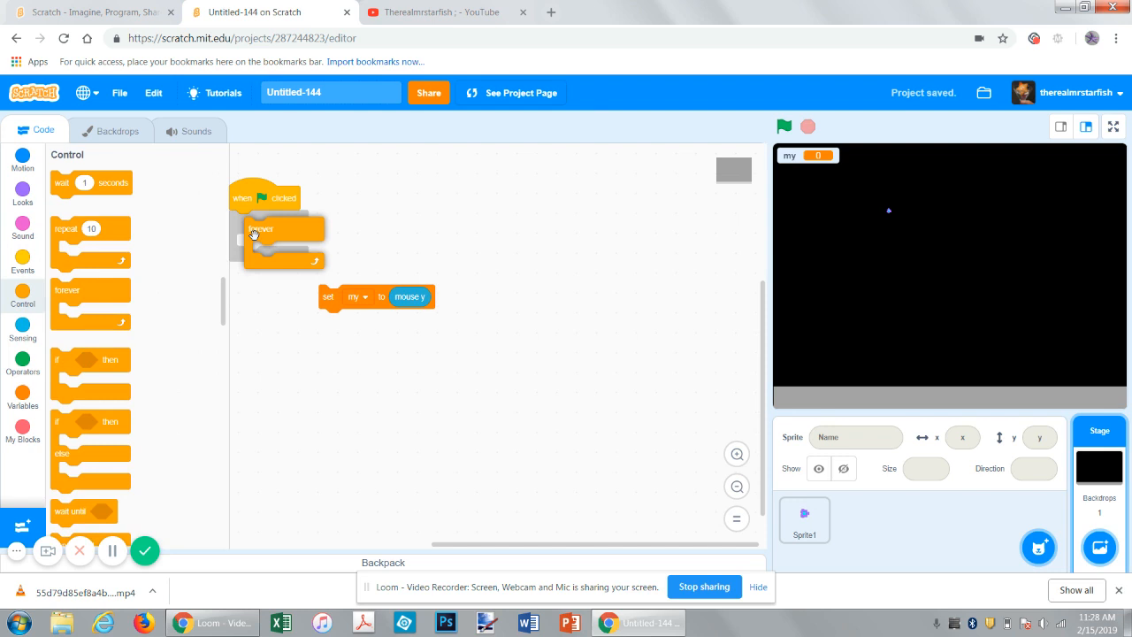
drag(354, 296, 275, 246)
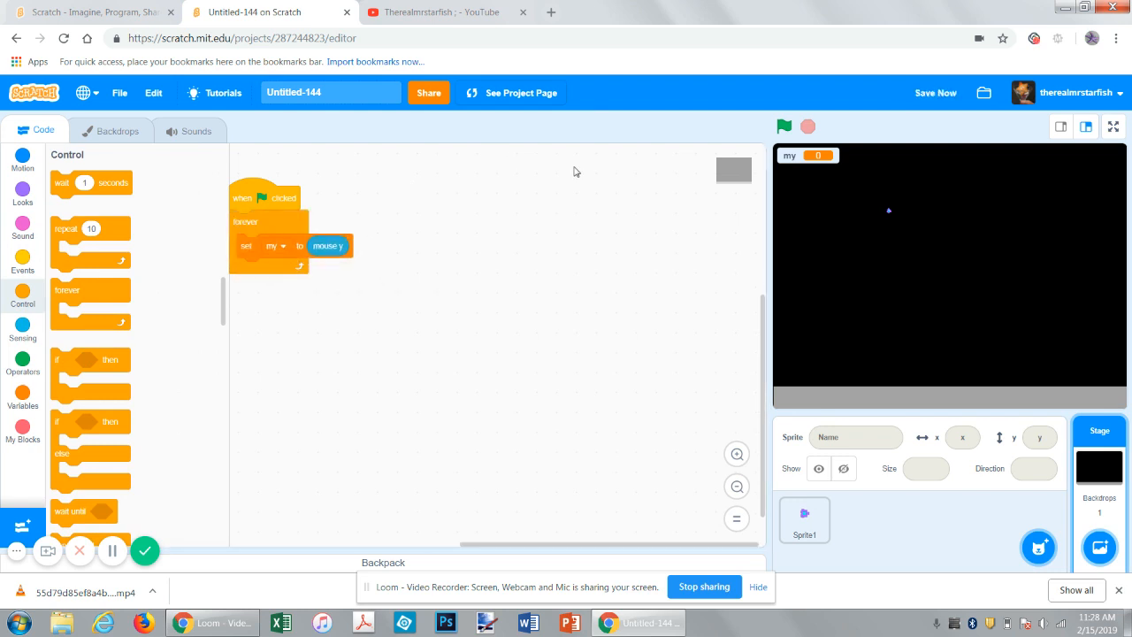
click(783, 126)
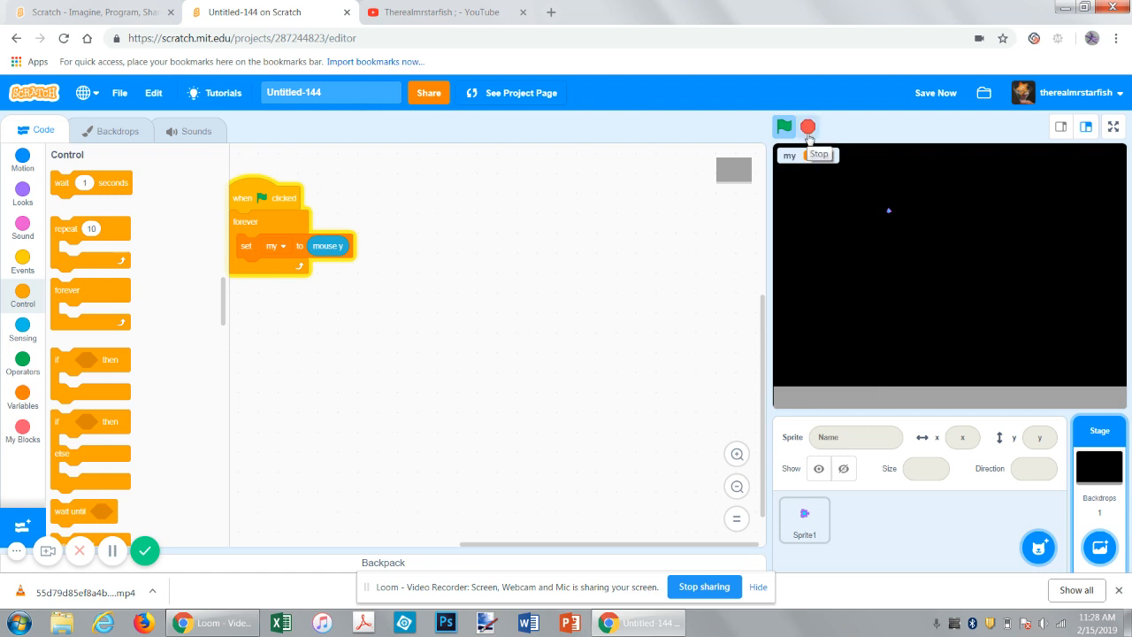
click(785, 126)
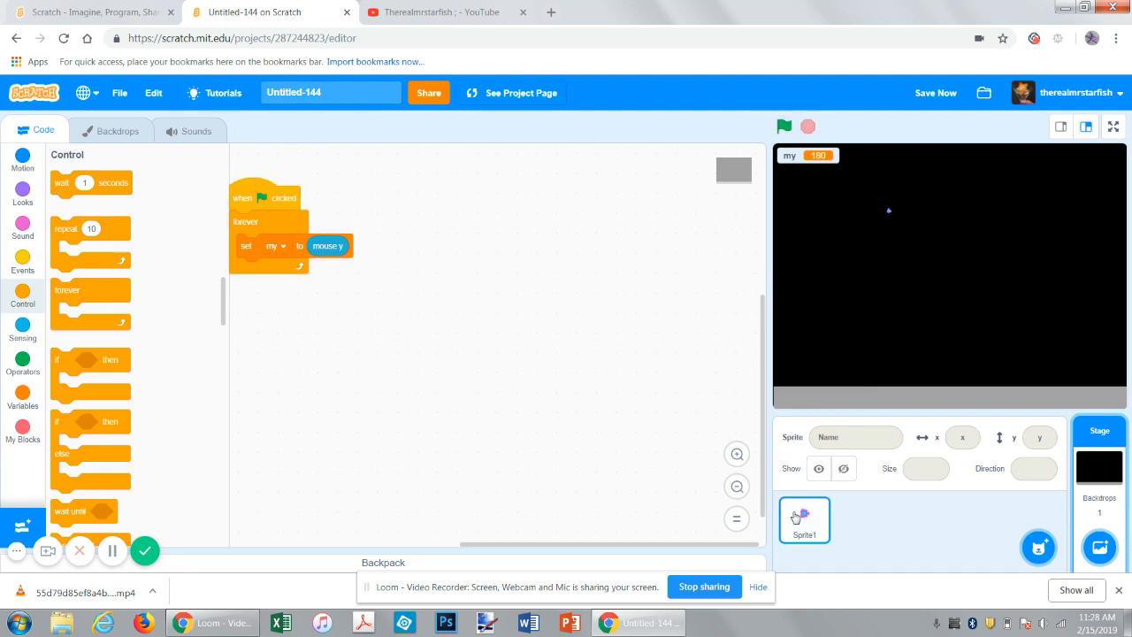
- Add 'not mouse y < -145' to Sprite1's condition, hide the my variable, and save
click(804, 520)
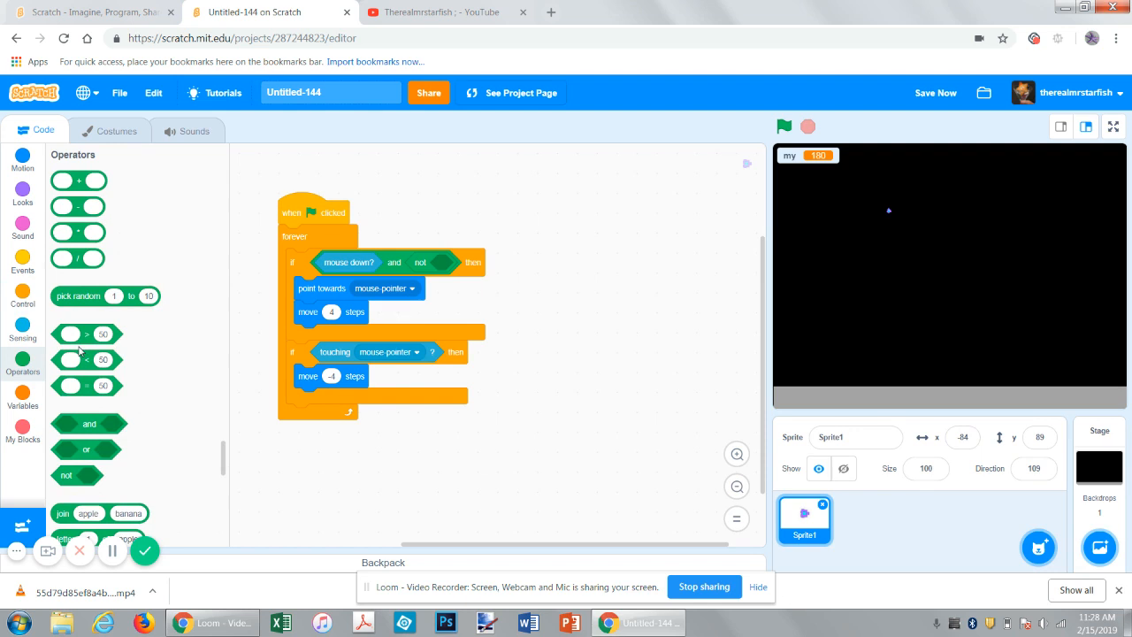
drag(87, 360, 712, 368)
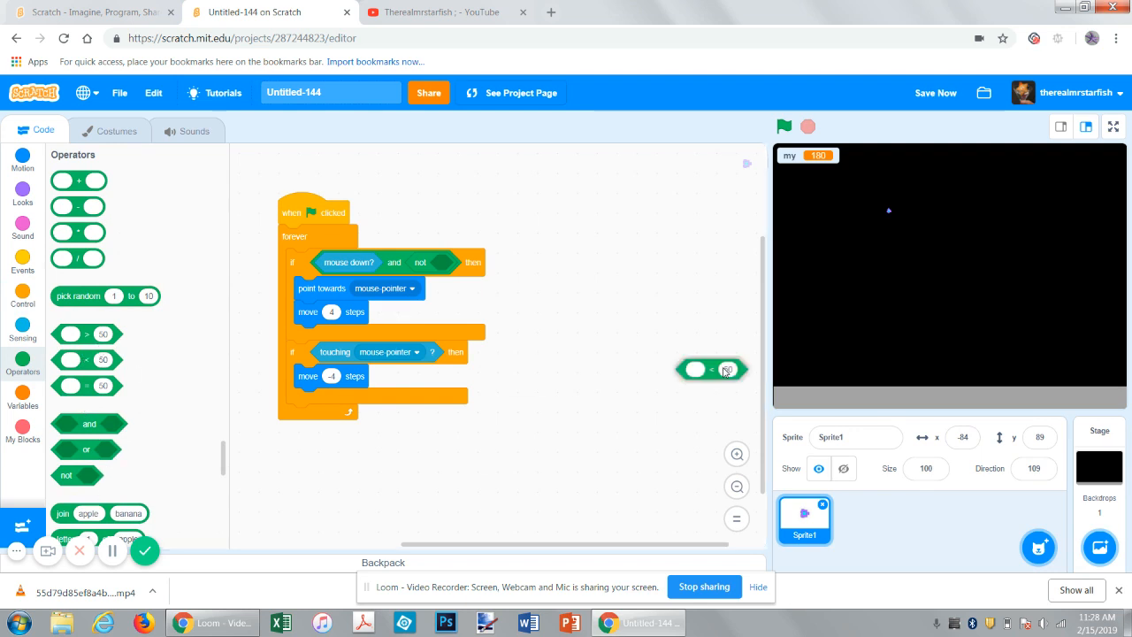
click(22, 323)
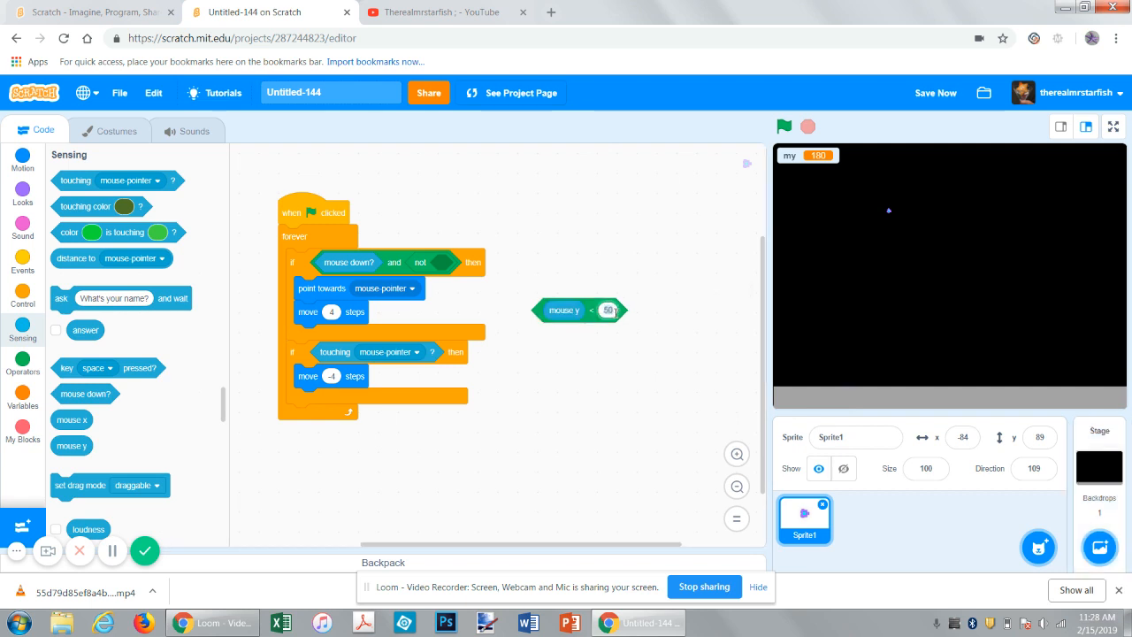
click(610, 310)
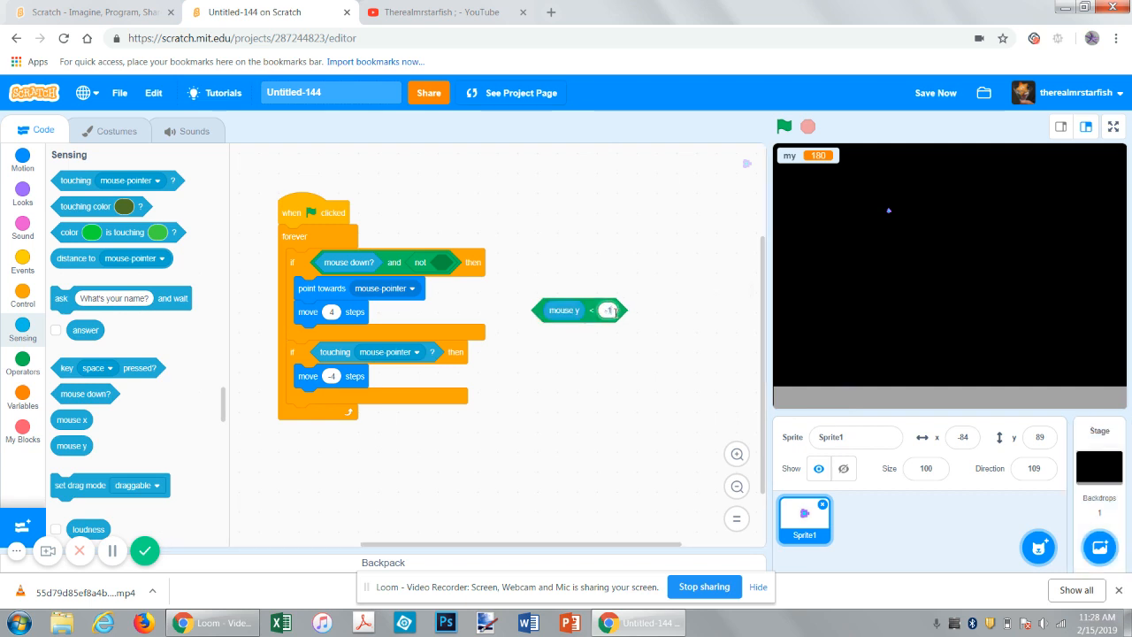
text(-1435)
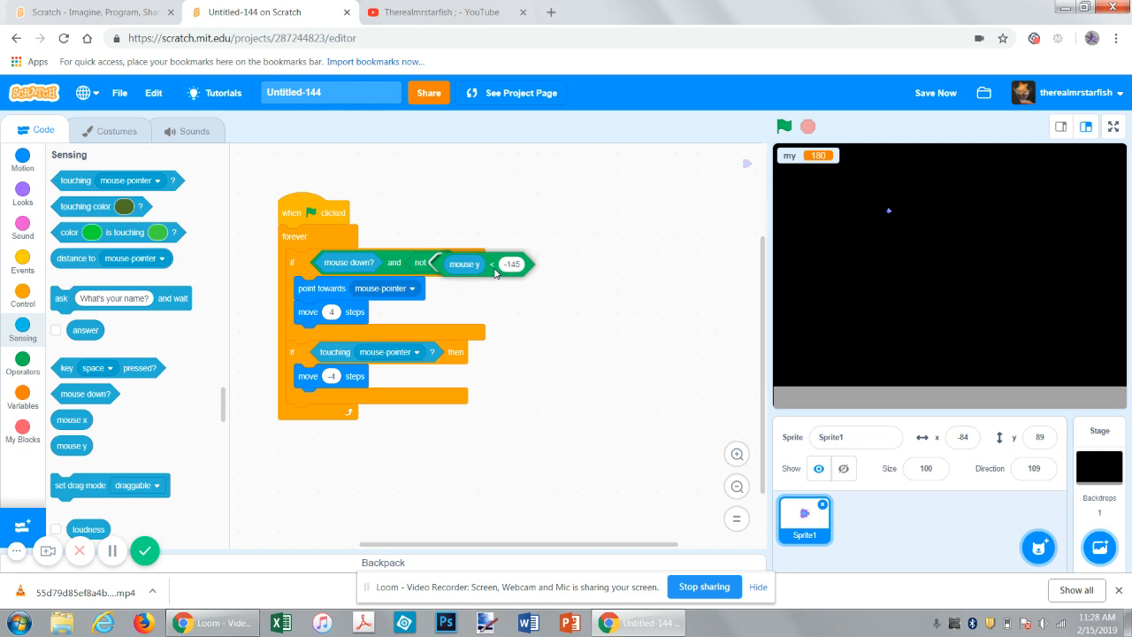
click(784, 127)
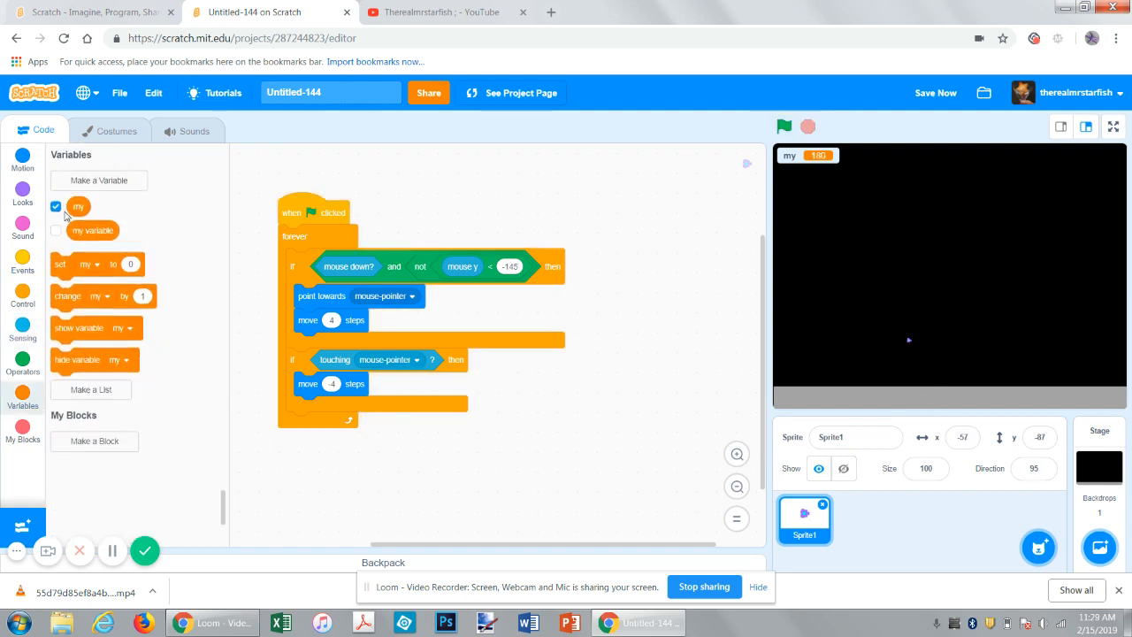
click(56, 207)
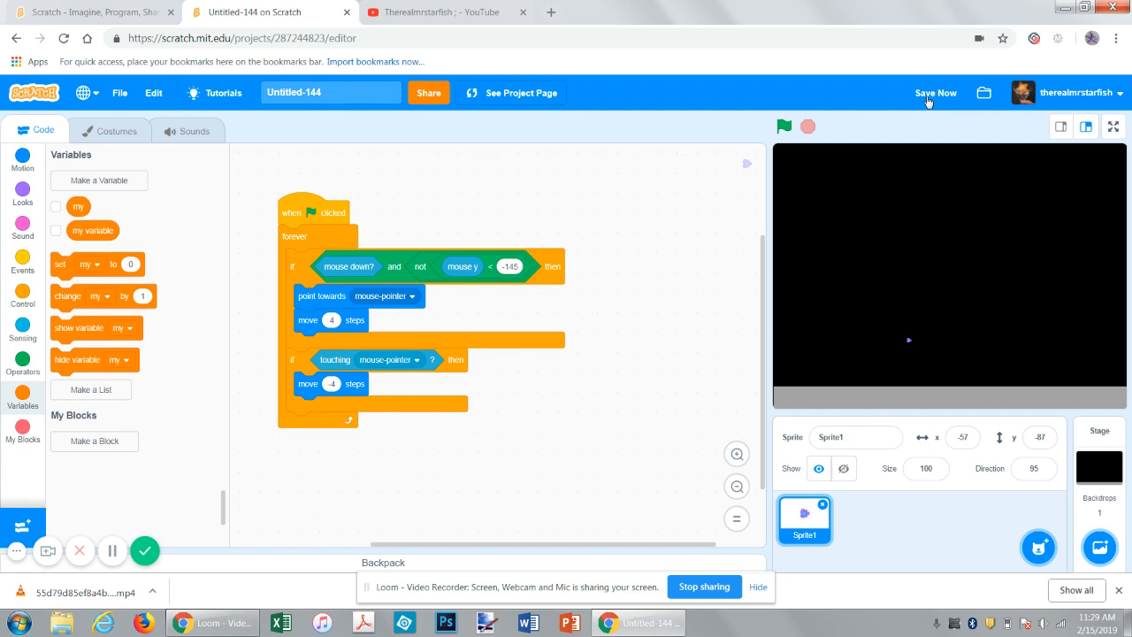
click(935, 92)
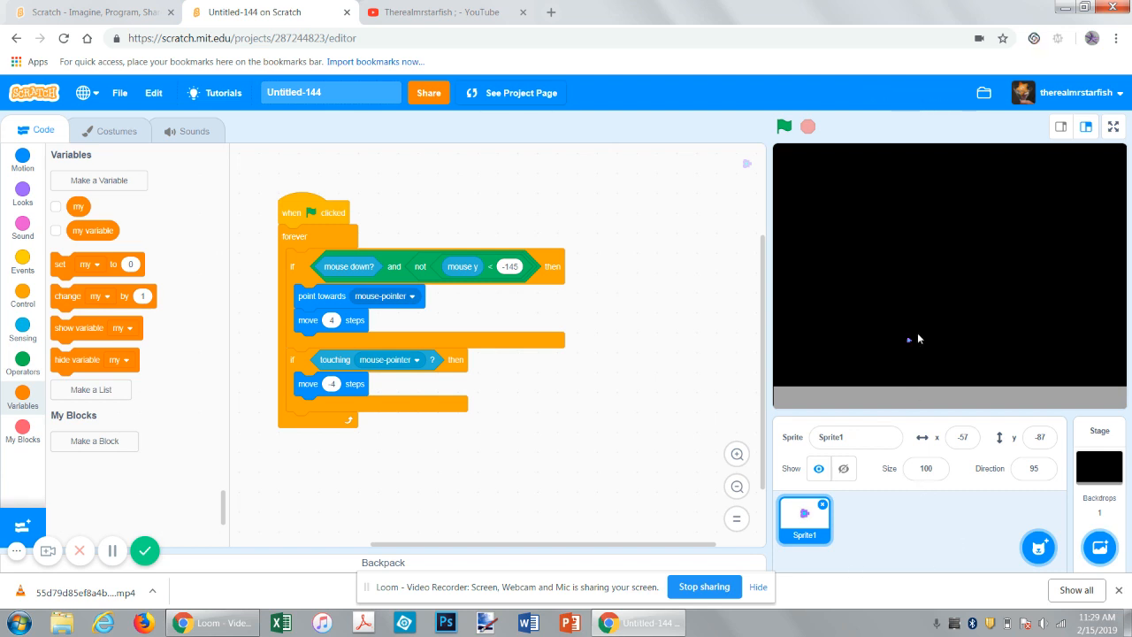
mouse_move(728, 245)
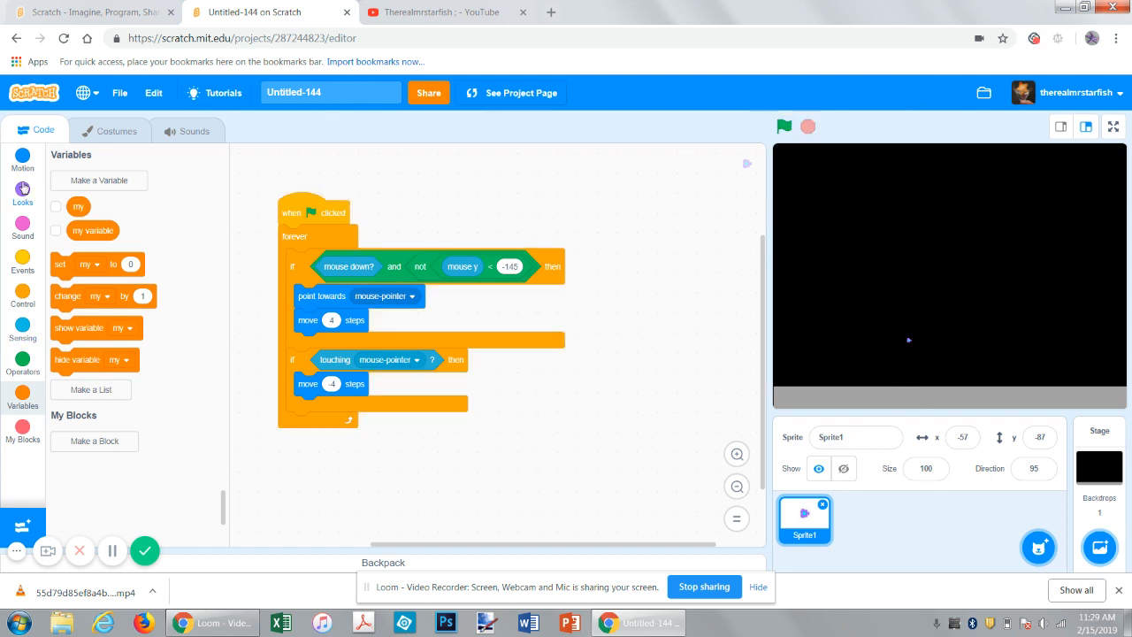
- Put go to x: 0 y: 0 under Sprite1's when flag clicked block
click(22, 159)
text(0)
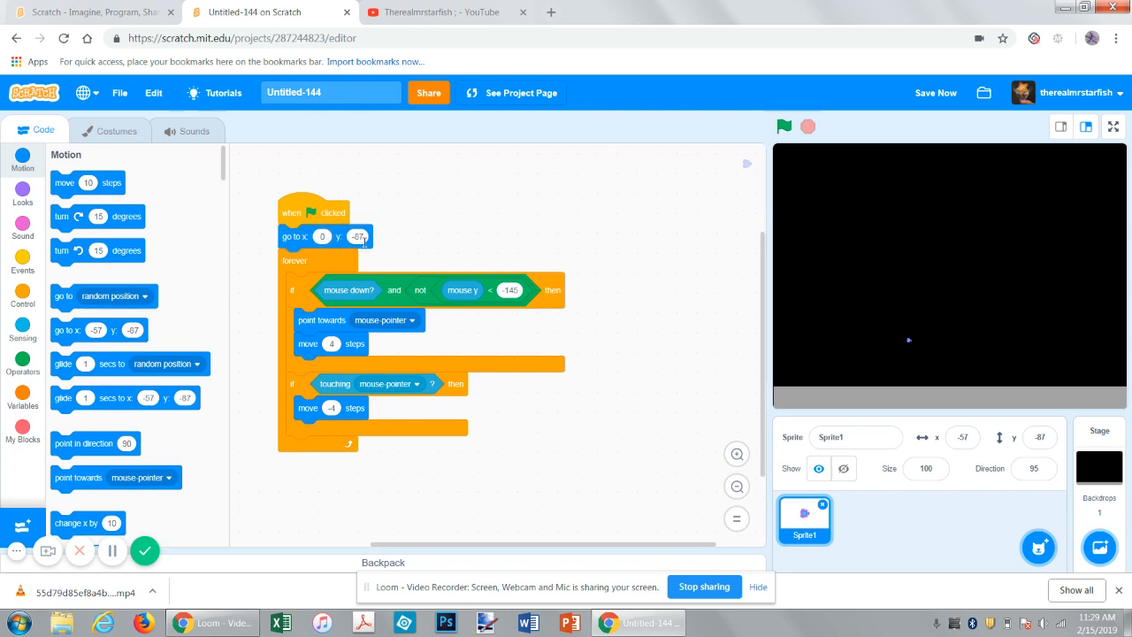
click(784, 127)
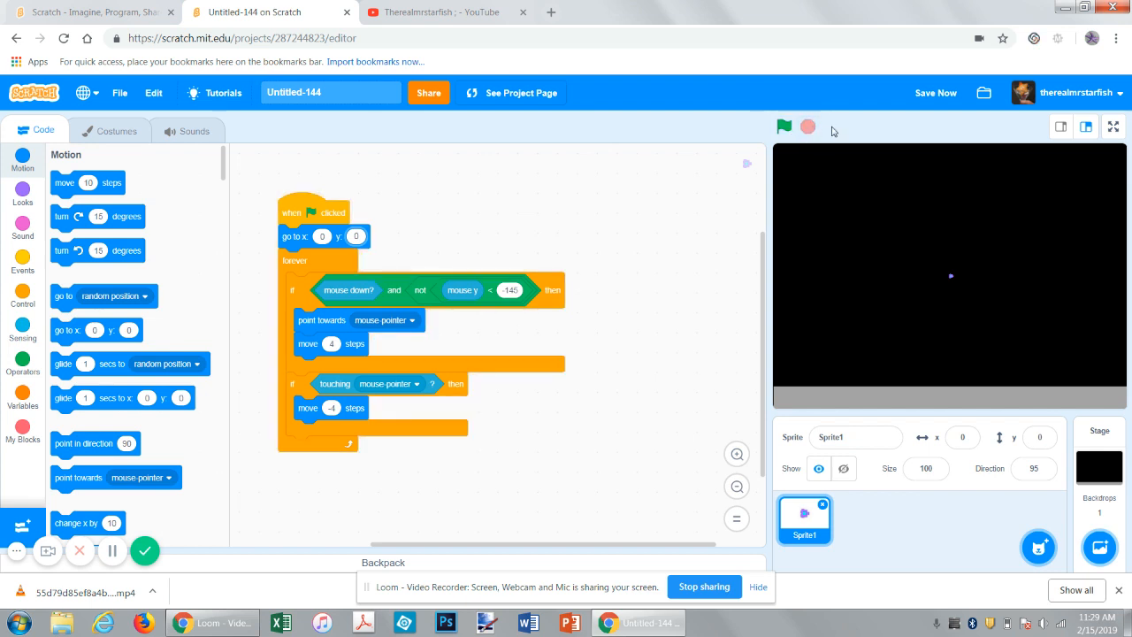
mouse_move(990, 543)
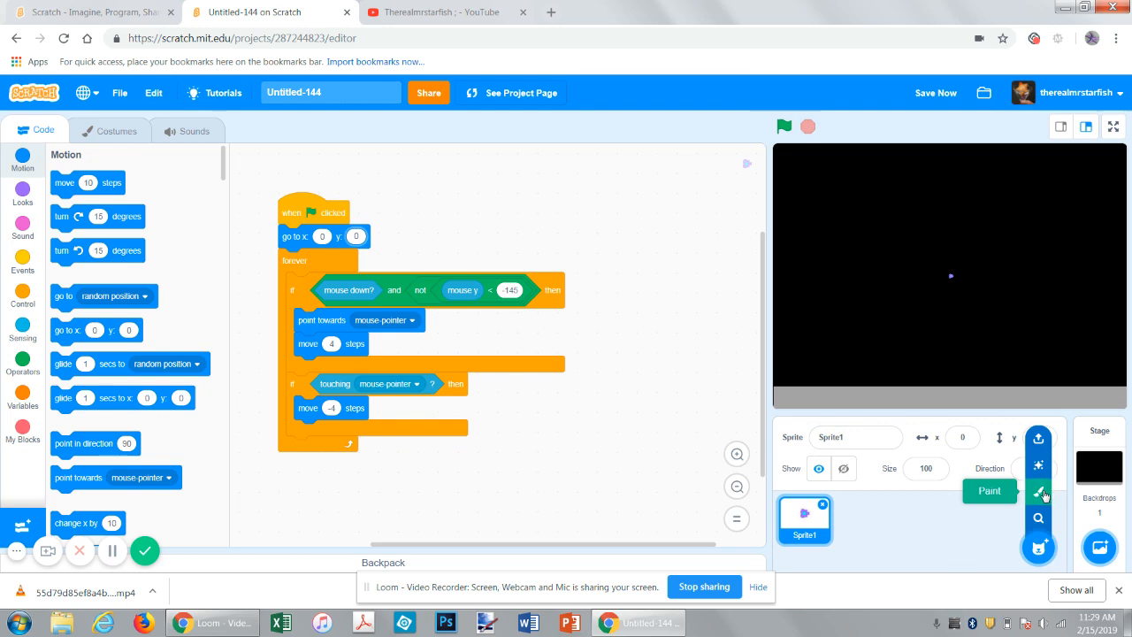
- Paint a new sprite, Sprite2, as a small bright red dot
click(1039, 492)
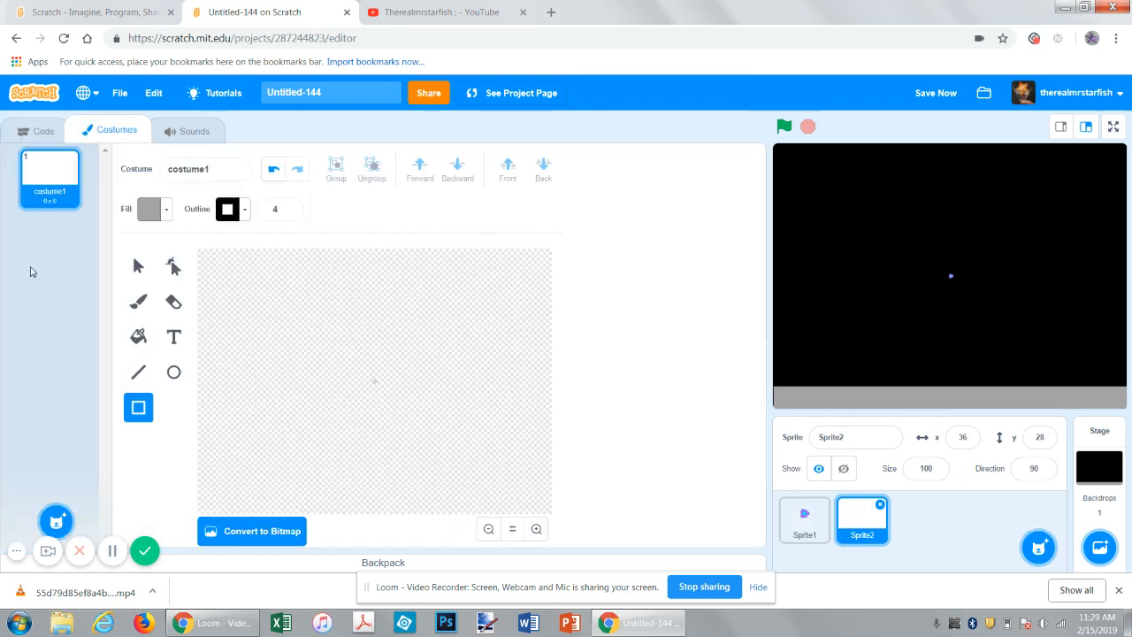
mouse_move(83, 221)
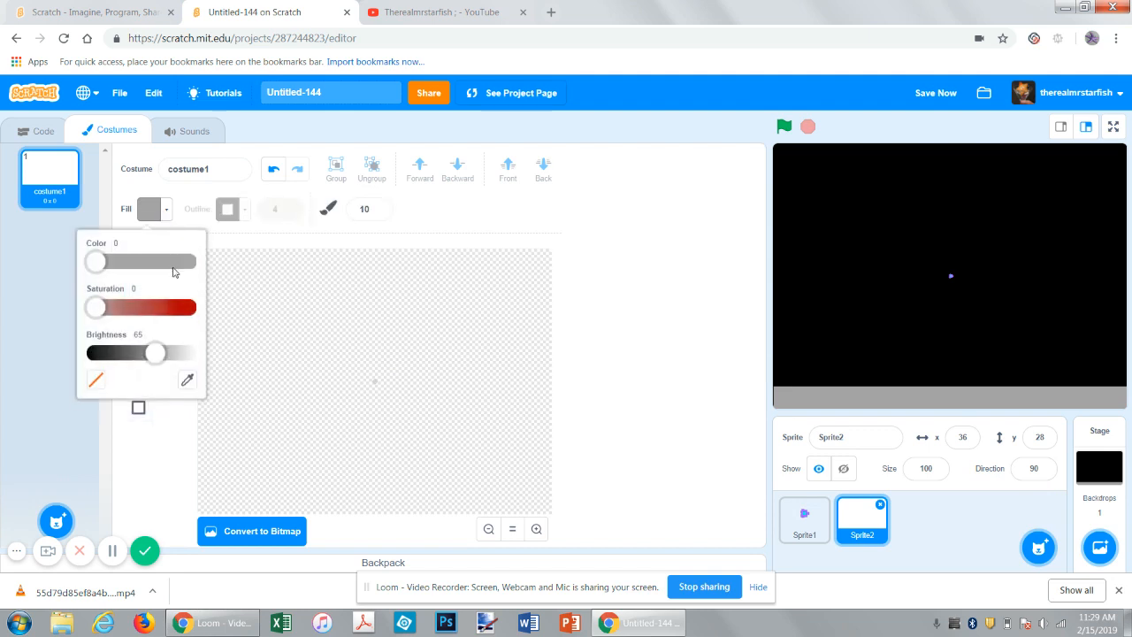
drag(94, 307, 186, 307)
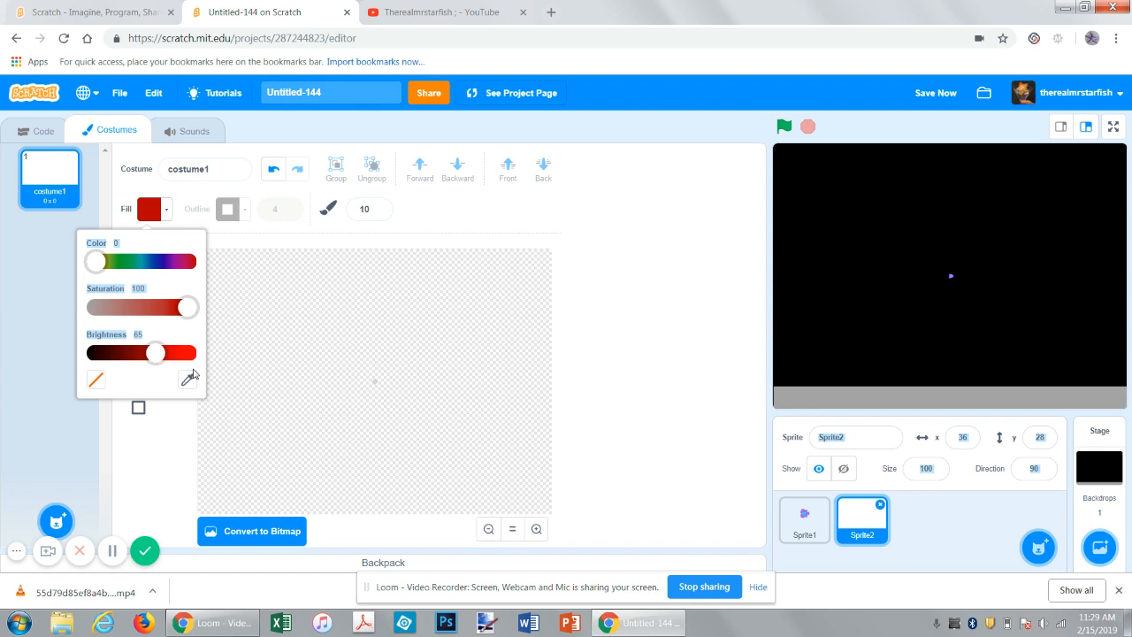
drag(94, 261, 175, 261)
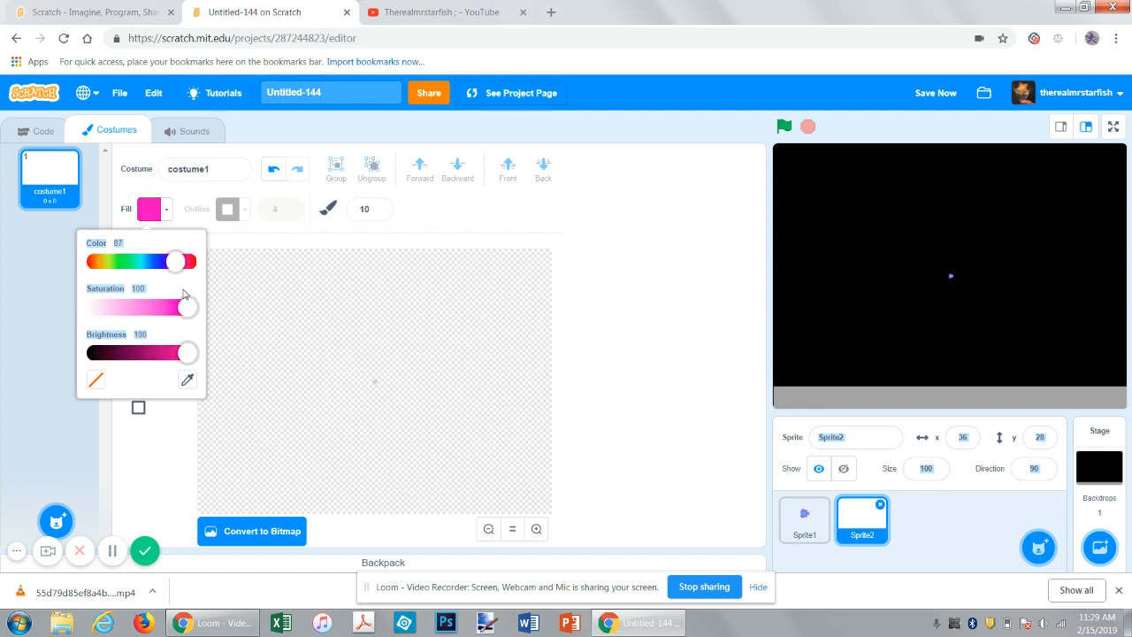
drag(173, 261, 176, 261)
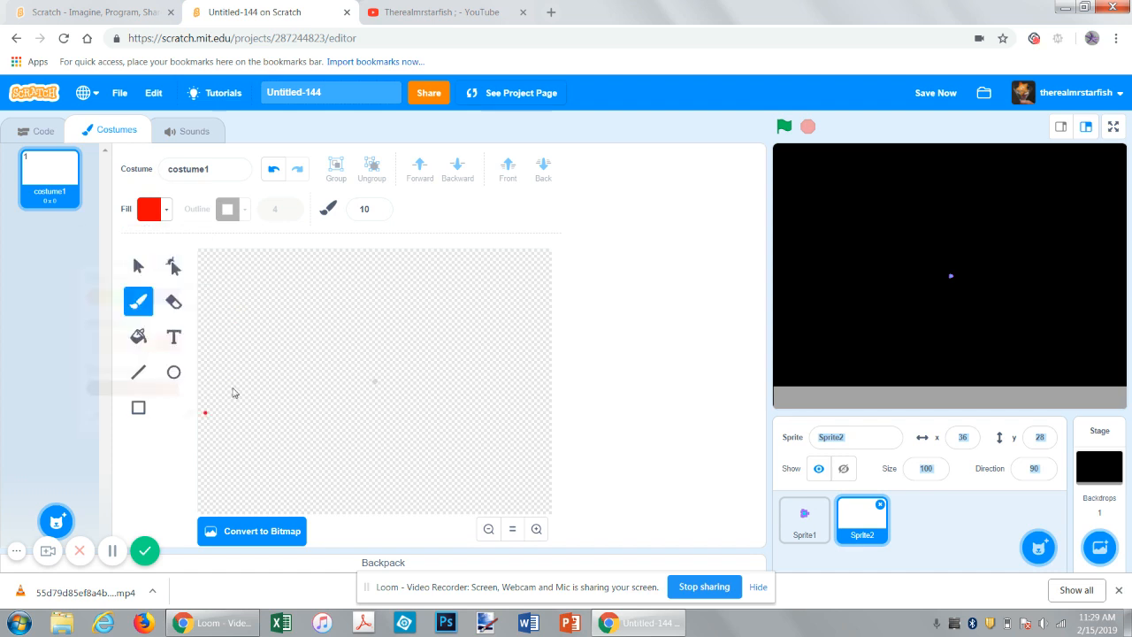
click(364, 209)
text(30)
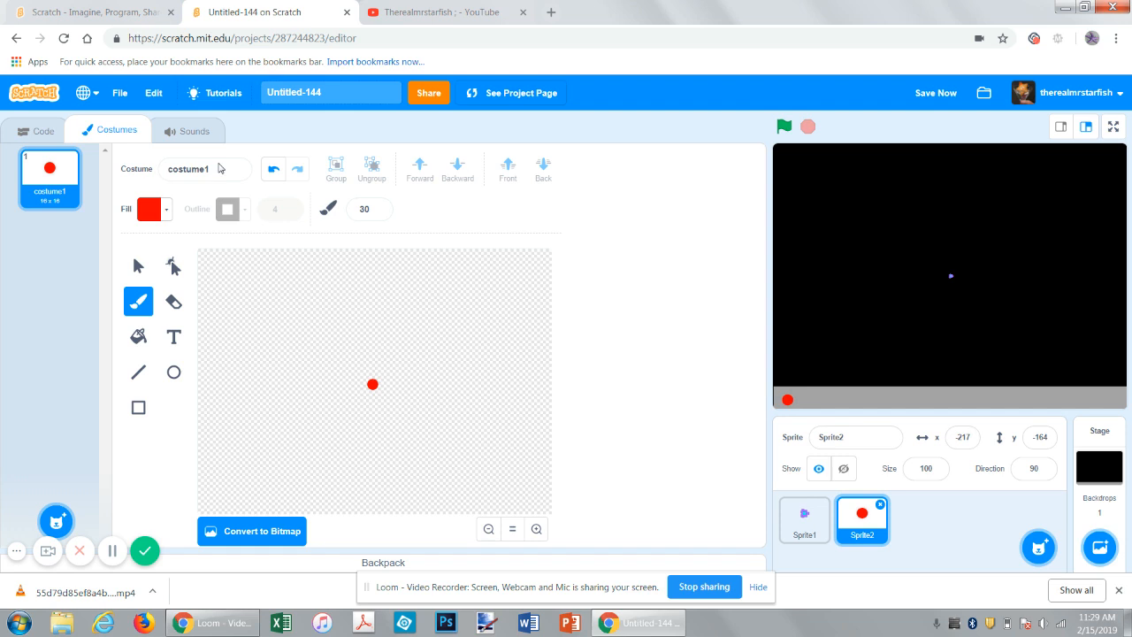
- Build Sprite2's green-flag forever loop with nested ifs for touching mouse-pointer and mouse down?
click(42, 130)
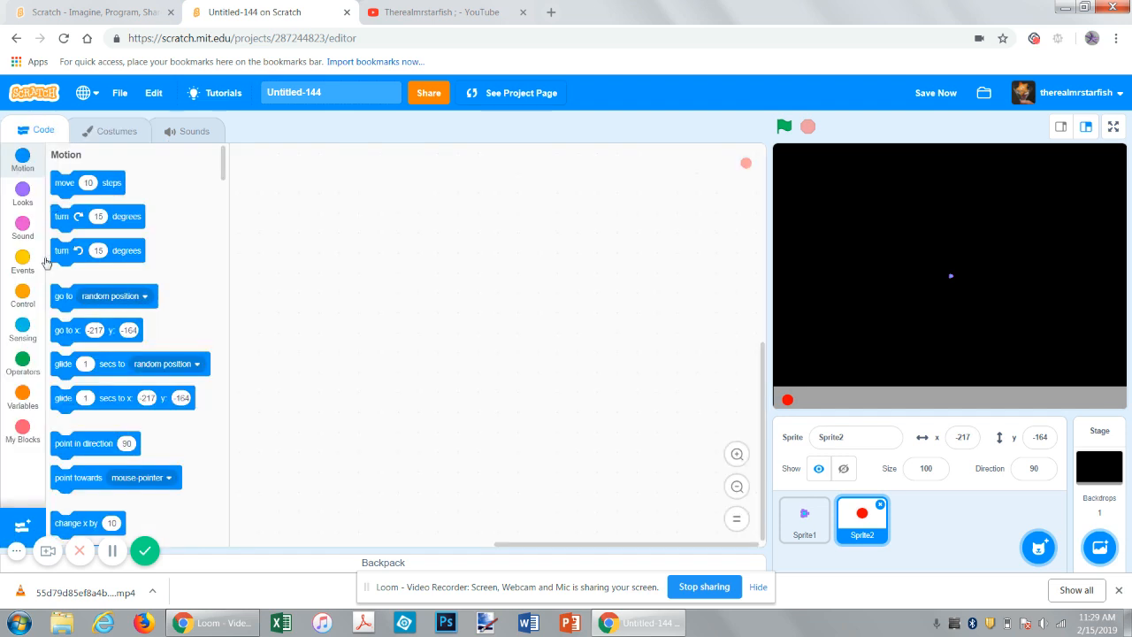
click(22, 260)
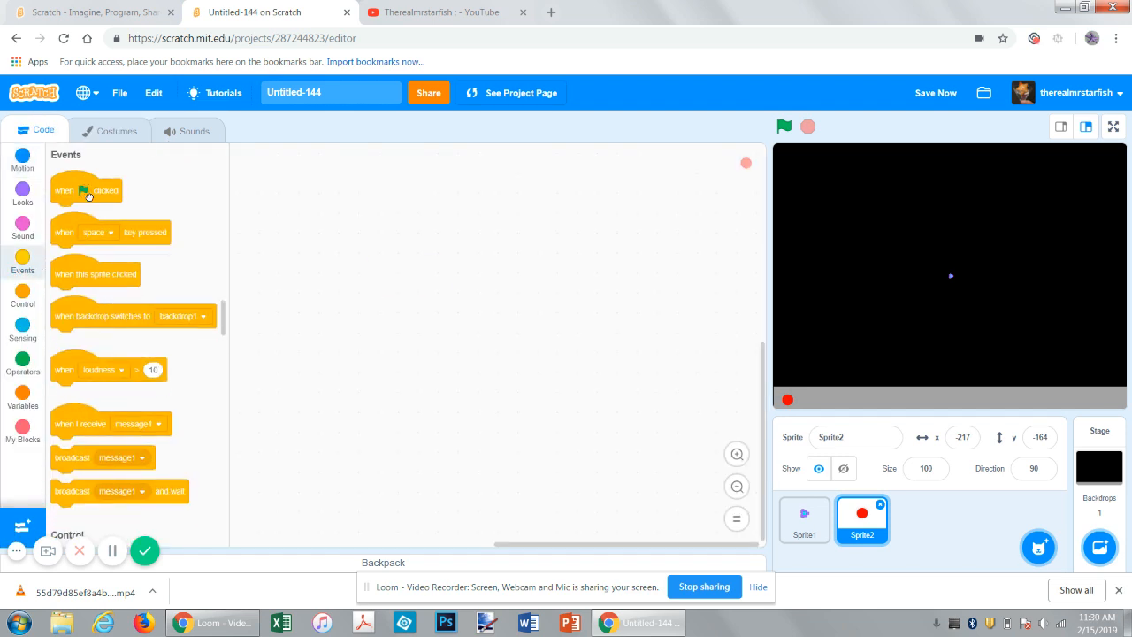
drag(87, 191, 305, 225)
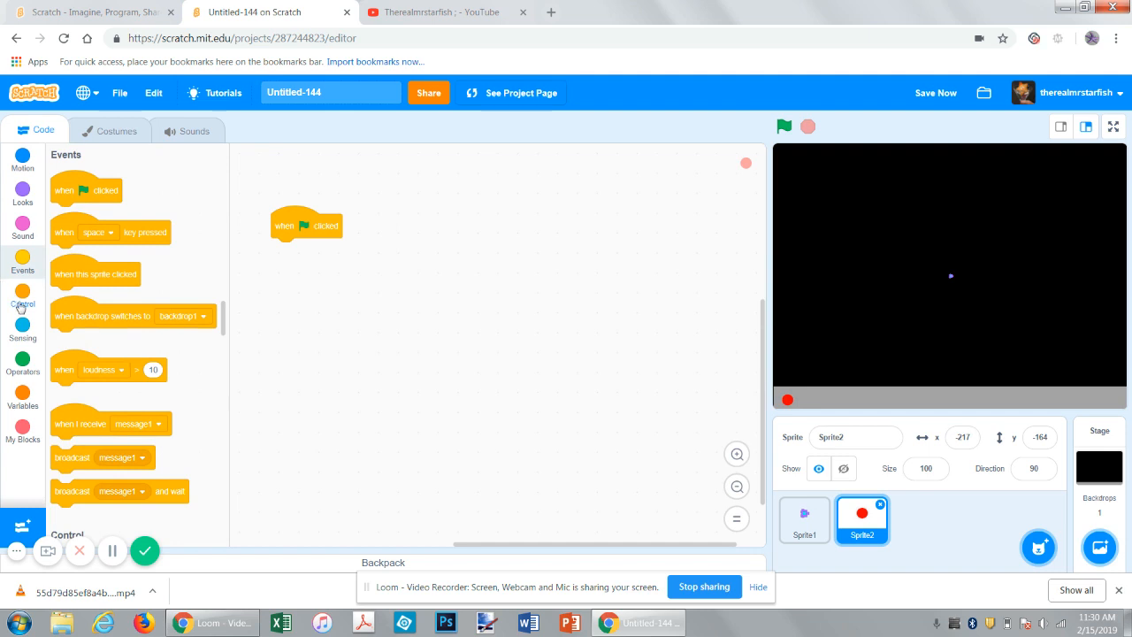
click(22, 304)
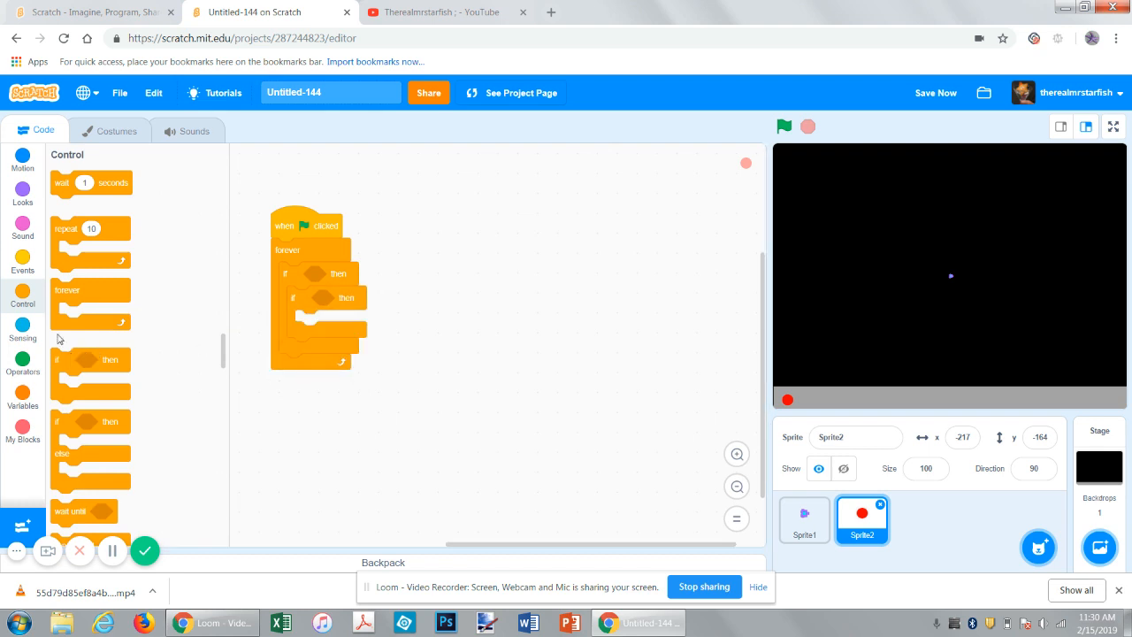
click(22, 358)
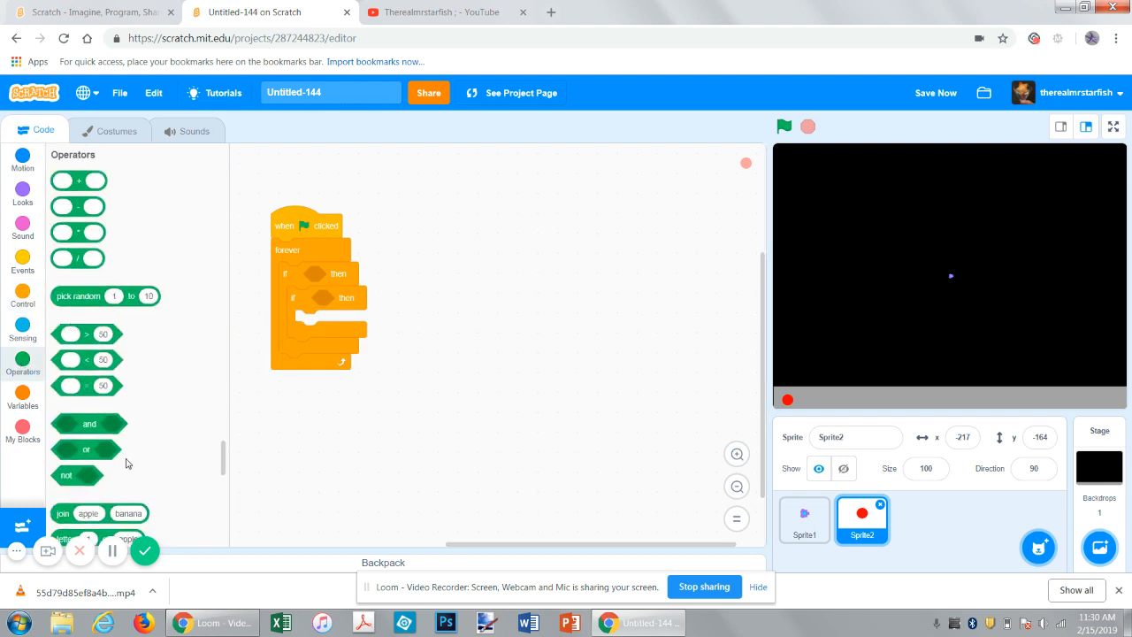
scroll(up, 3)
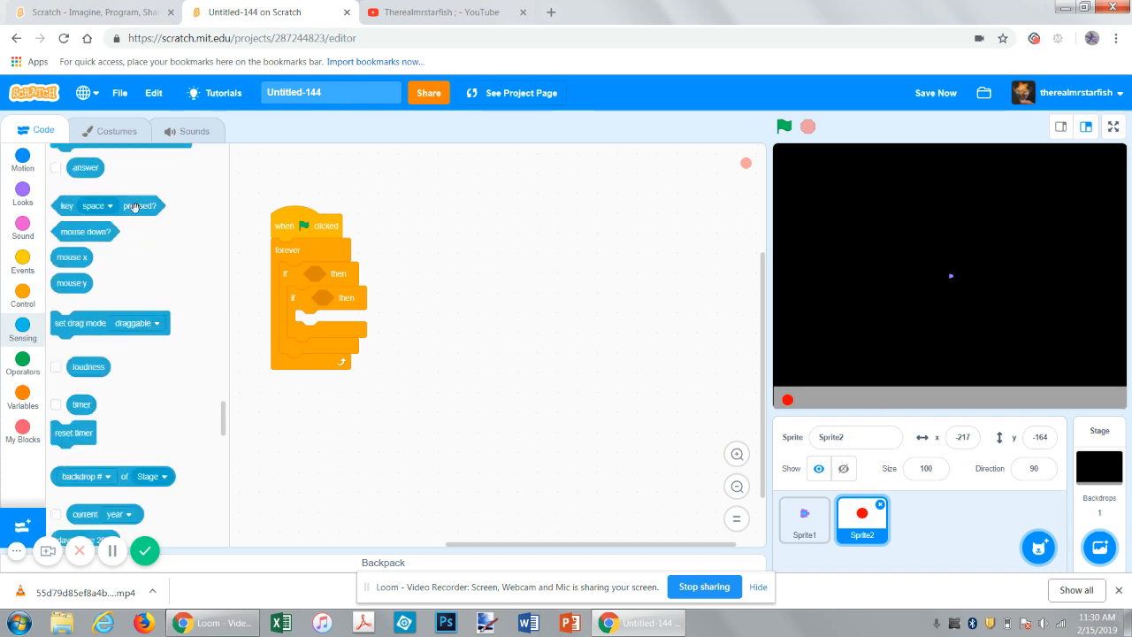
drag(110, 205, 371, 281)
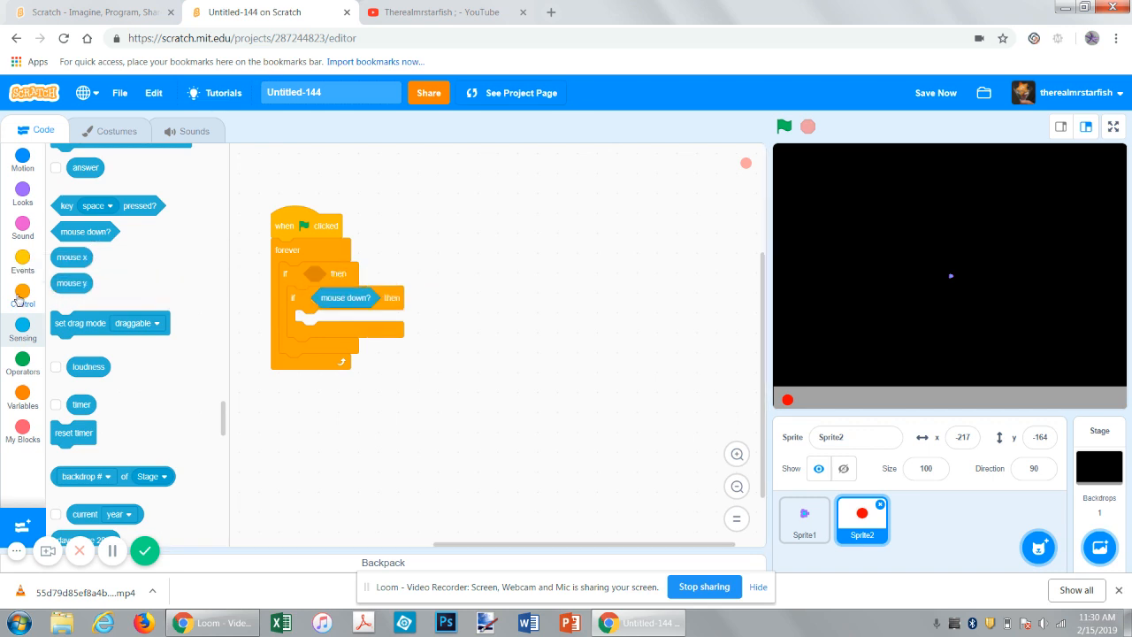
mouse_move(119, 331)
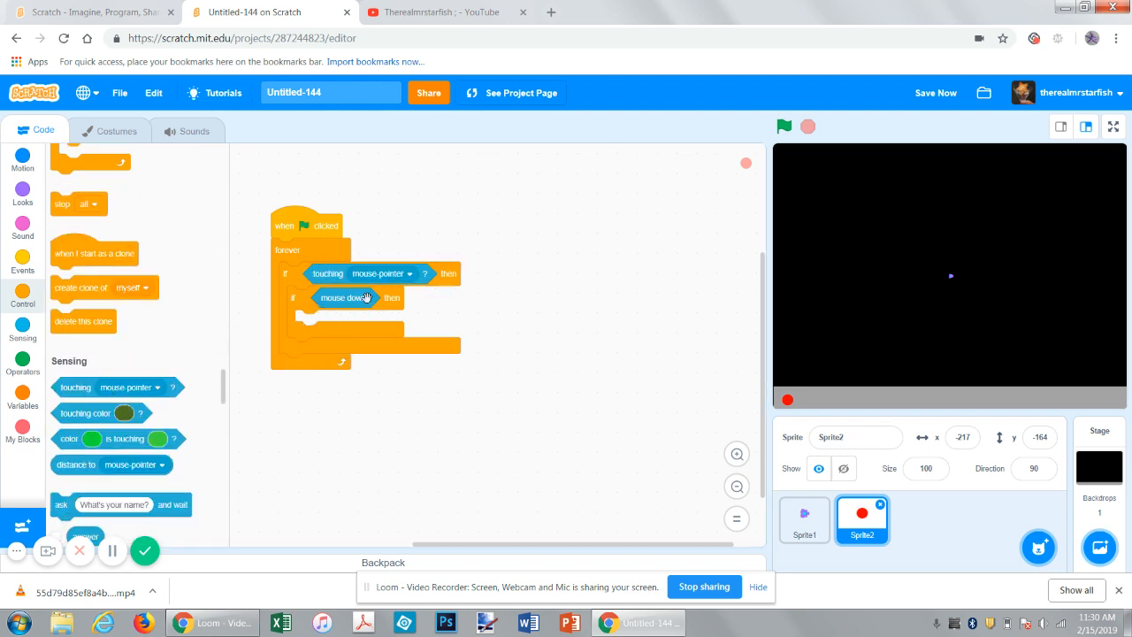
mouse_move(508, 401)
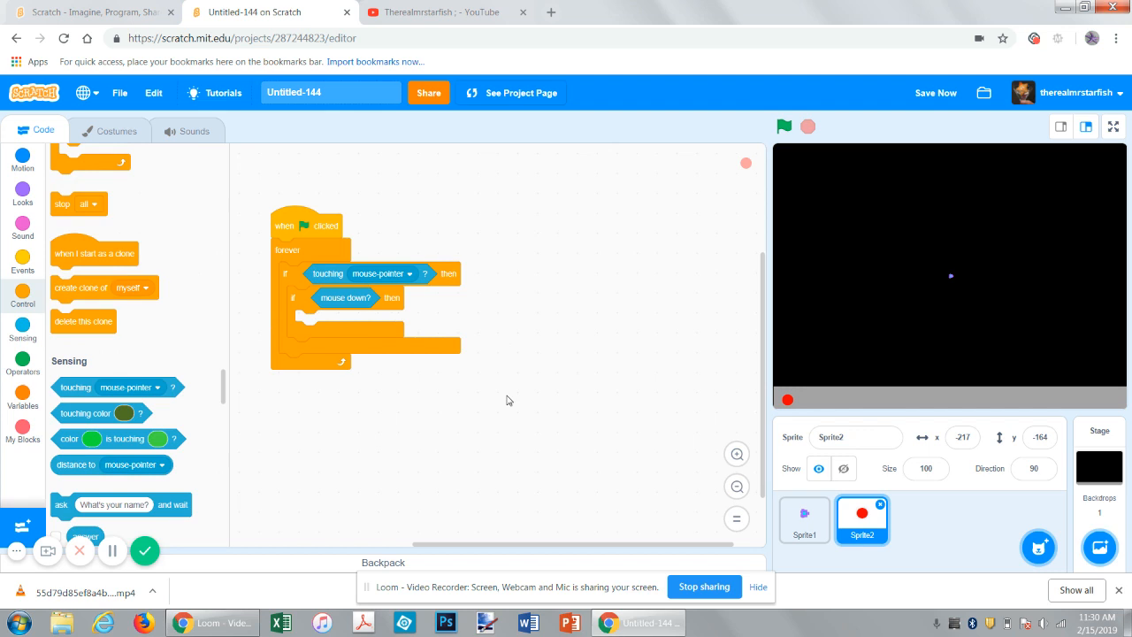
mouse_move(190, 367)
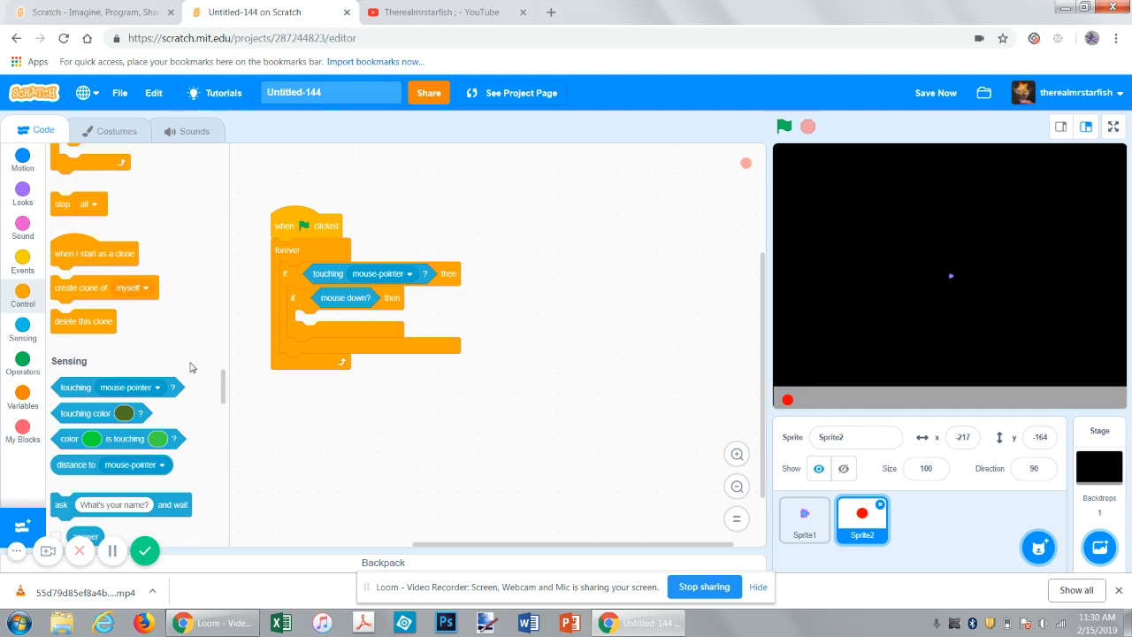
- Broadcast message1 inside the inner if, then wait 0.1 seconds
click(22, 260)
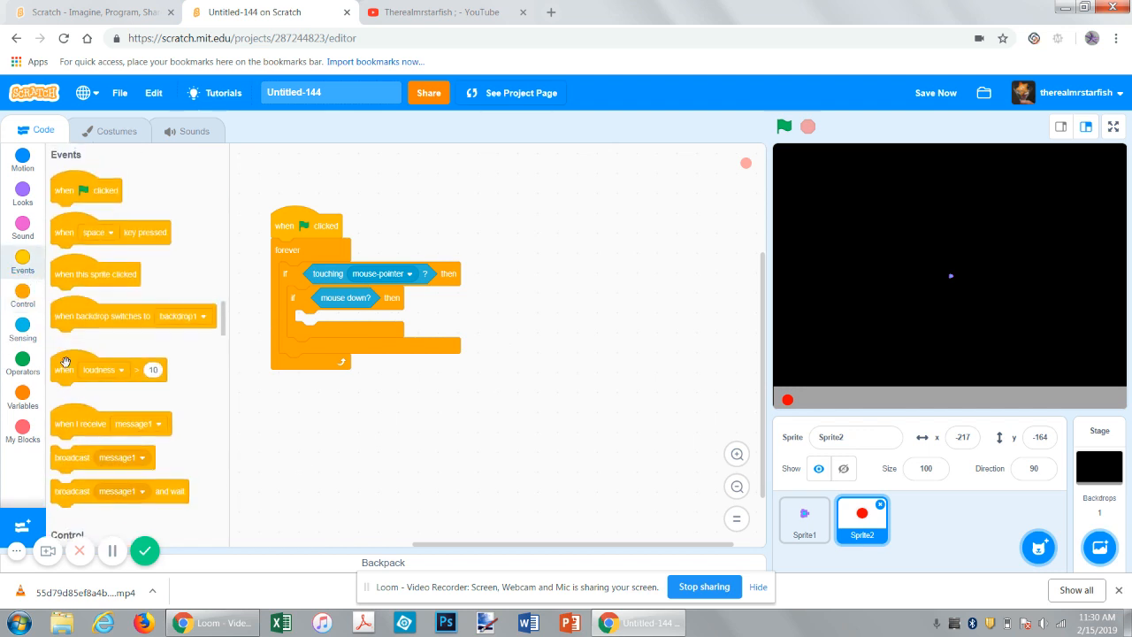
mouse_move(98, 511)
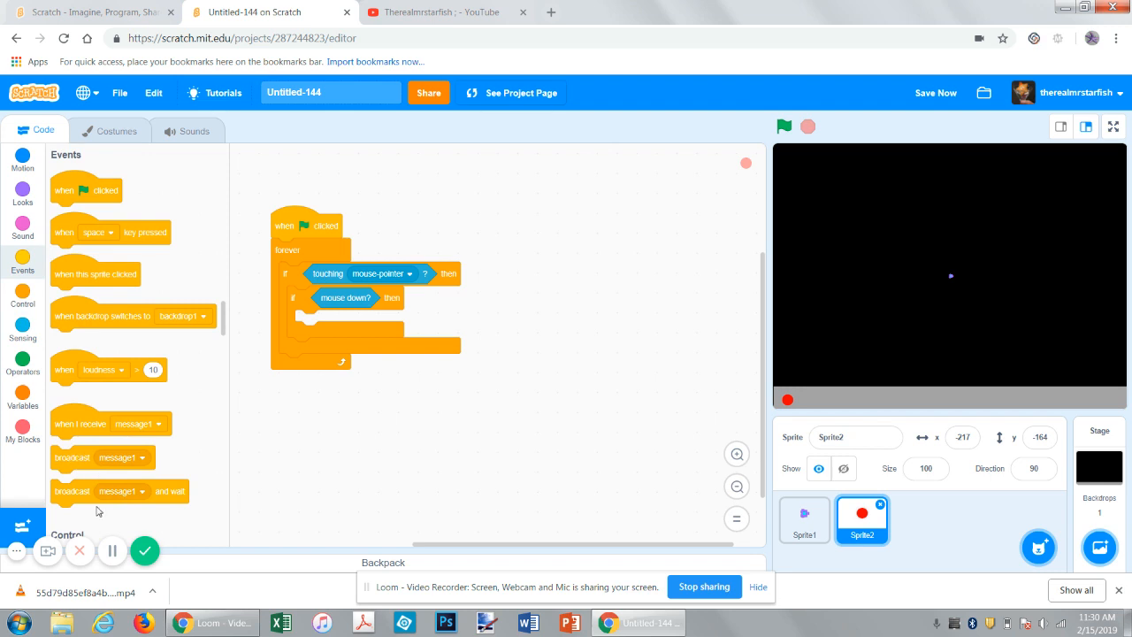
mouse_move(67, 471)
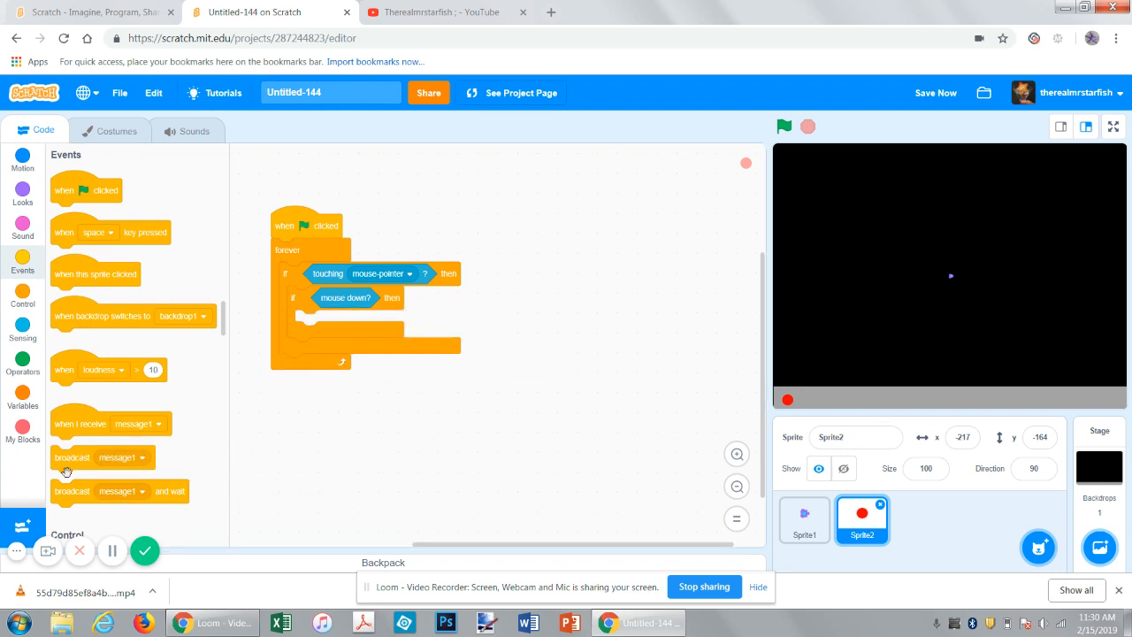
drag(73, 458, 316, 321)
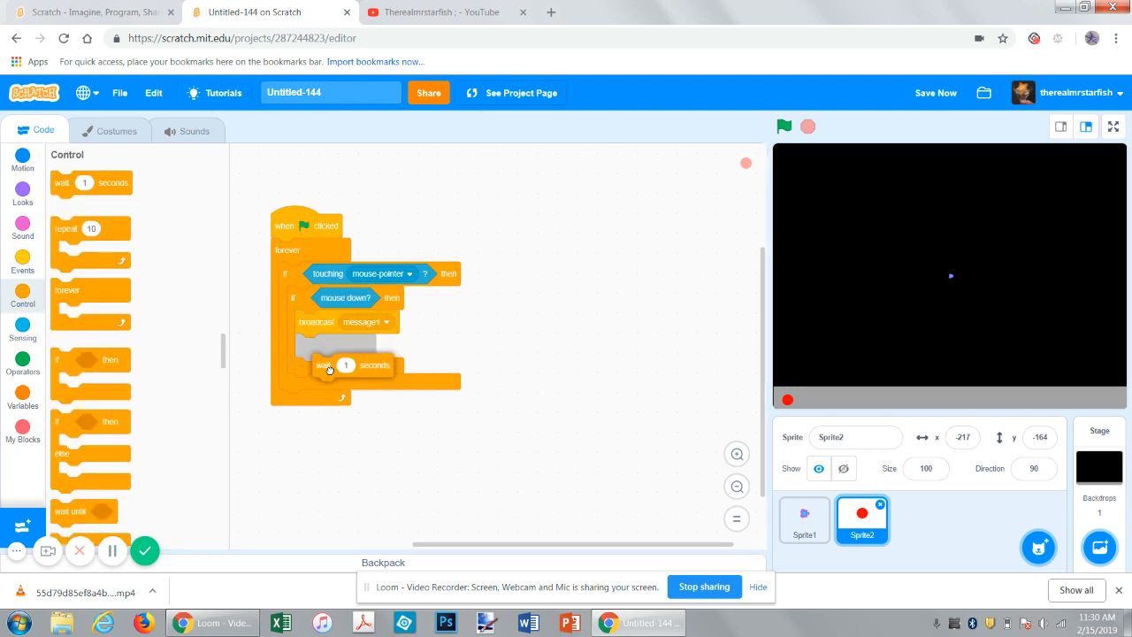
drag(329, 369, 332, 346)
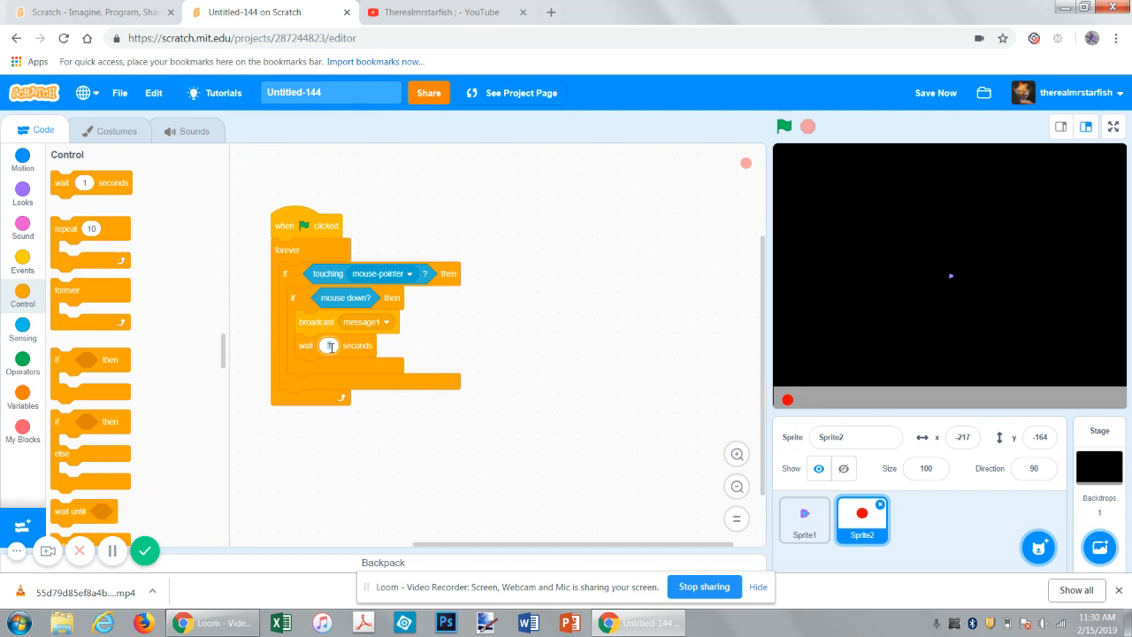
click(1039, 548)
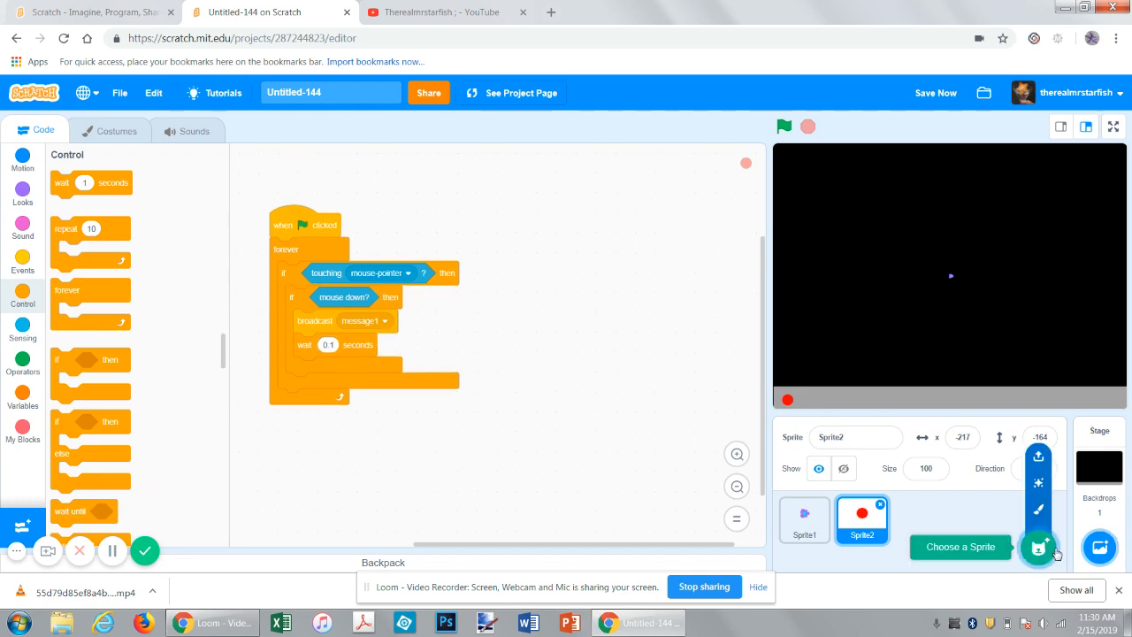
- Paint a new Sprite3 whose costume is a short red horizontal bar
click(1040, 546)
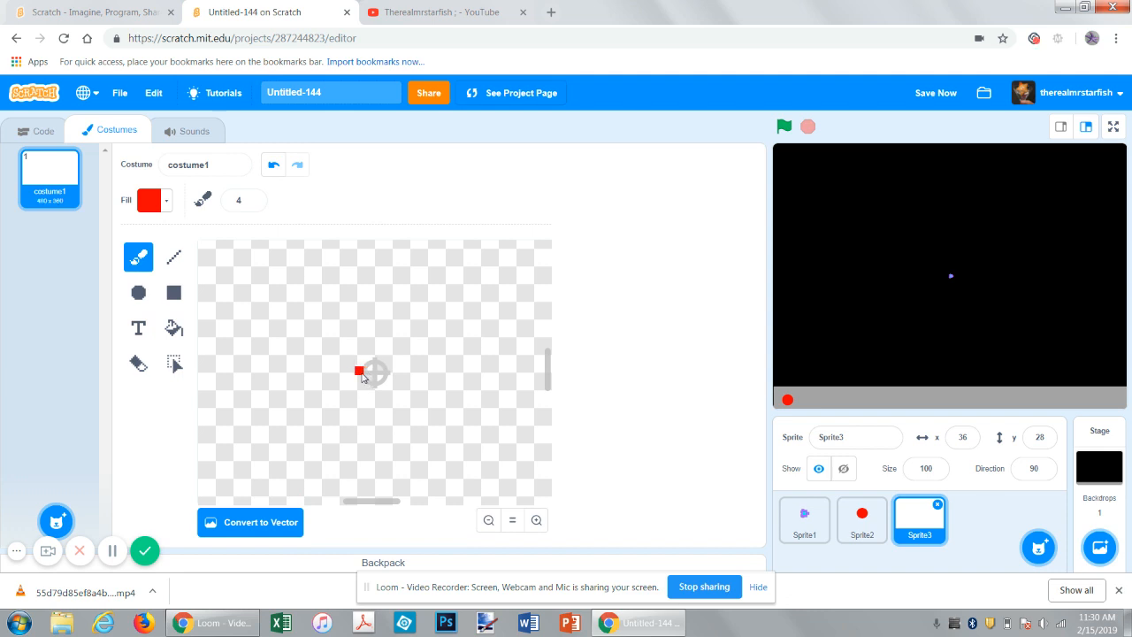
drag(359, 369, 372, 375)
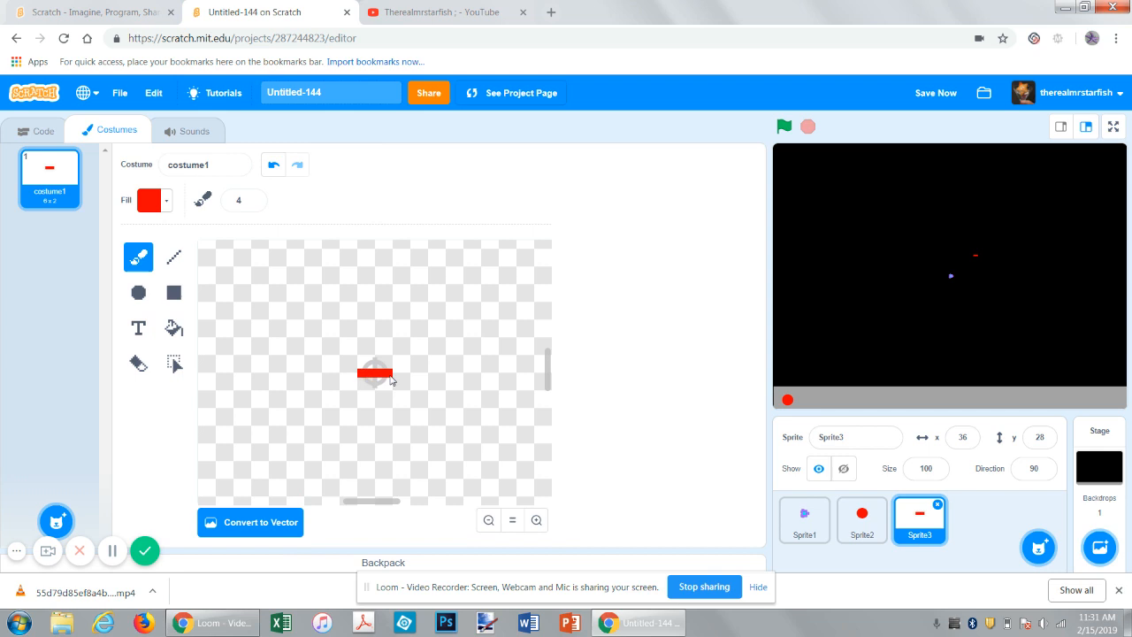
click(42, 130)
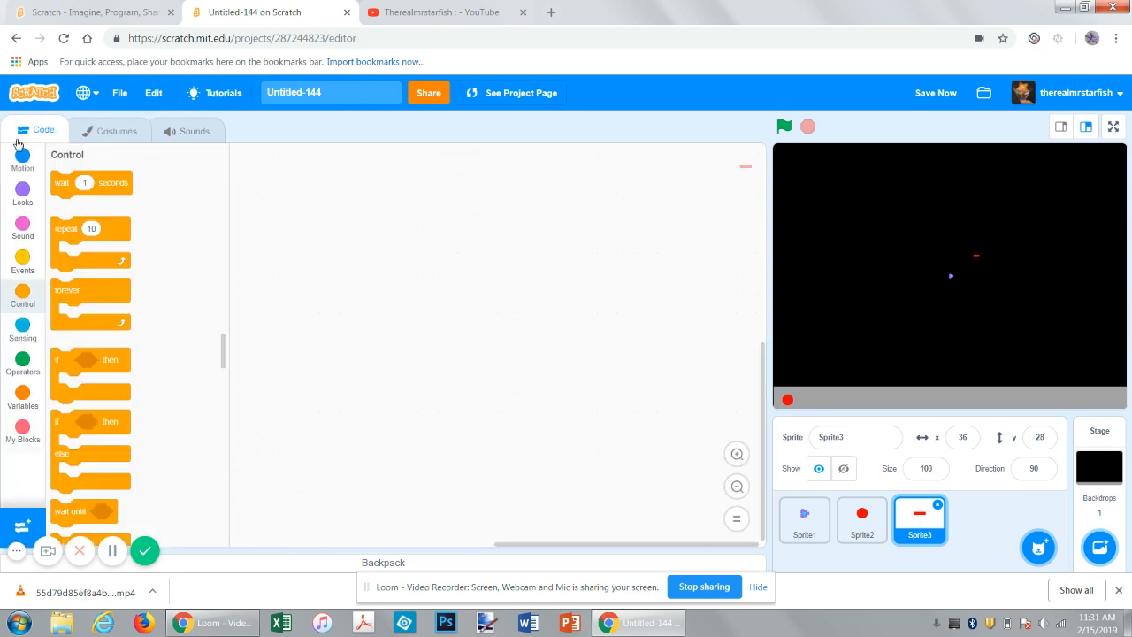
mouse_move(29, 189)
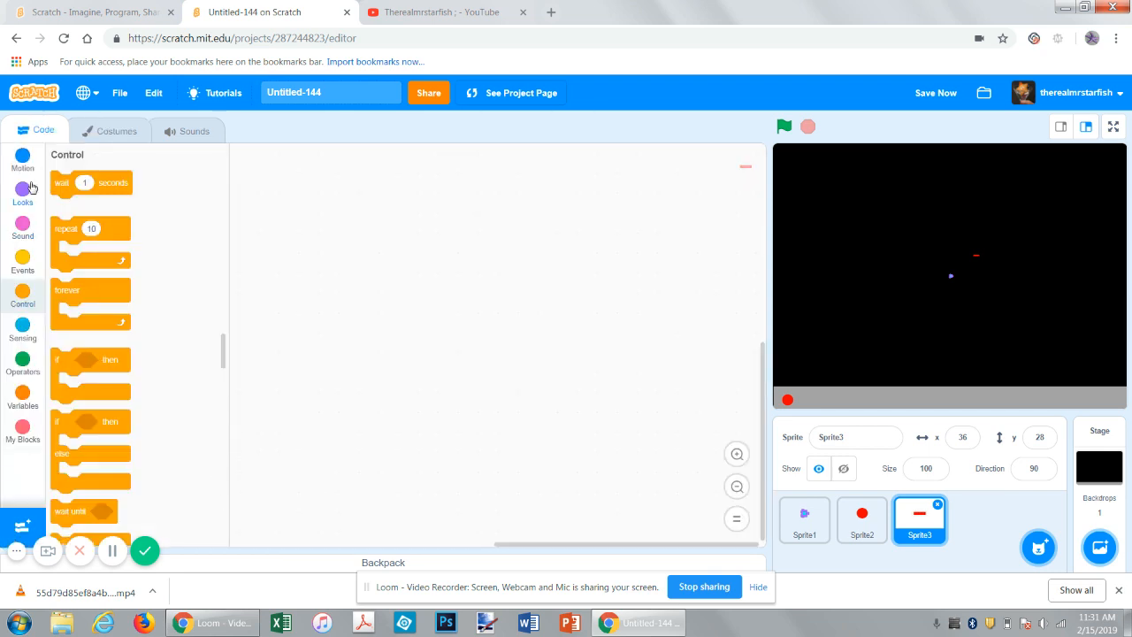
- Make the laser sprite hide when the green flag is clicked
click(22, 259)
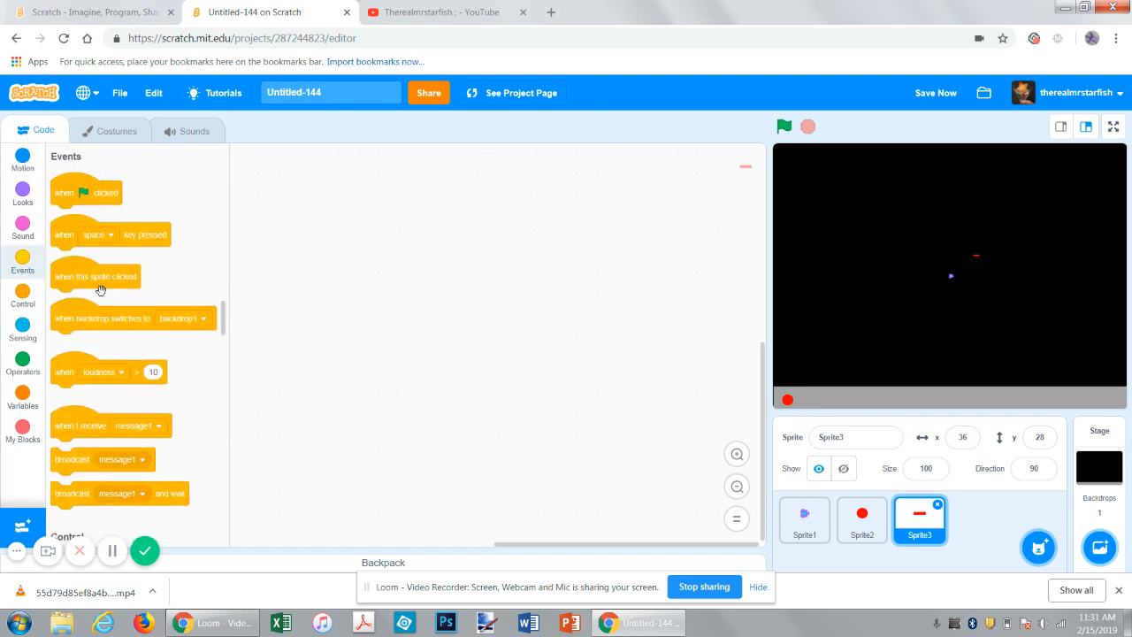
drag(84, 192, 272, 192)
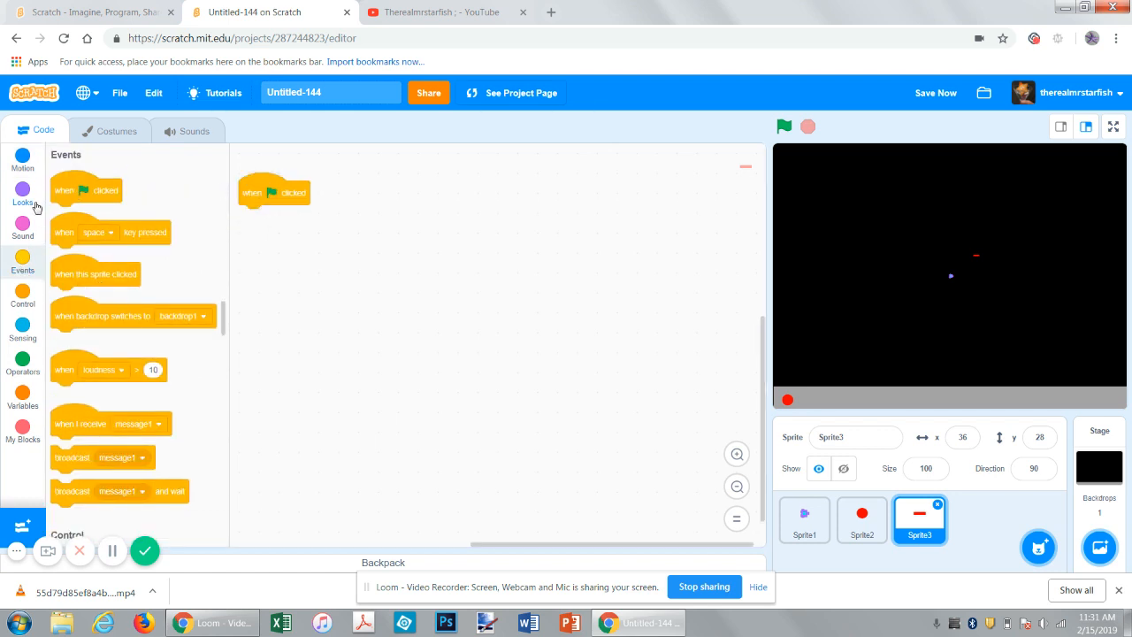
click(22, 193)
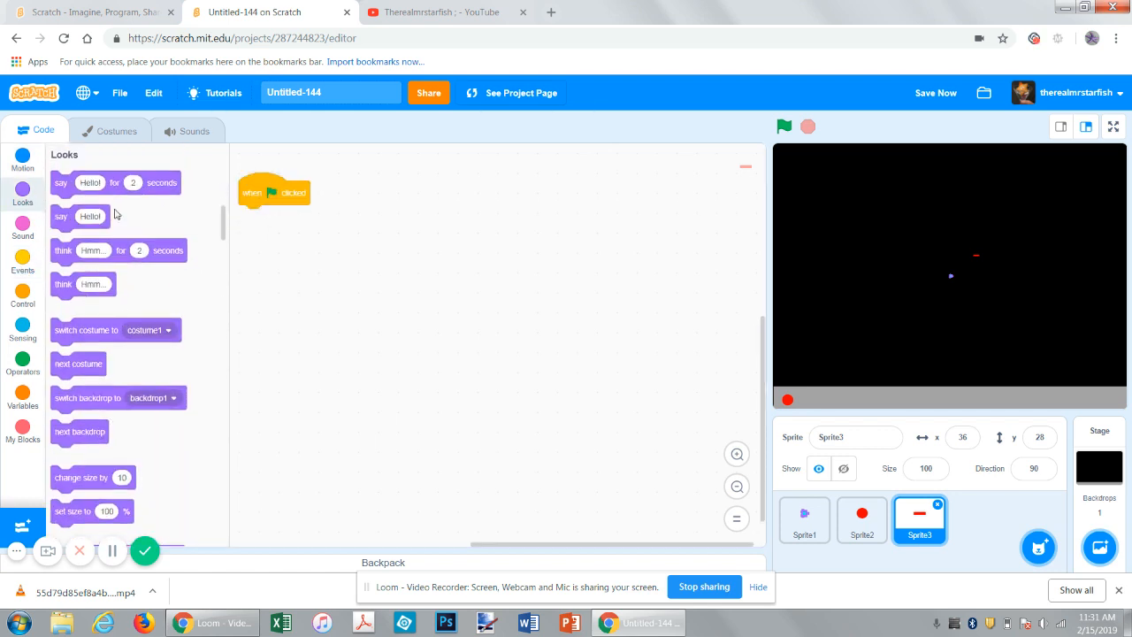
scroll(down, 3)
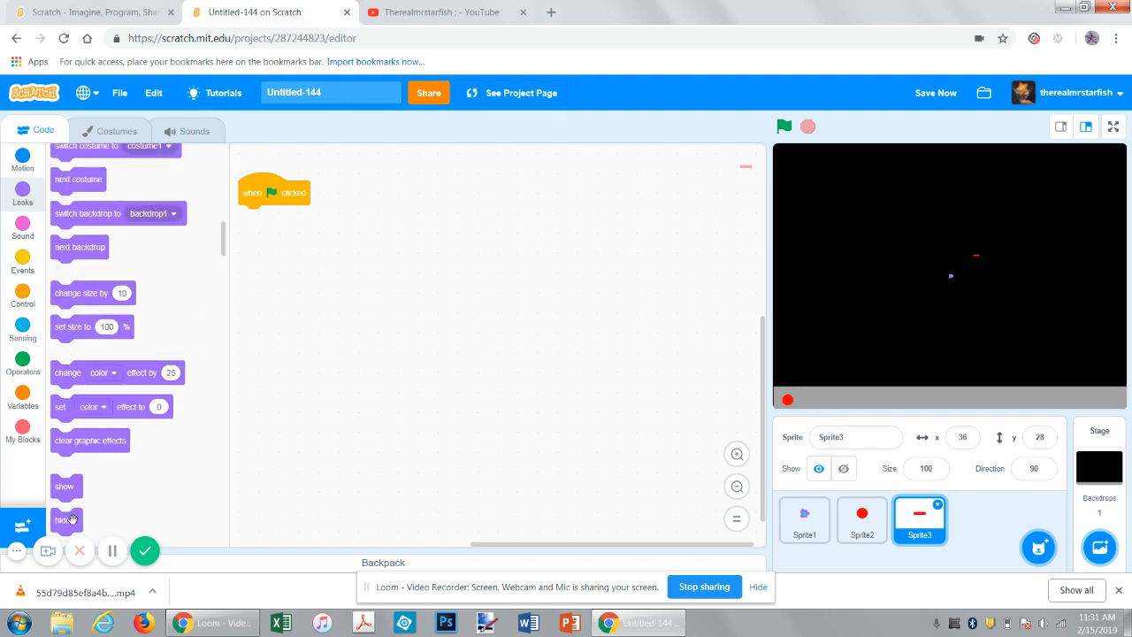
drag(64, 520, 251, 217)
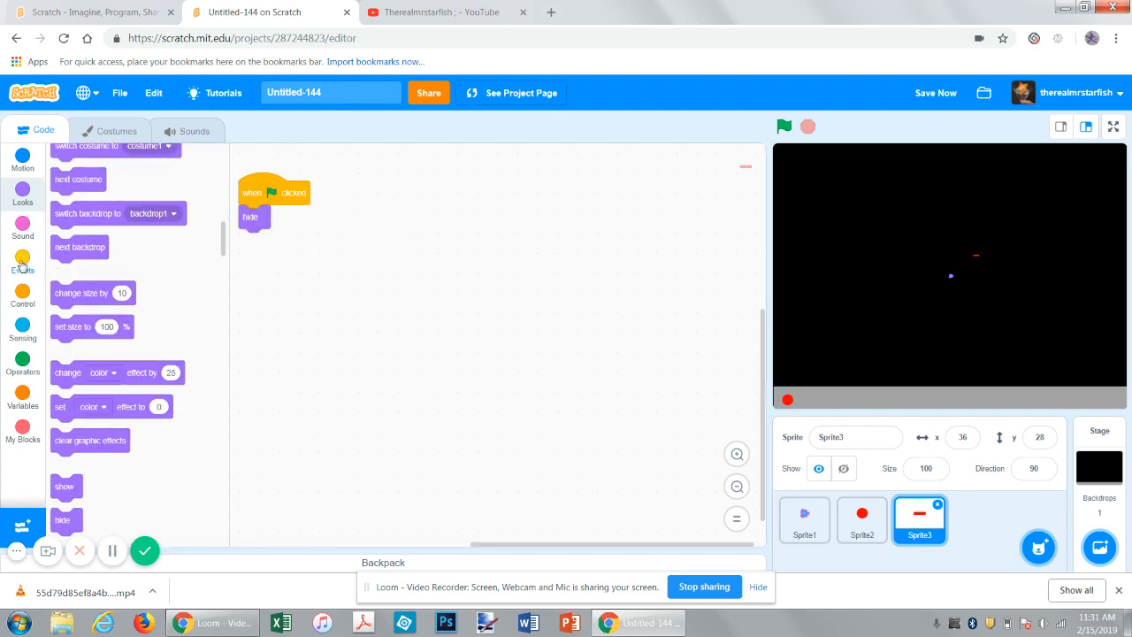
click(22, 260)
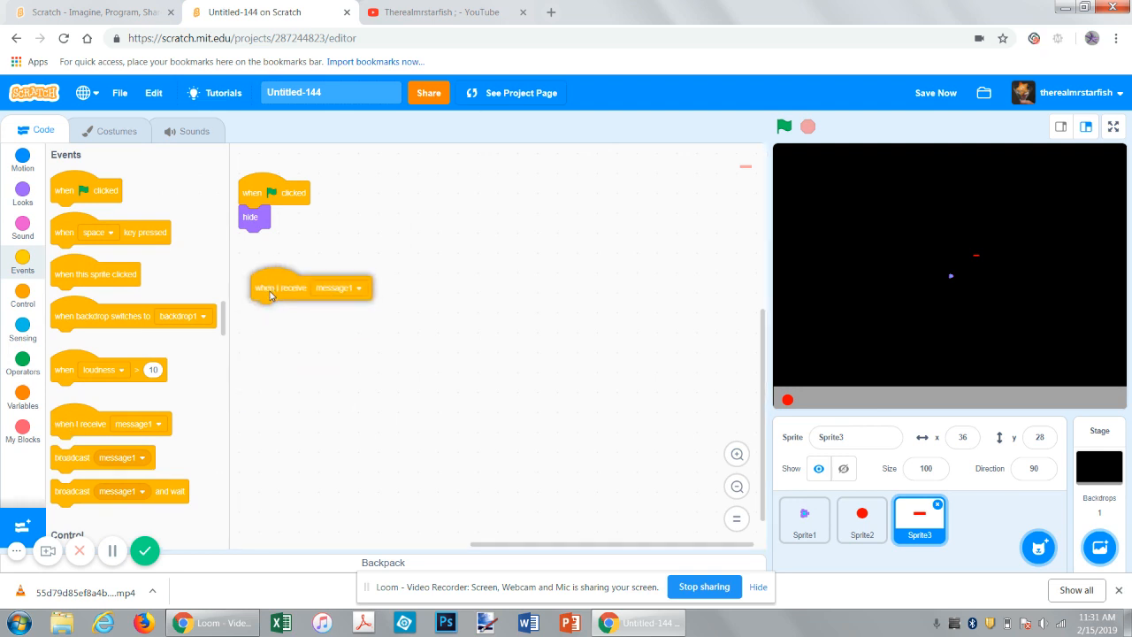
click(935, 92)
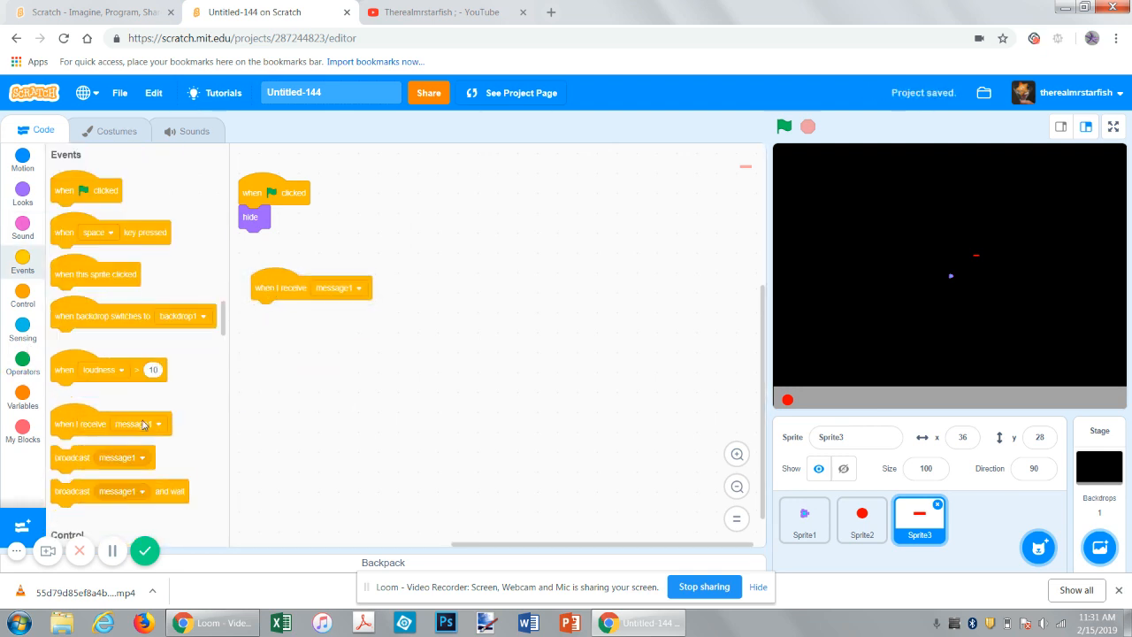
scroll(down, 3)
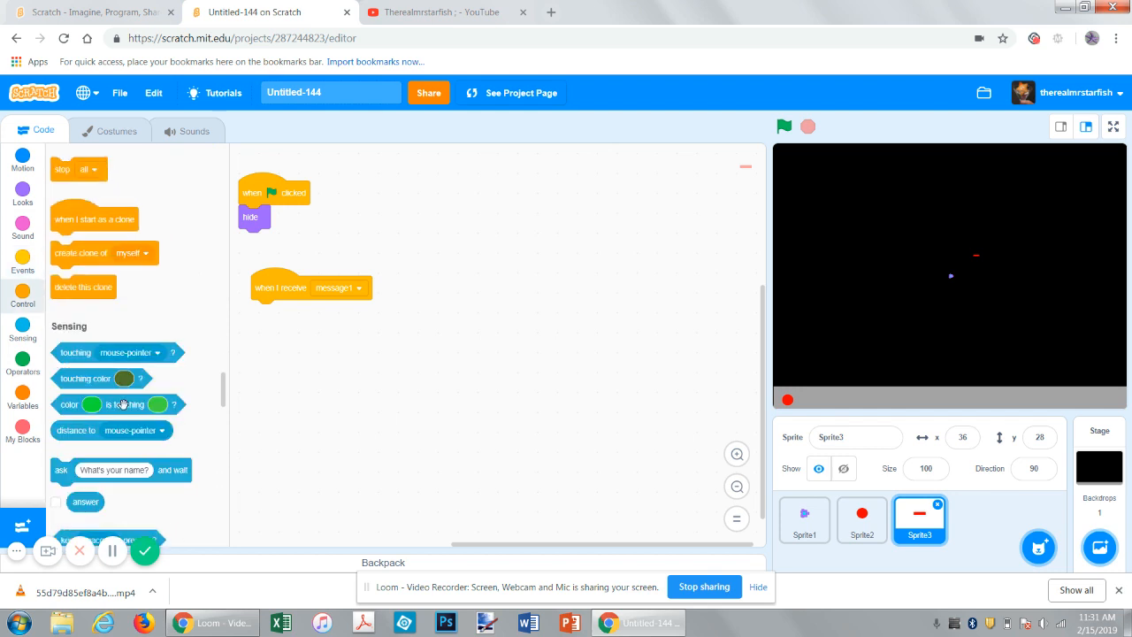
- Start a clone script: show, go to Sprite1, point in Sprite1's direction
drag(104, 253, 301, 321)
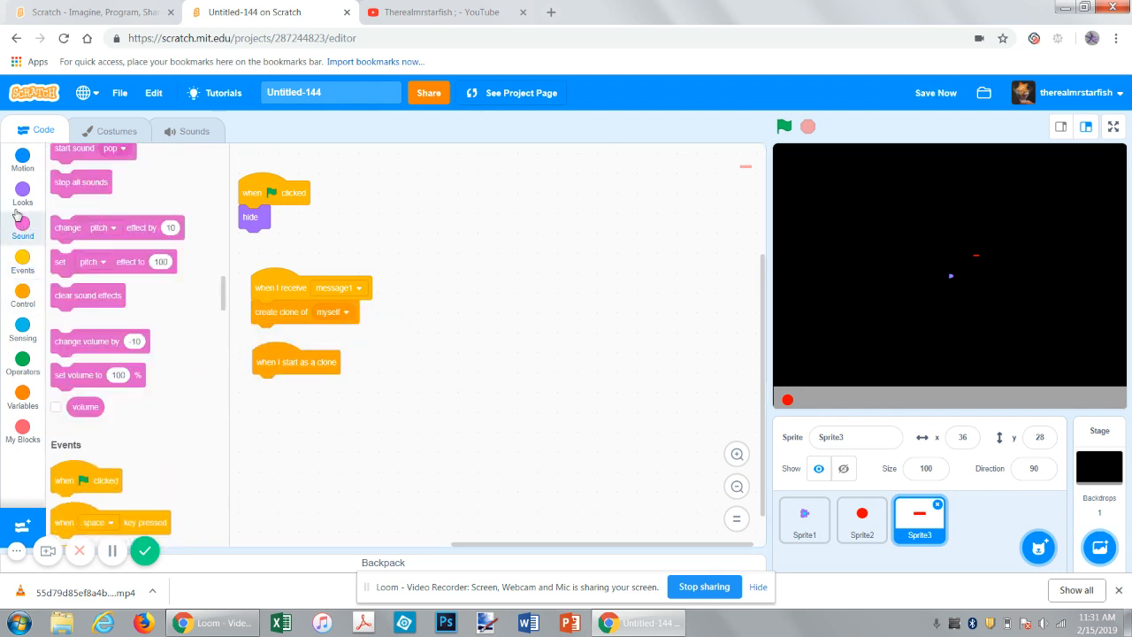
click(22, 193)
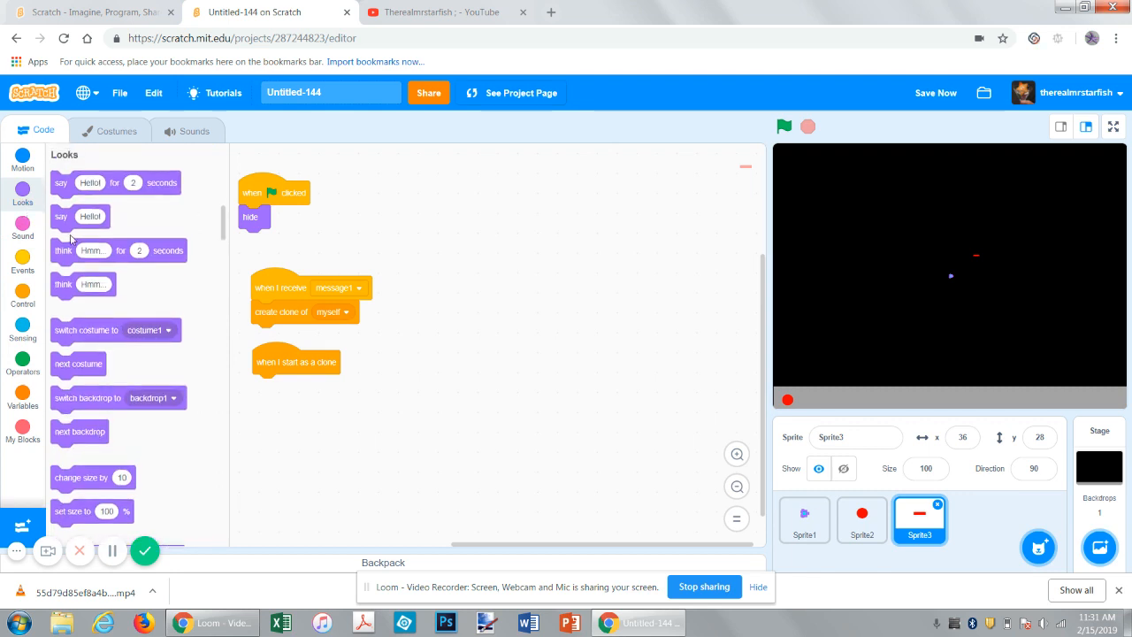
scroll(down, 3)
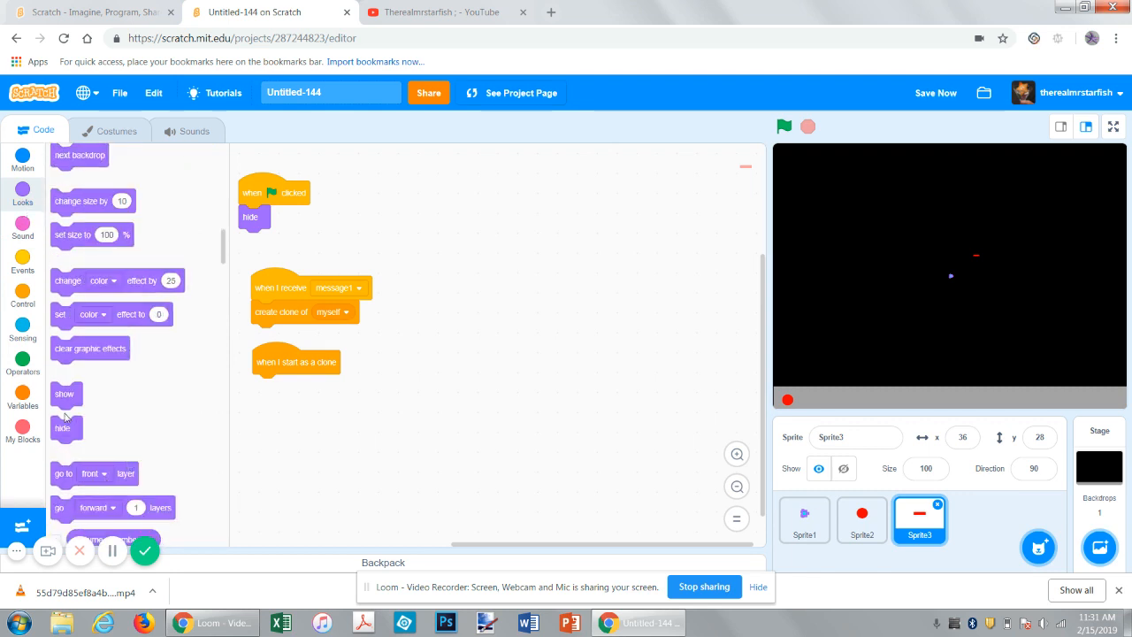
drag(64, 394, 266, 385)
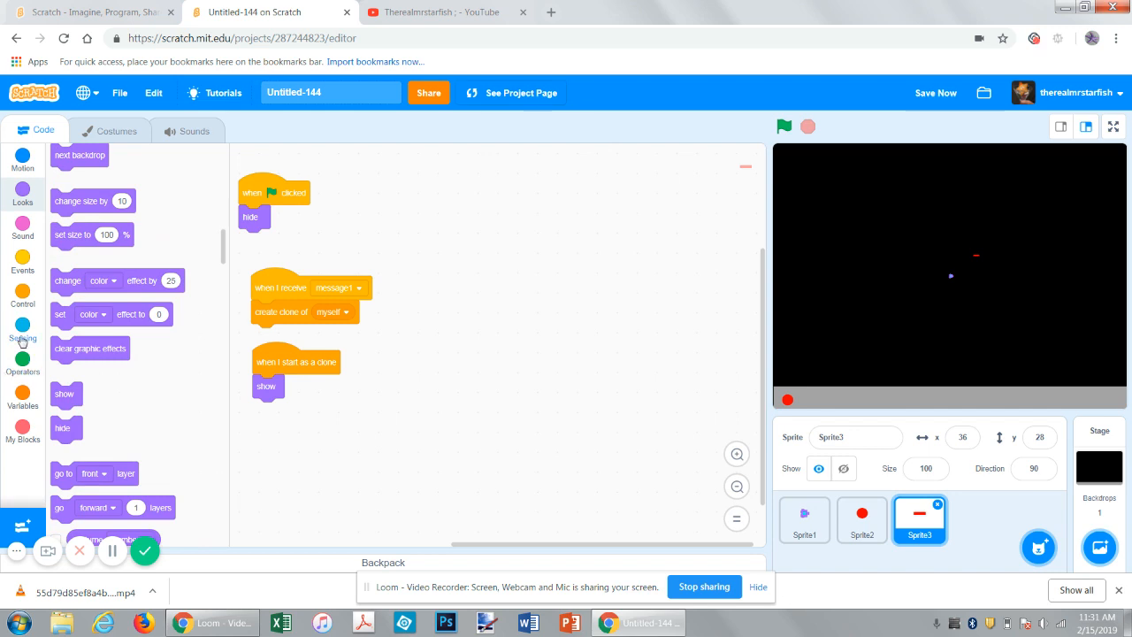
click(22, 160)
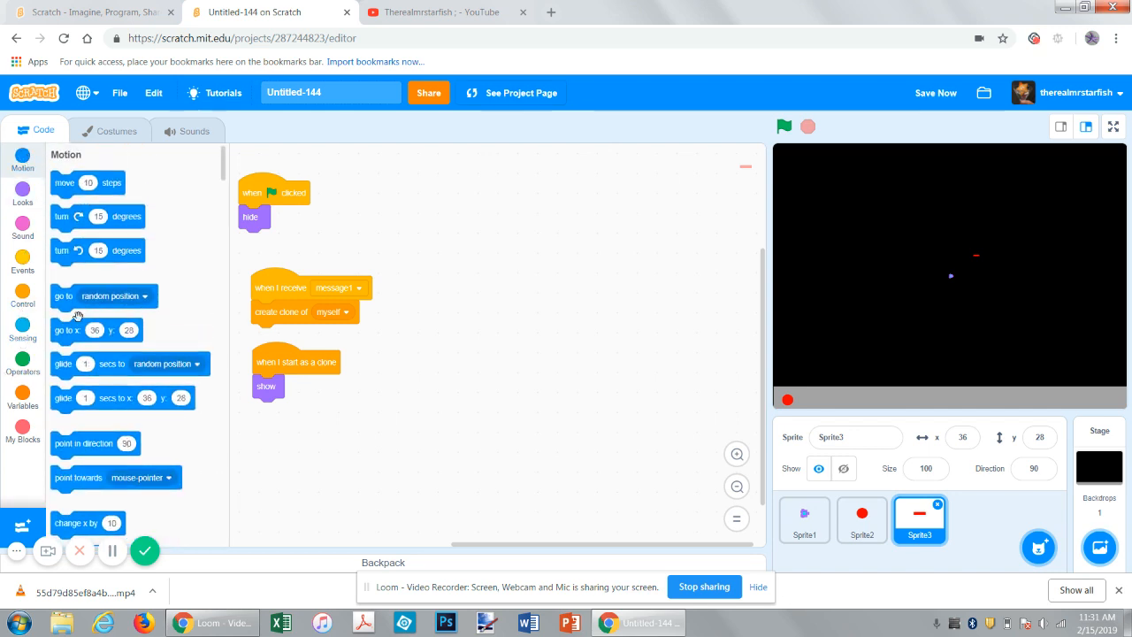
drag(104, 295, 265, 386)
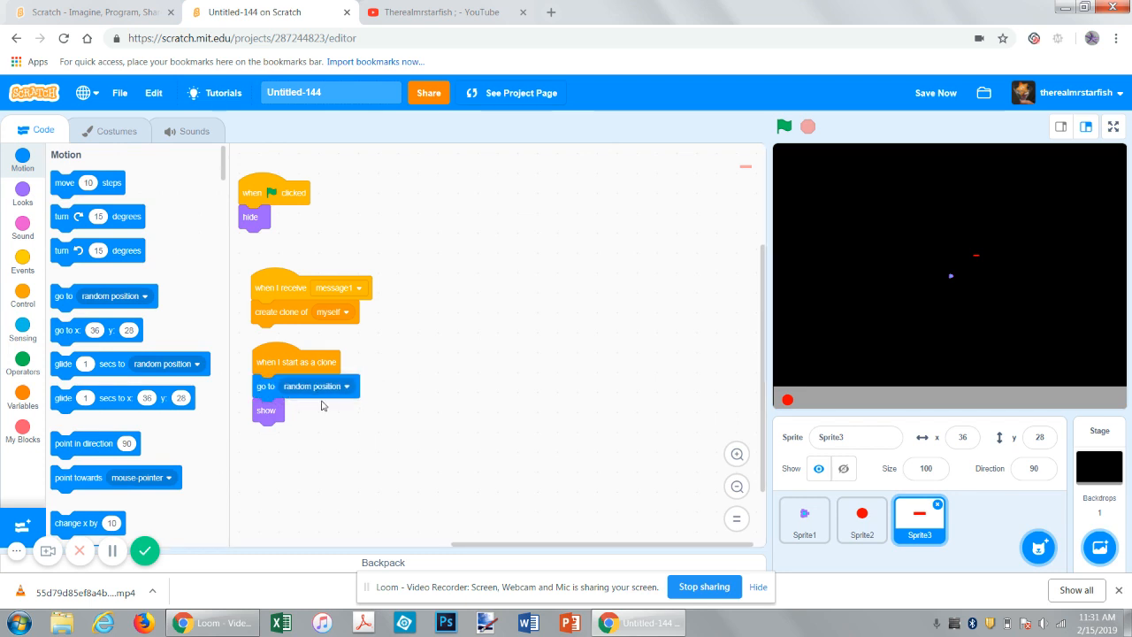
click(347, 387)
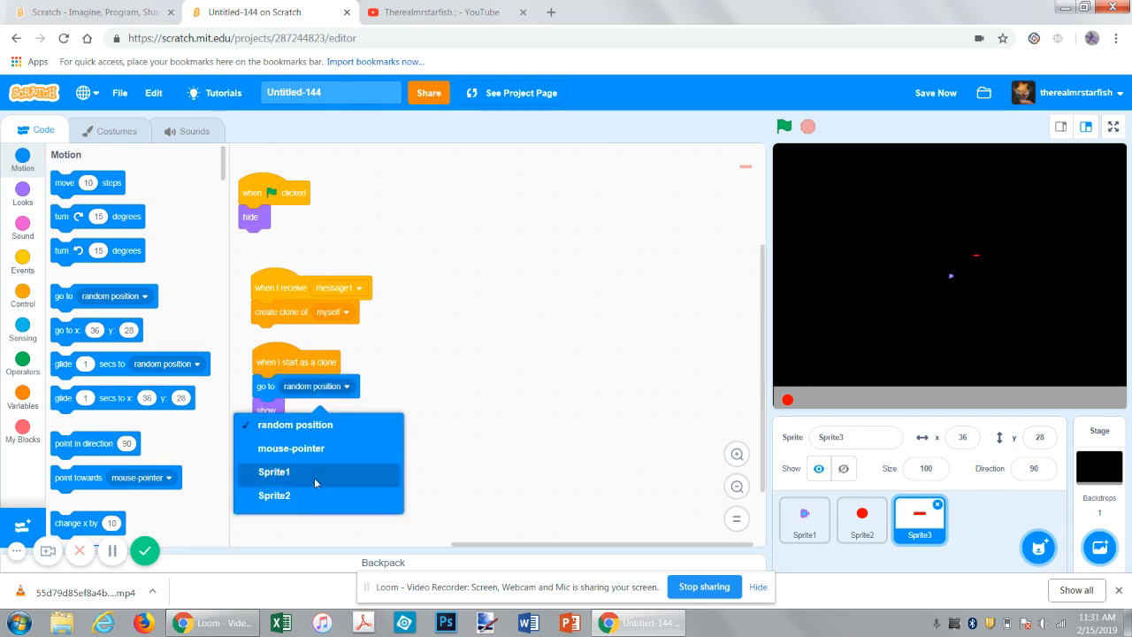
click(274, 472)
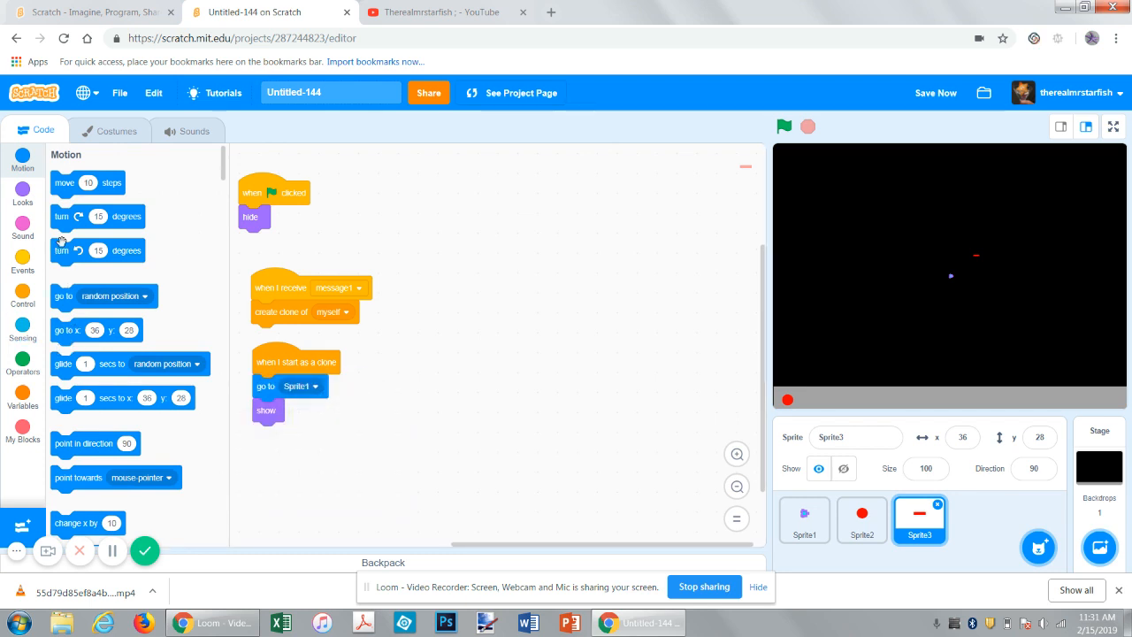
drag(84, 443, 283, 408)
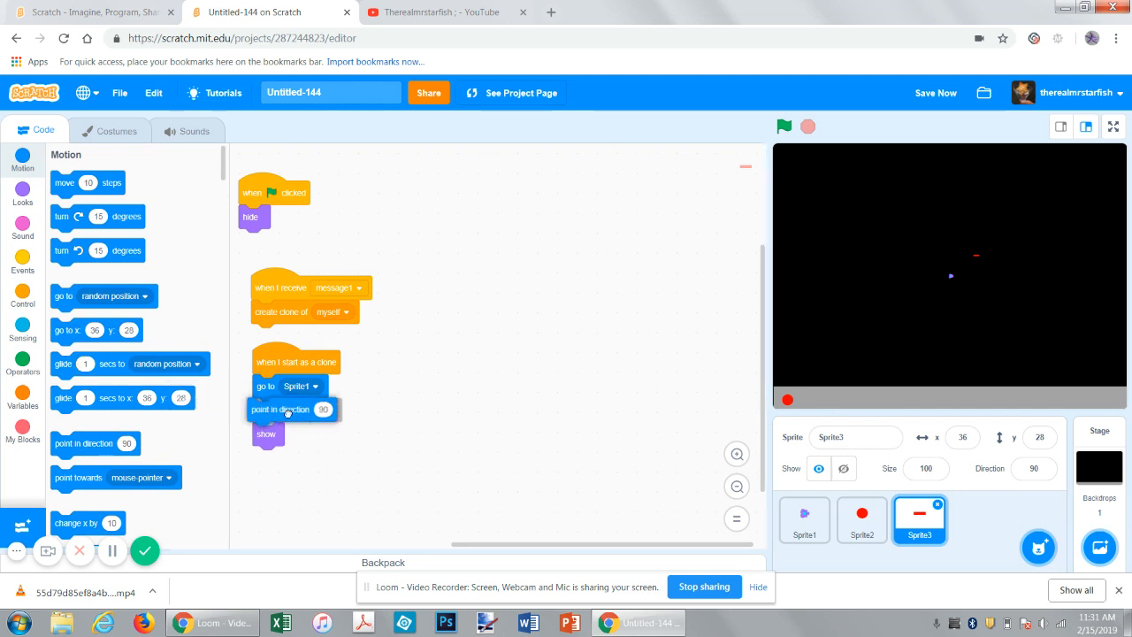
click(23, 330)
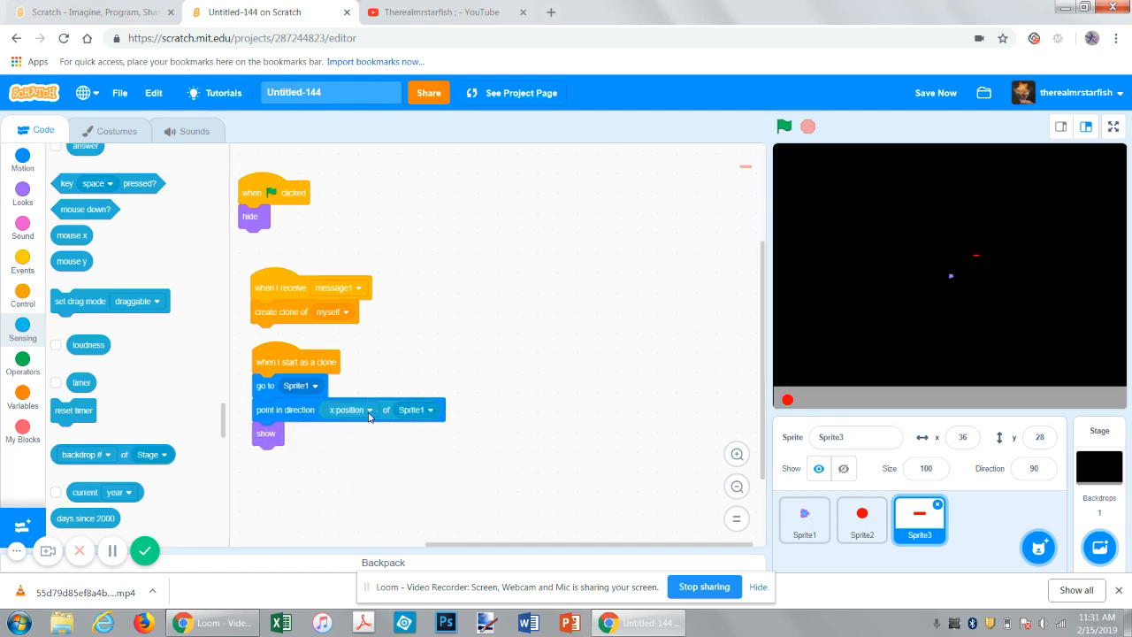
click(349, 409)
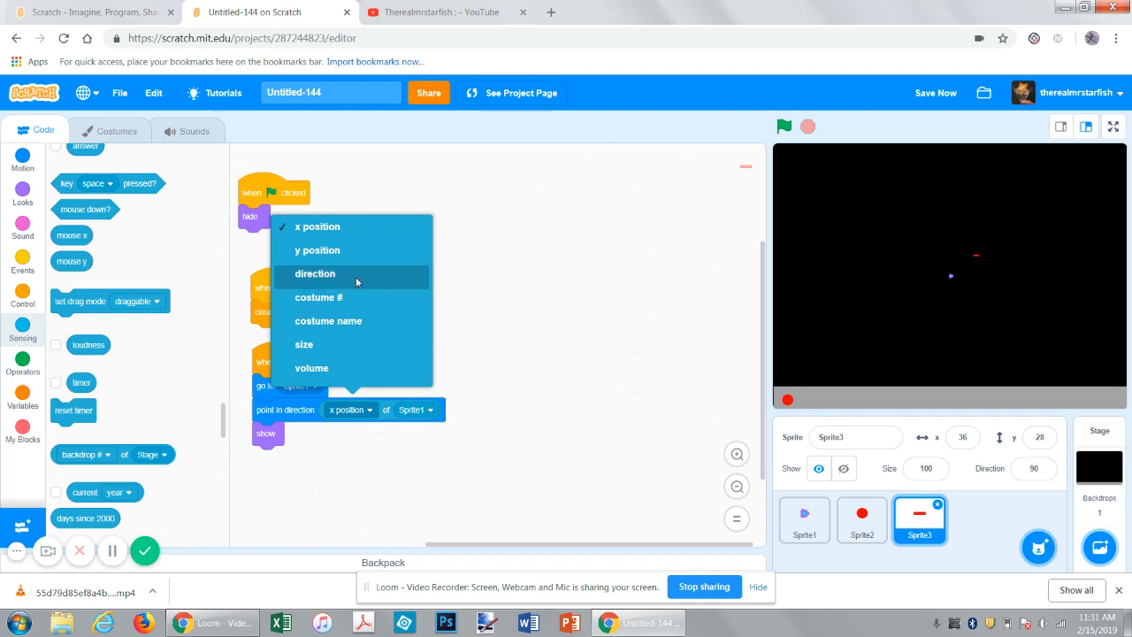
click(315, 274)
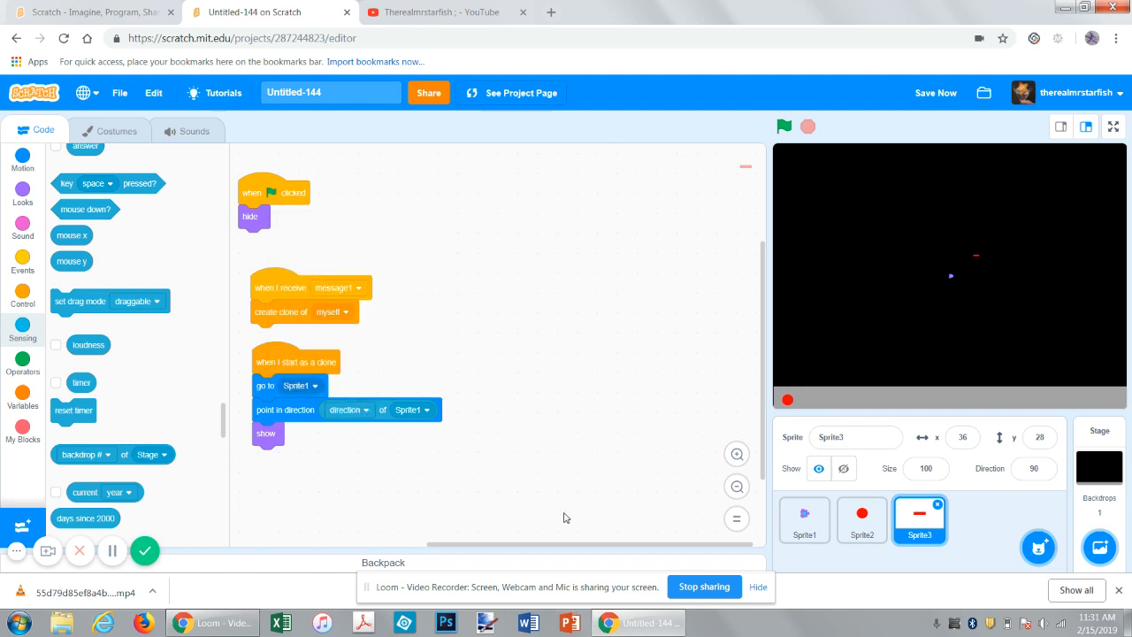
mouse_move(500, 494)
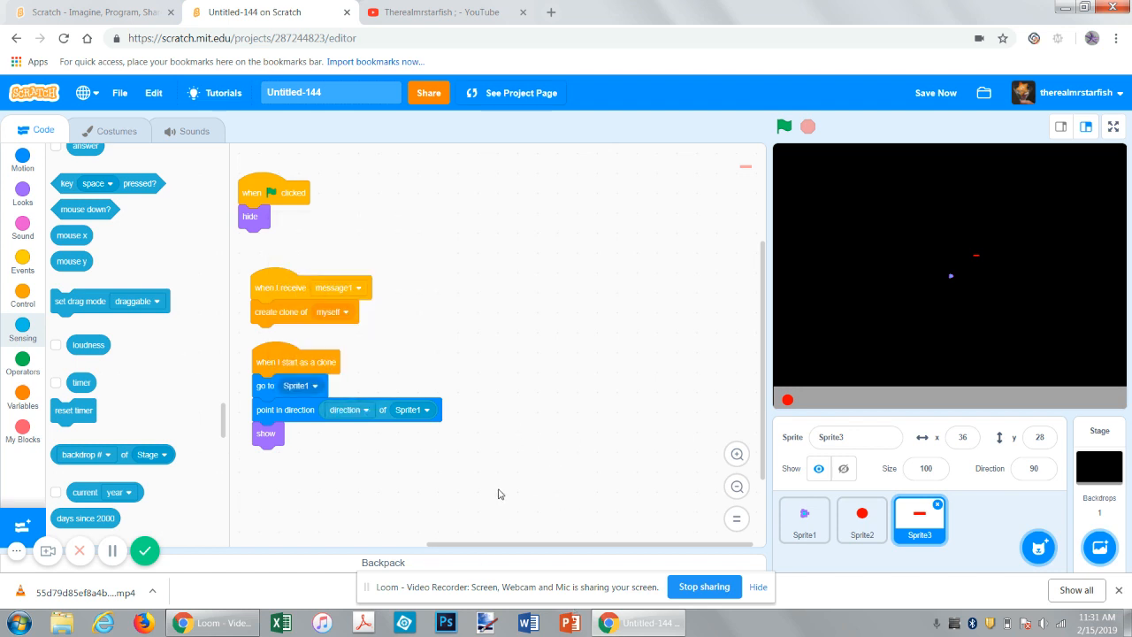
mouse_move(22, 273)
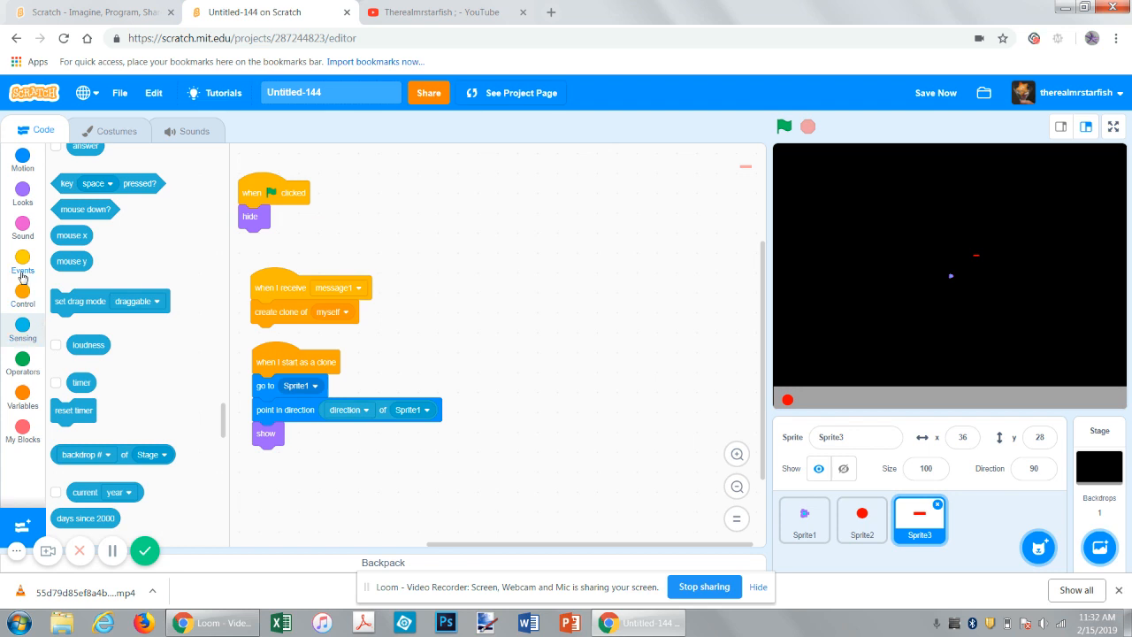
- Move the clone 10 steps until touching edge, delete it, and run the game
click(22, 295)
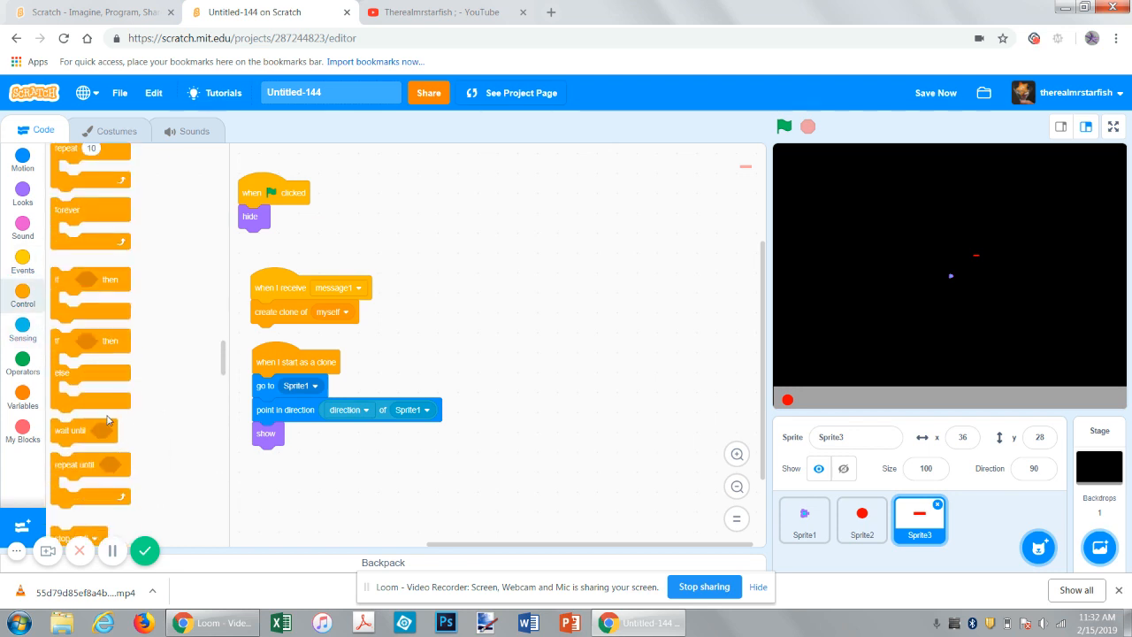
mouse_move(77, 281)
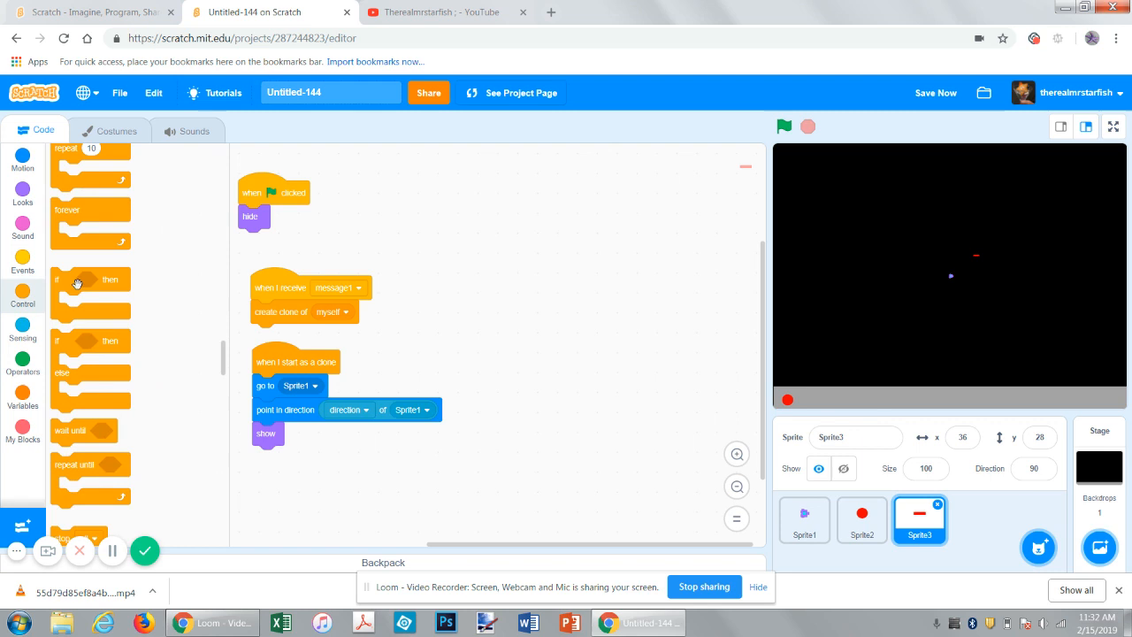
drag(70, 480, 291, 469)
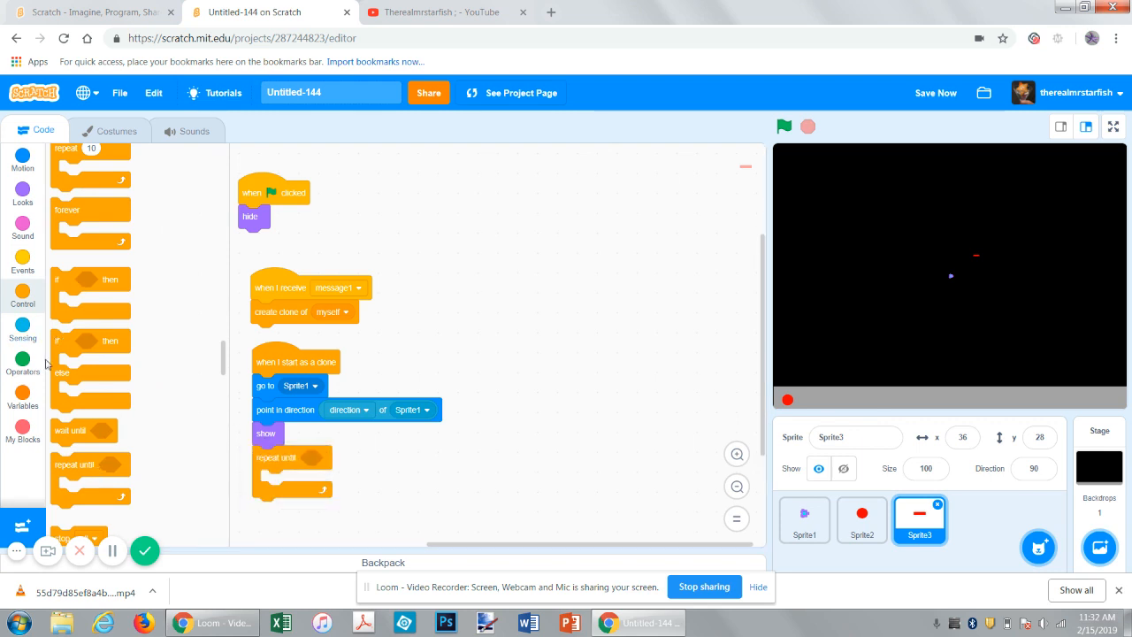
click(22, 337)
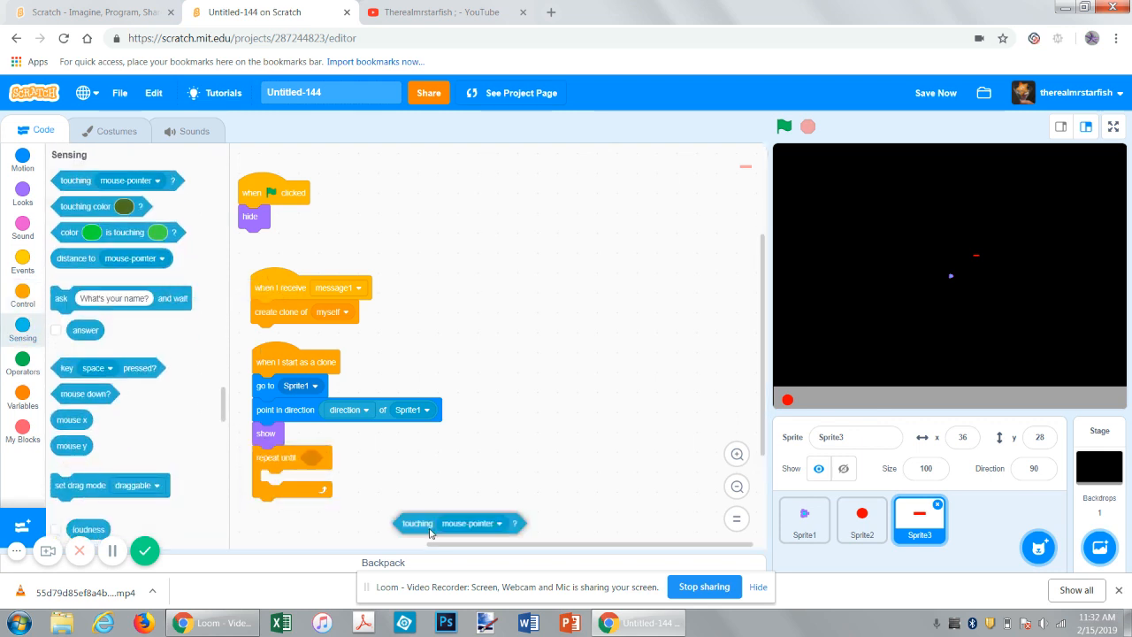
drag(415, 523, 354, 458)
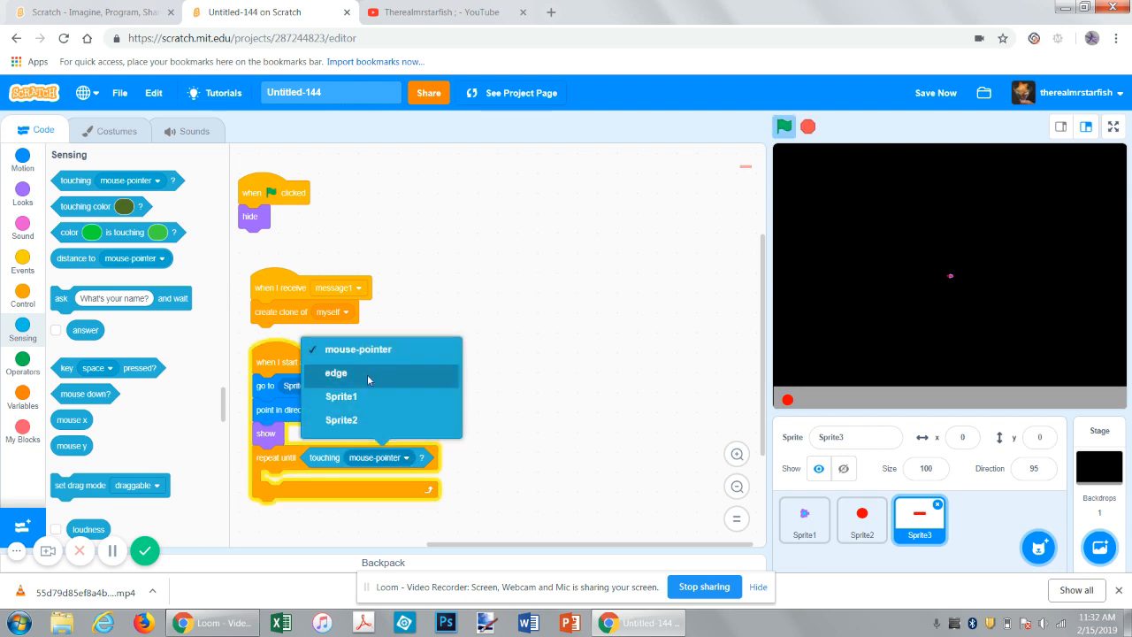
click(336, 373)
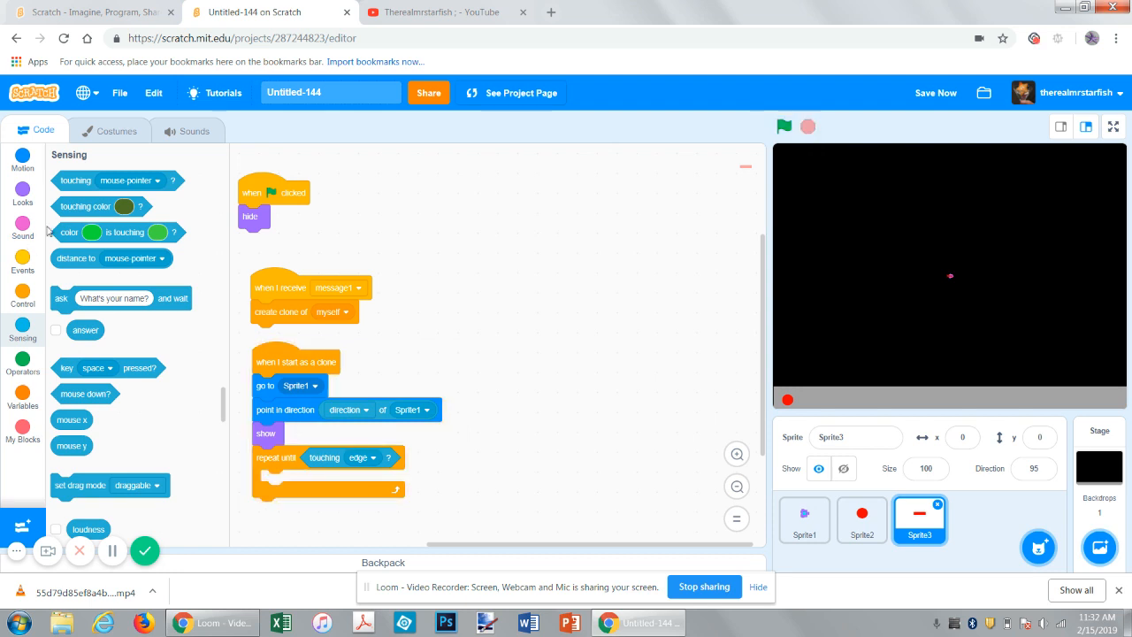
click(23, 167)
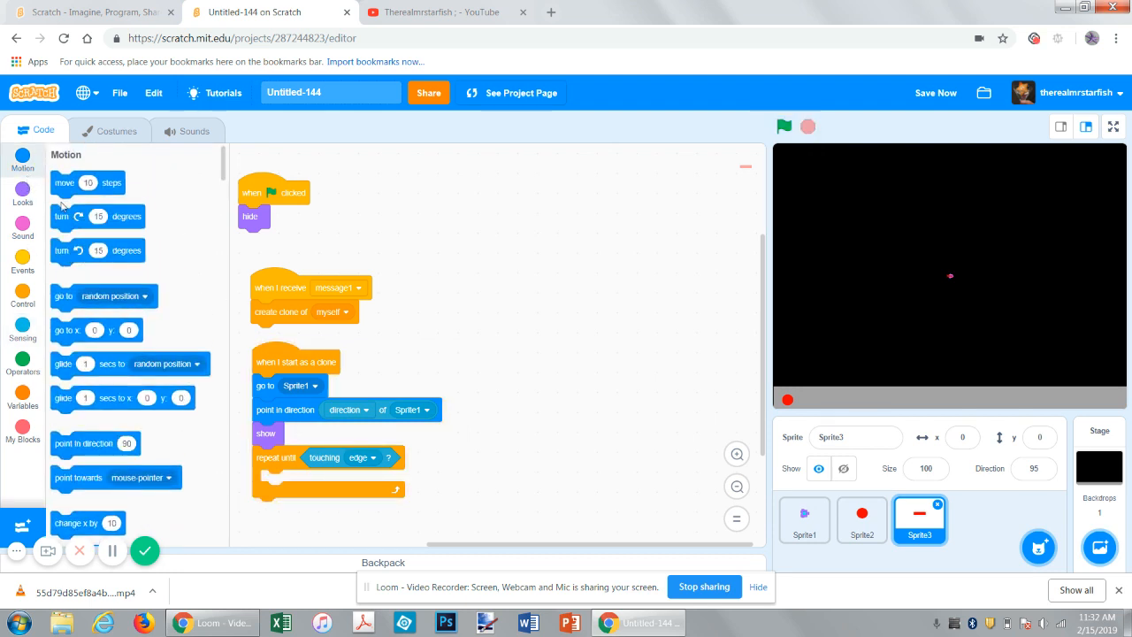
drag(87, 184, 296, 482)
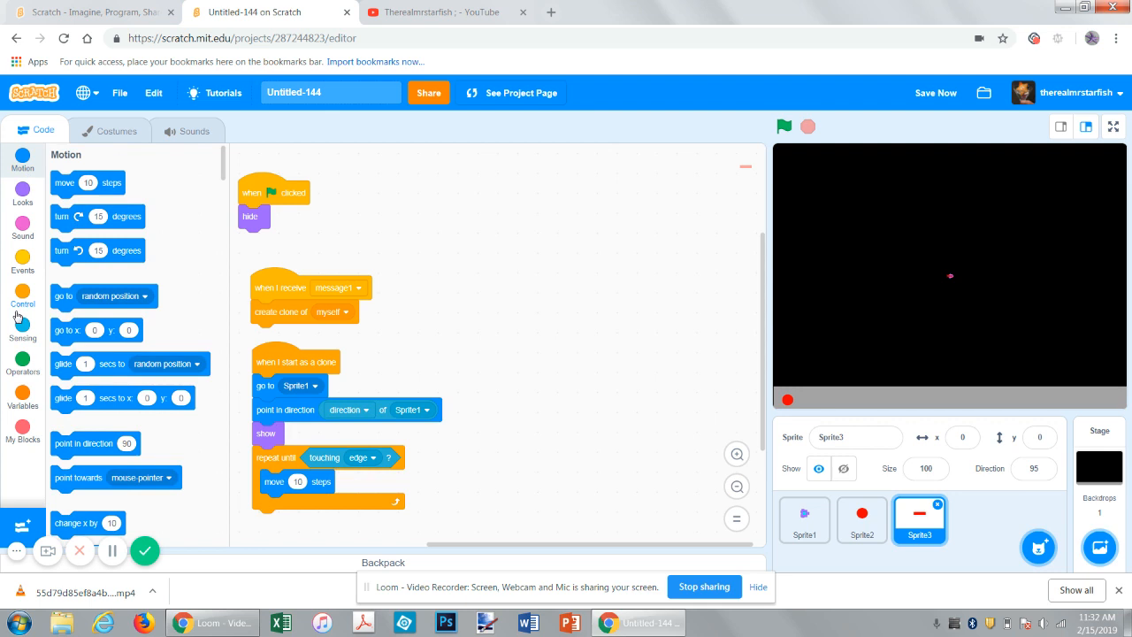
scroll(down, 3)
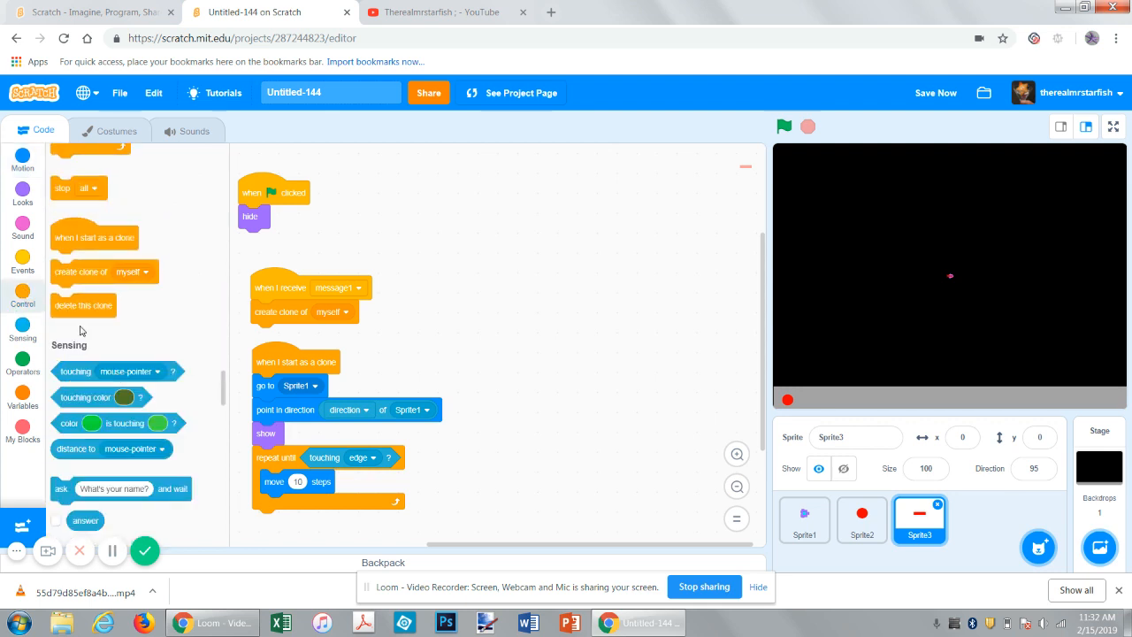
drag(83, 305, 284, 520)
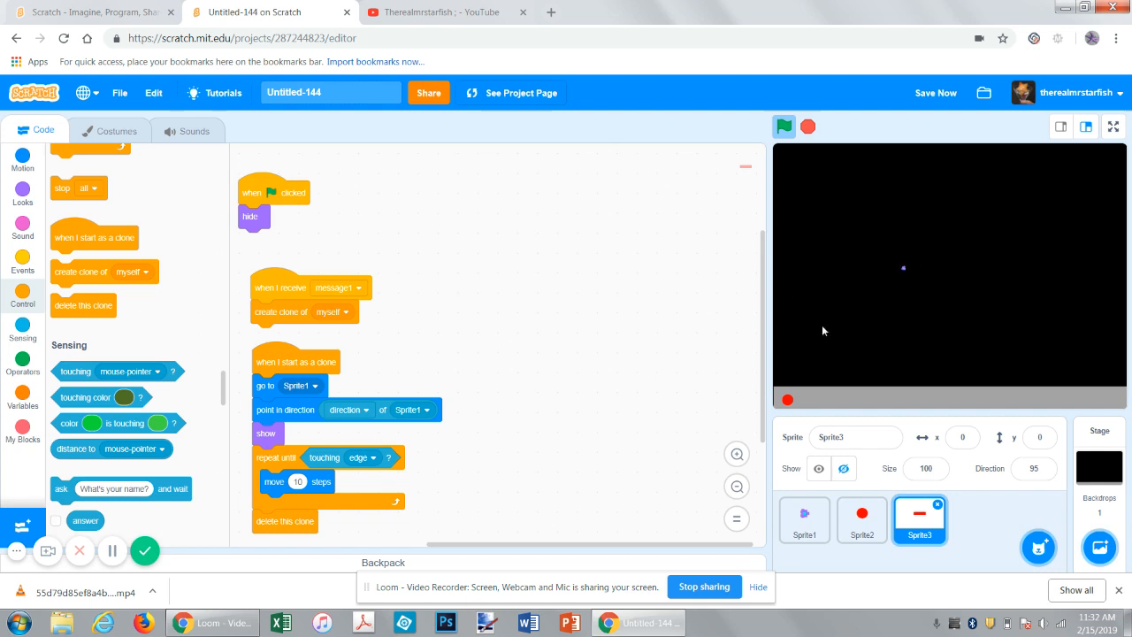
click(784, 125)
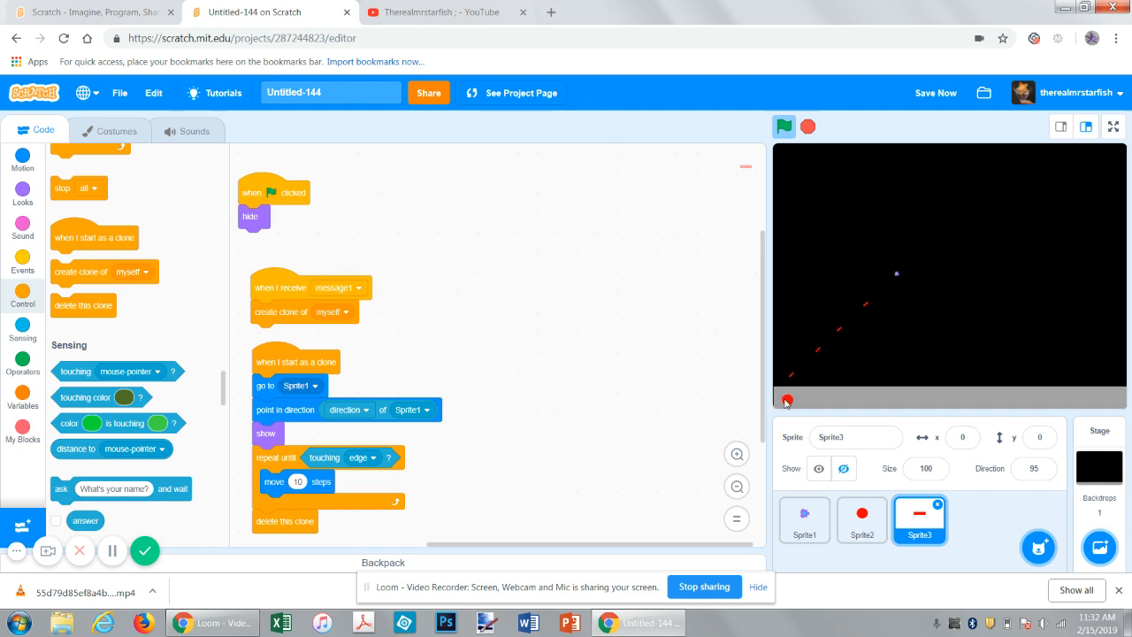
- Review Sprite2's fire button script, then add a new painted sprite, Sprite4
click(862, 520)
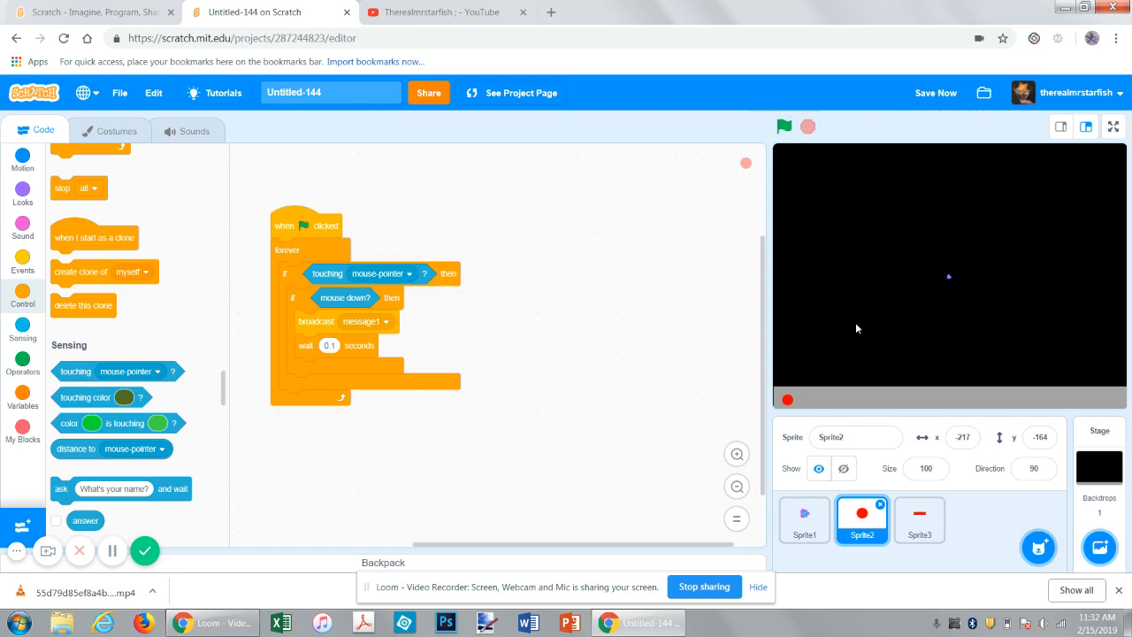
click(935, 93)
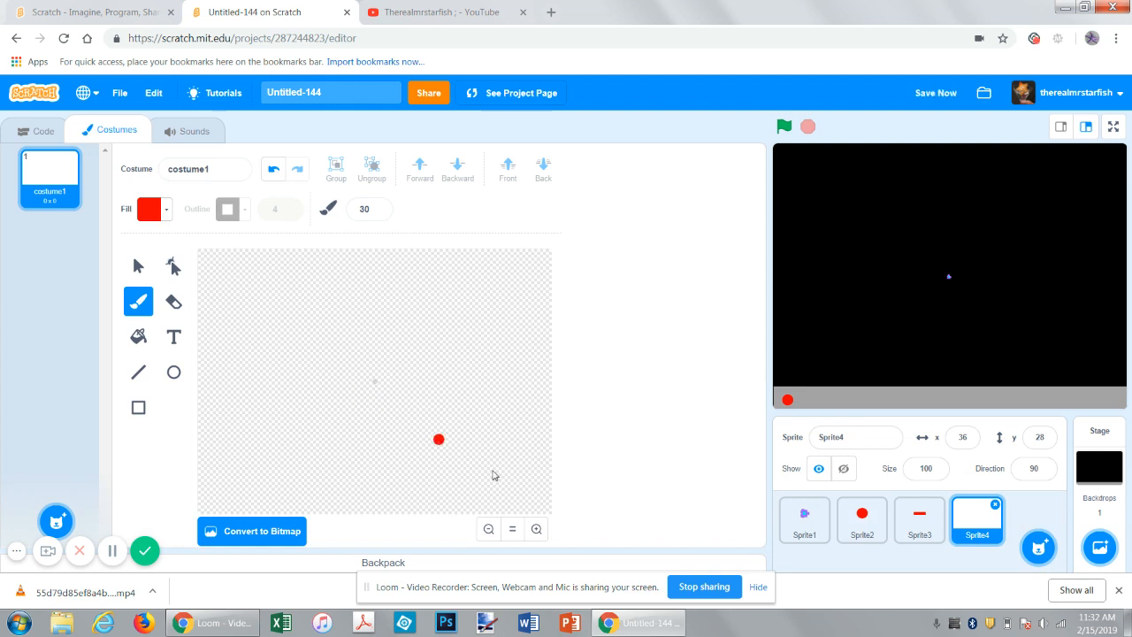
- Paint Sprite4's costume as a large solid green circle and return to Code
click(536, 529)
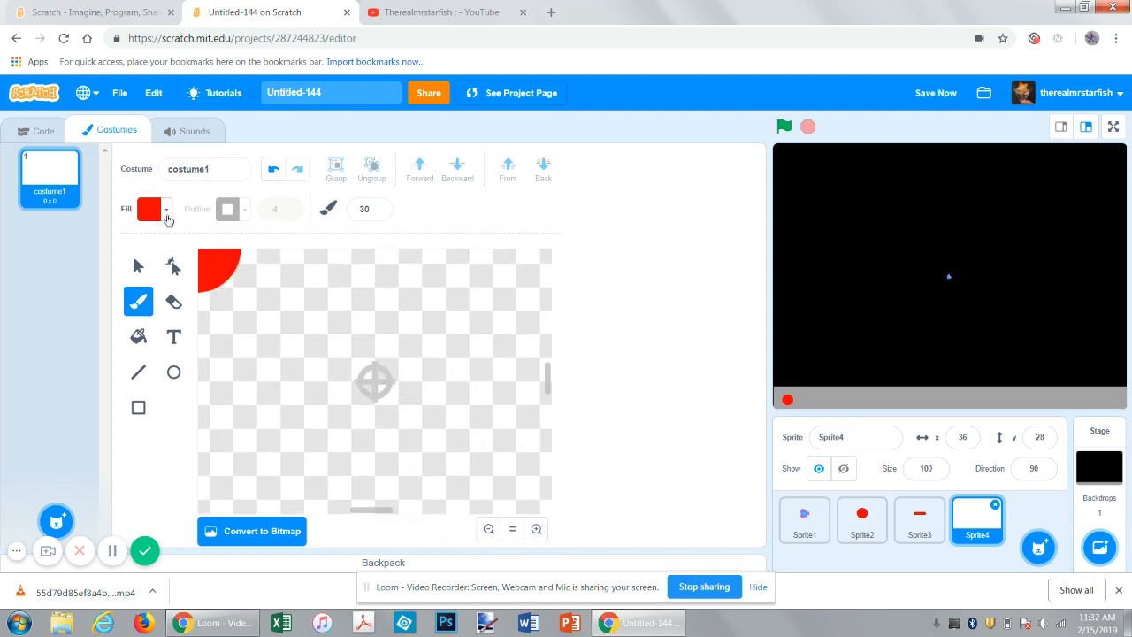
click(151, 209)
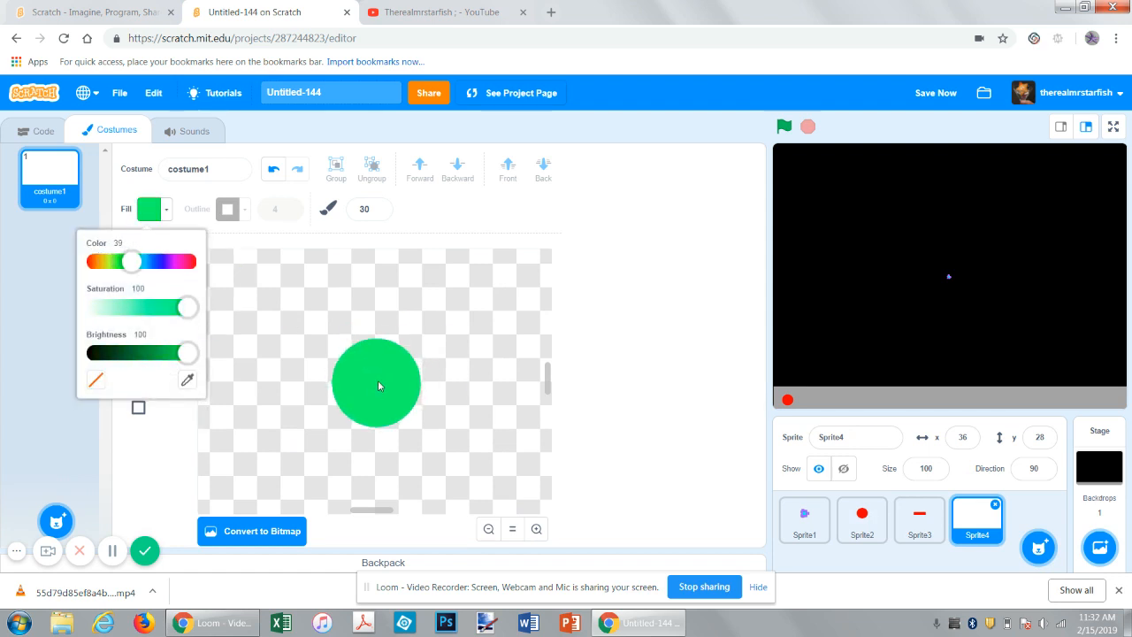
click(49, 171)
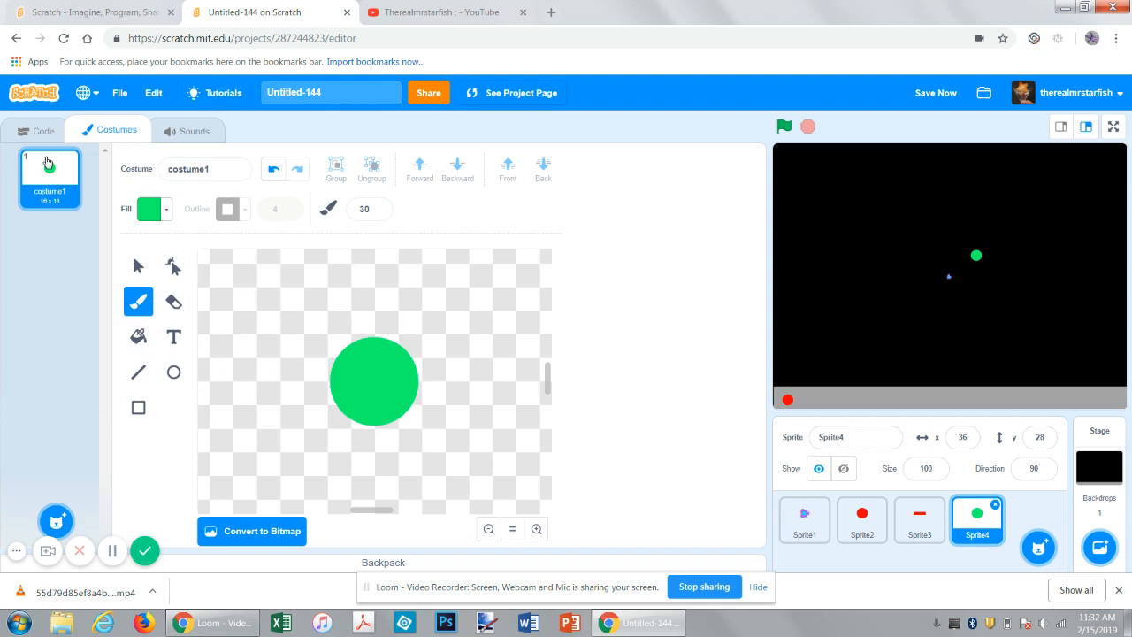
click(43, 130)
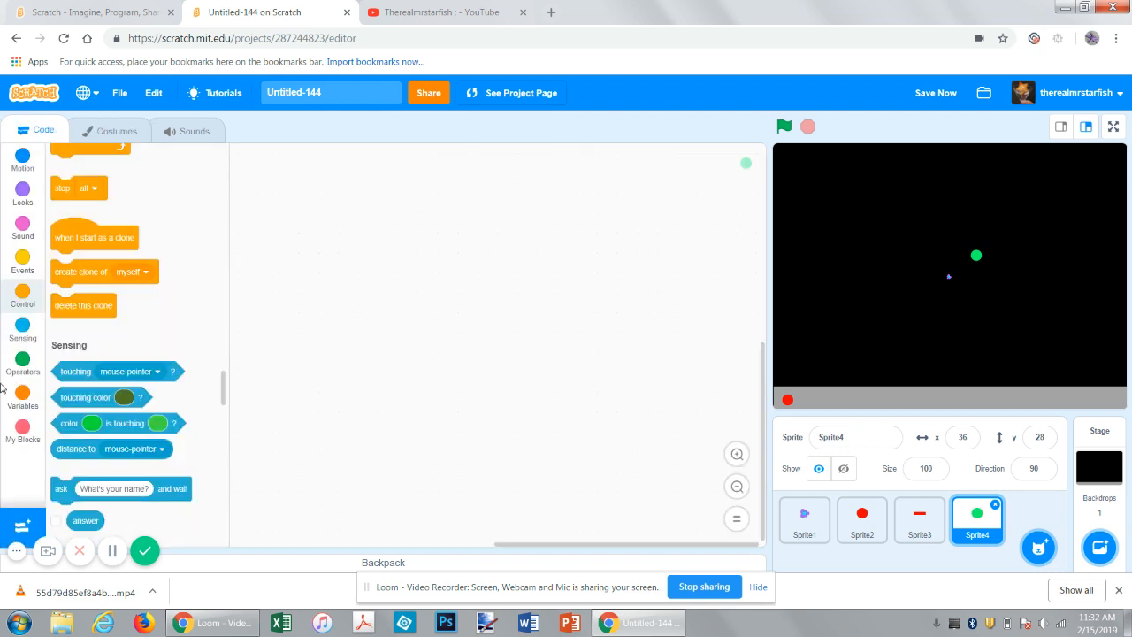
mouse_move(24, 258)
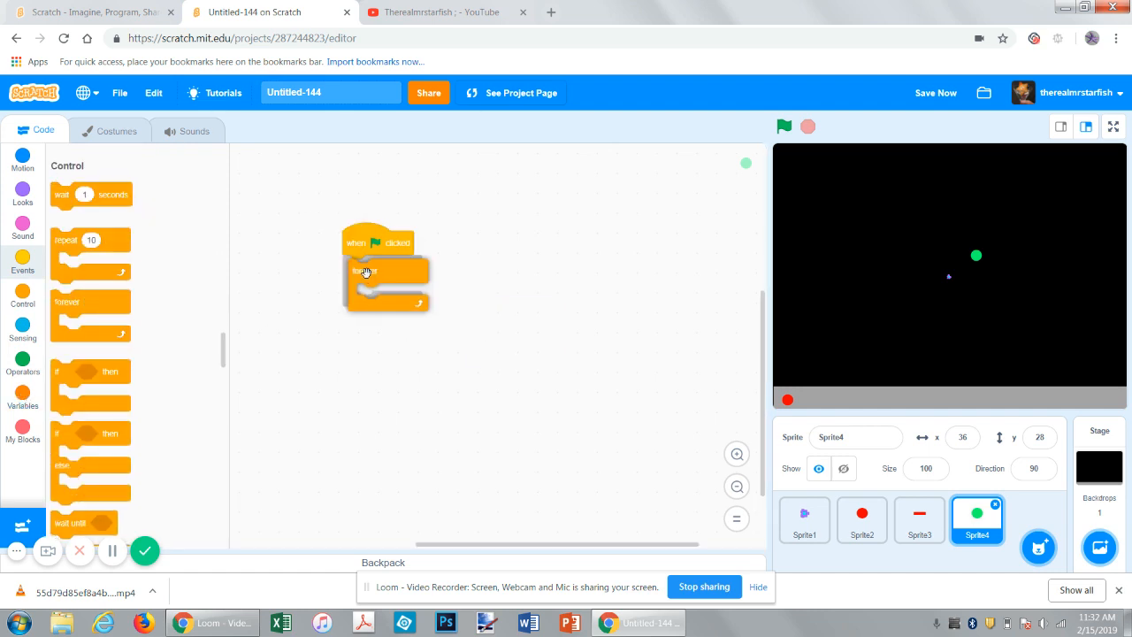
- On green flag, hide Sprite4 before a forever loop that clones it every second
click(22, 235)
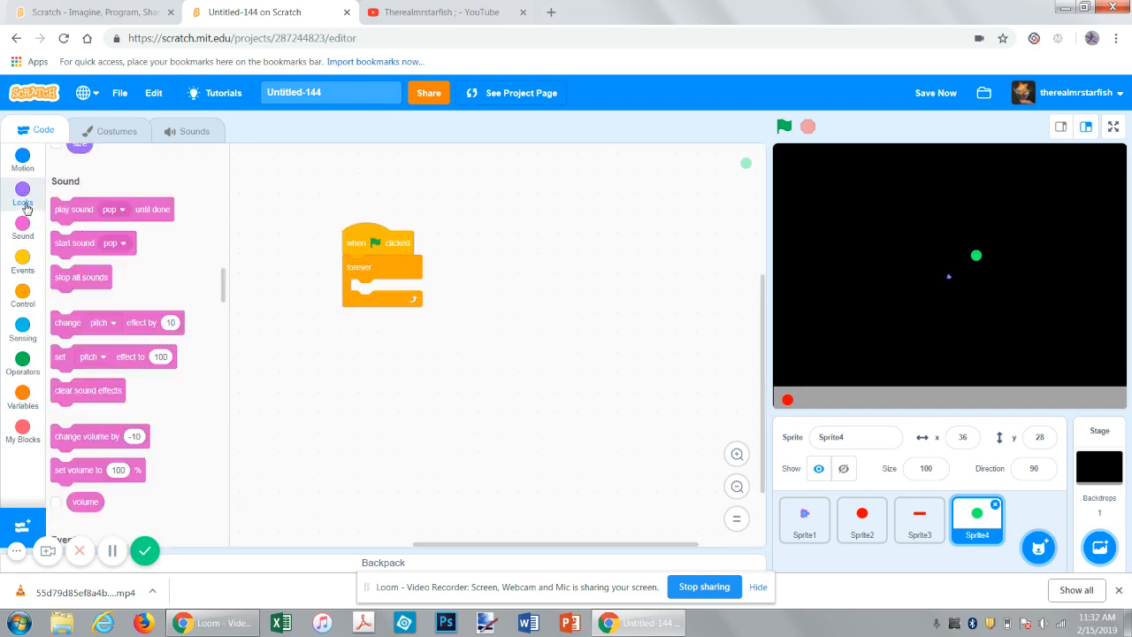
click(22, 191)
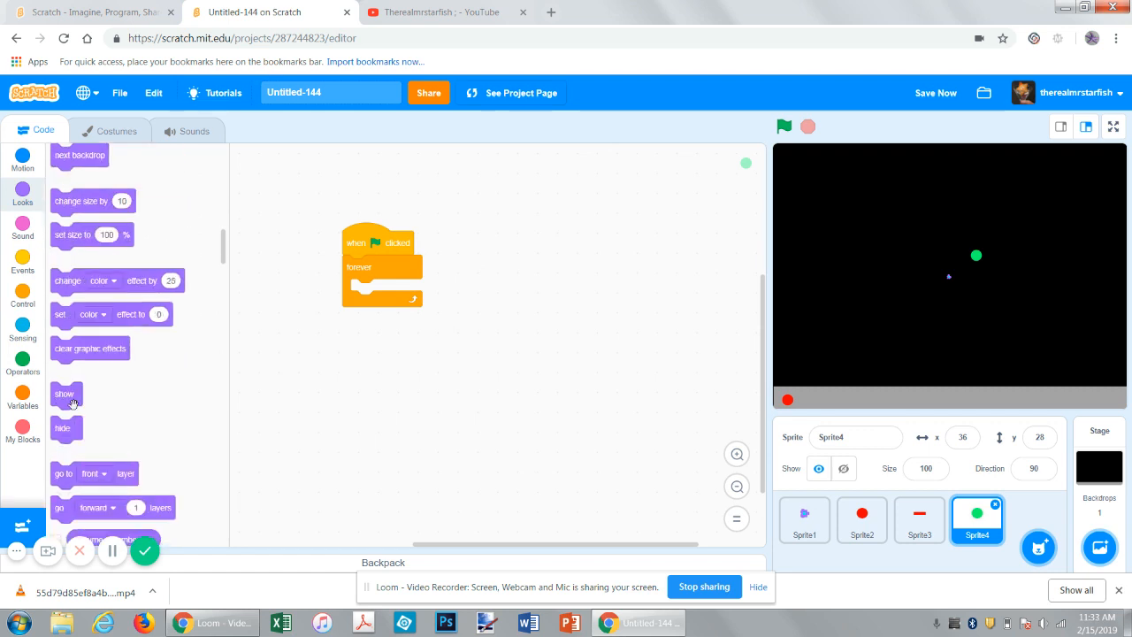
drag(62, 428, 362, 290)
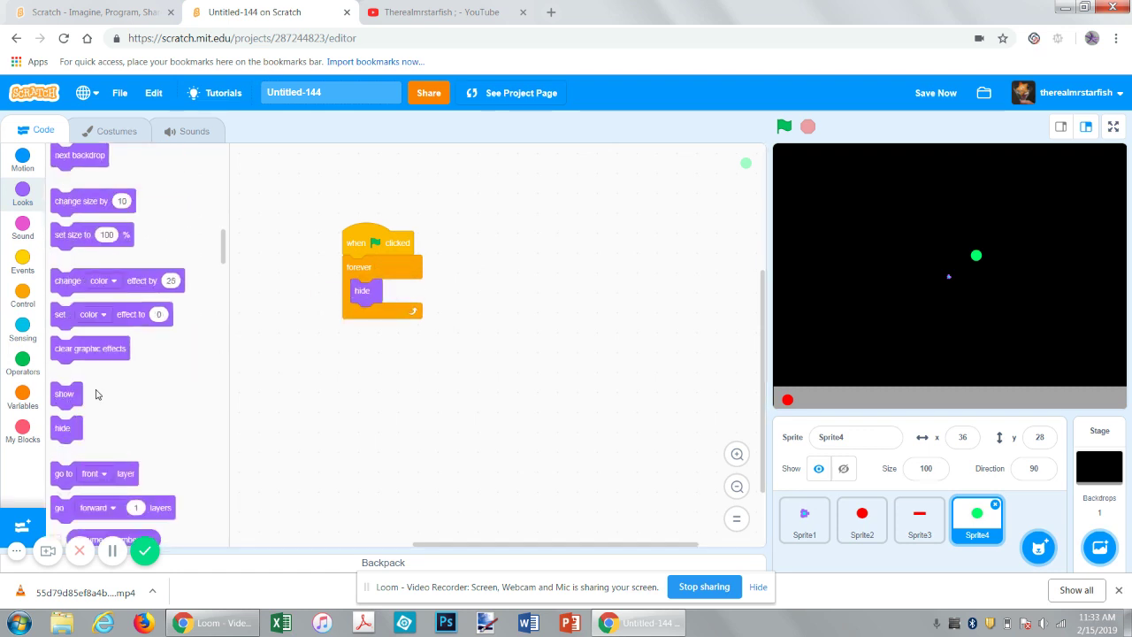
drag(64, 393, 422, 406)
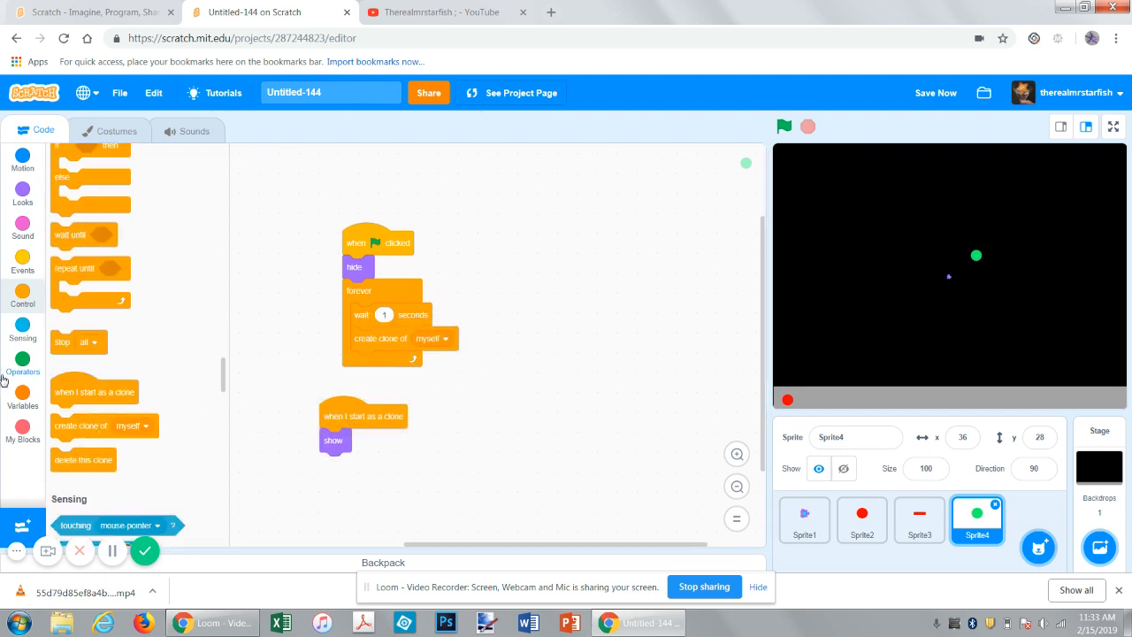
- Send each clone to a random position and add a repeat-until loop
click(22, 163)
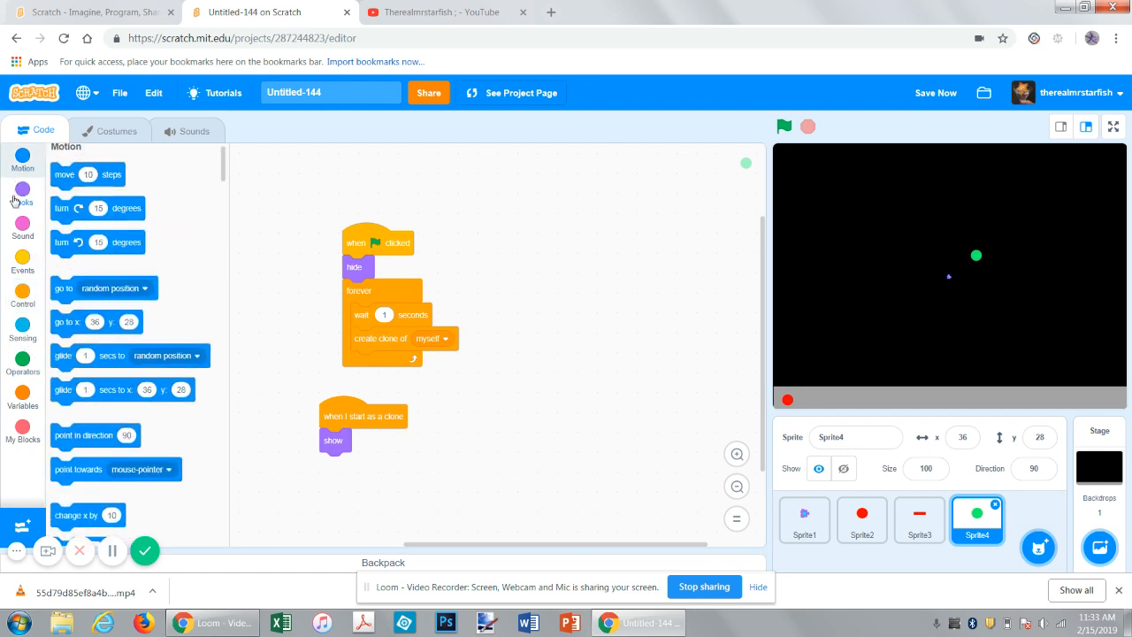
drag(103, 296, 354, 454)
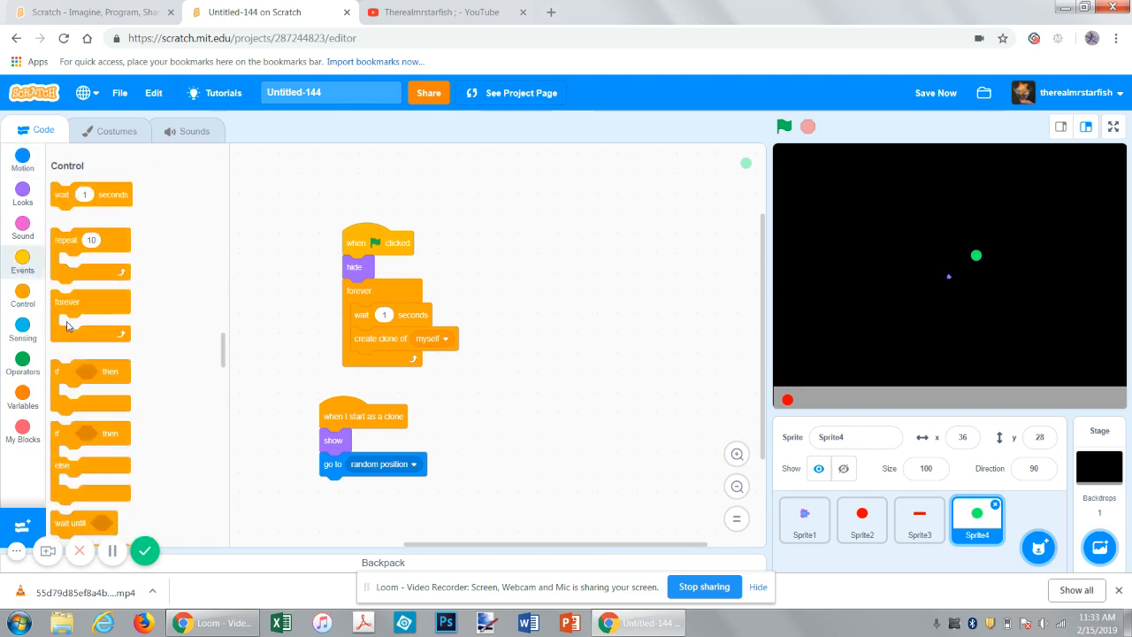
scroll(down, 3)
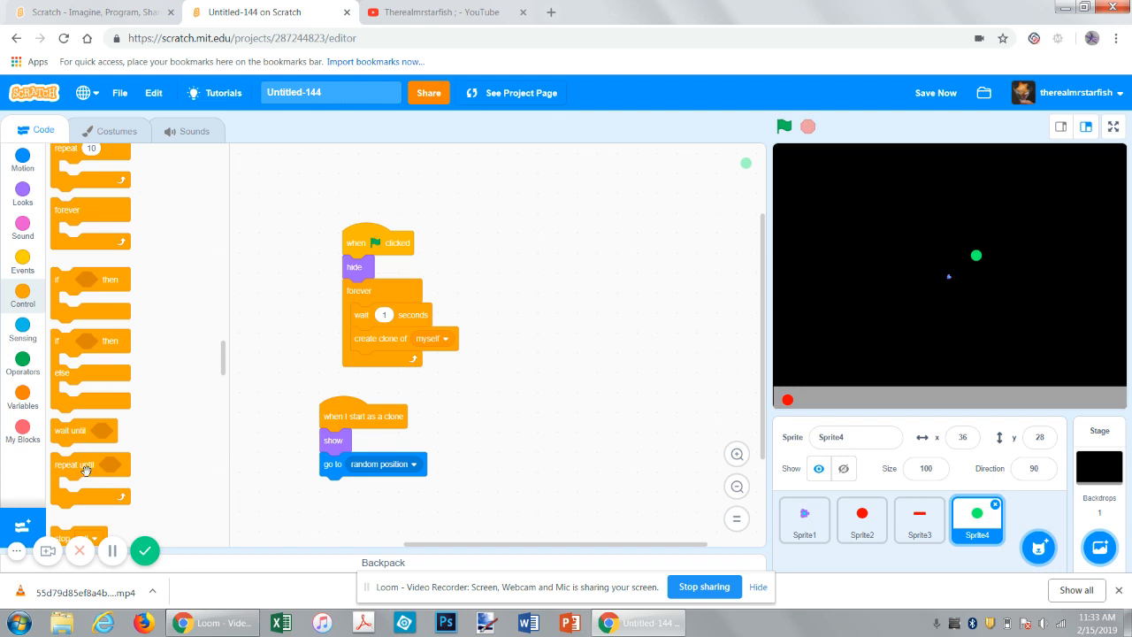
drag(84, 470, 343, 487)
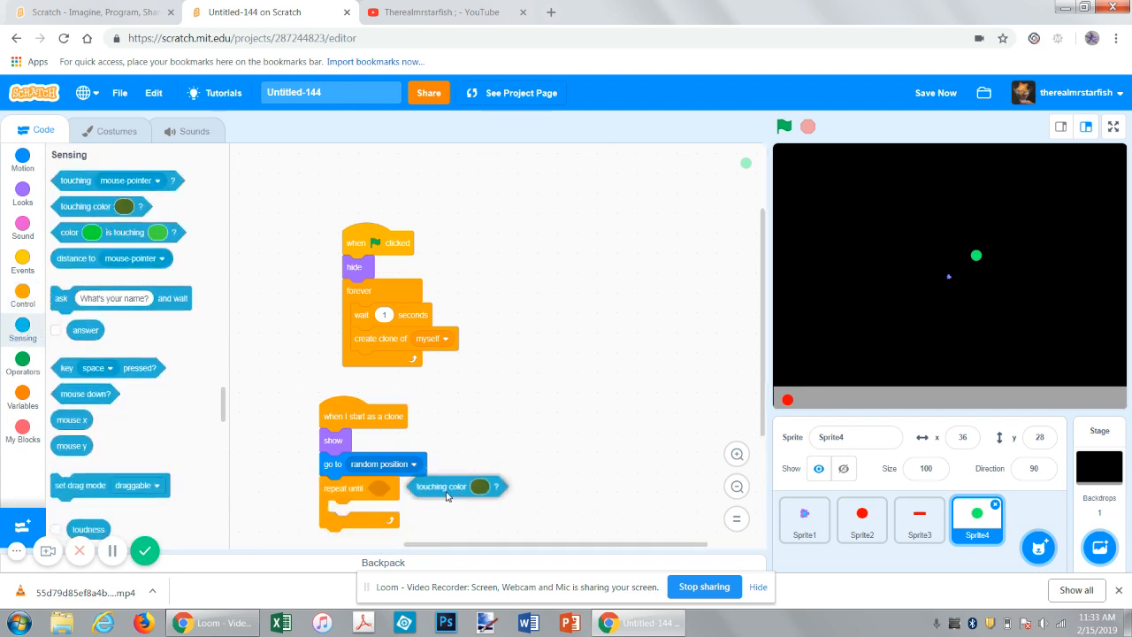
- Loop until touching red, with each clone pointing towards Sprite1
click(480, 486)
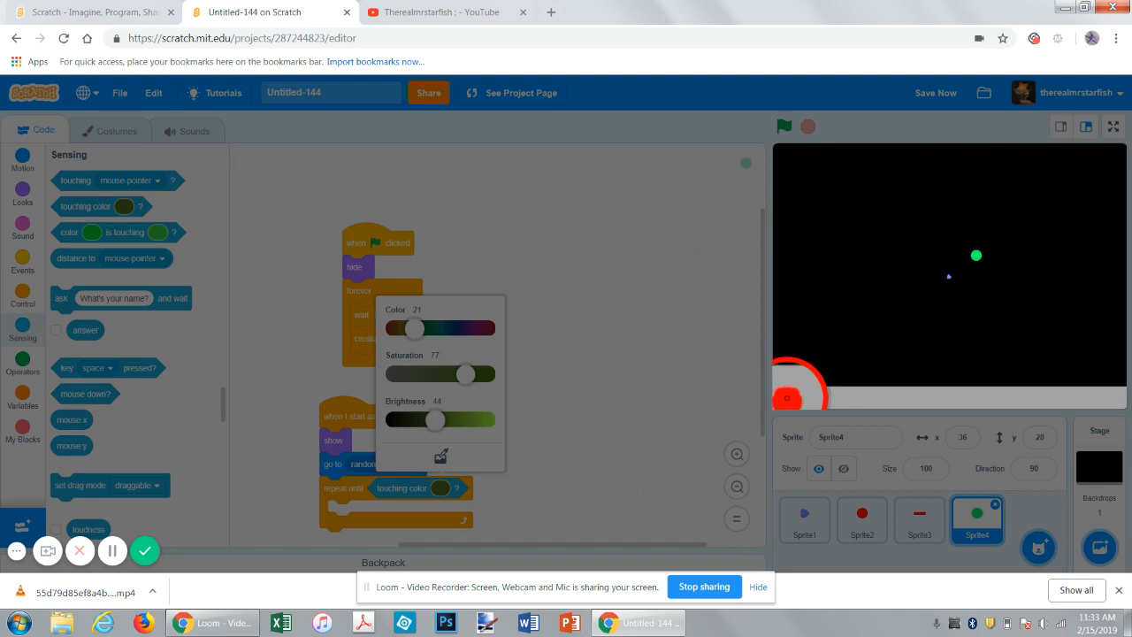
click(678, 417)
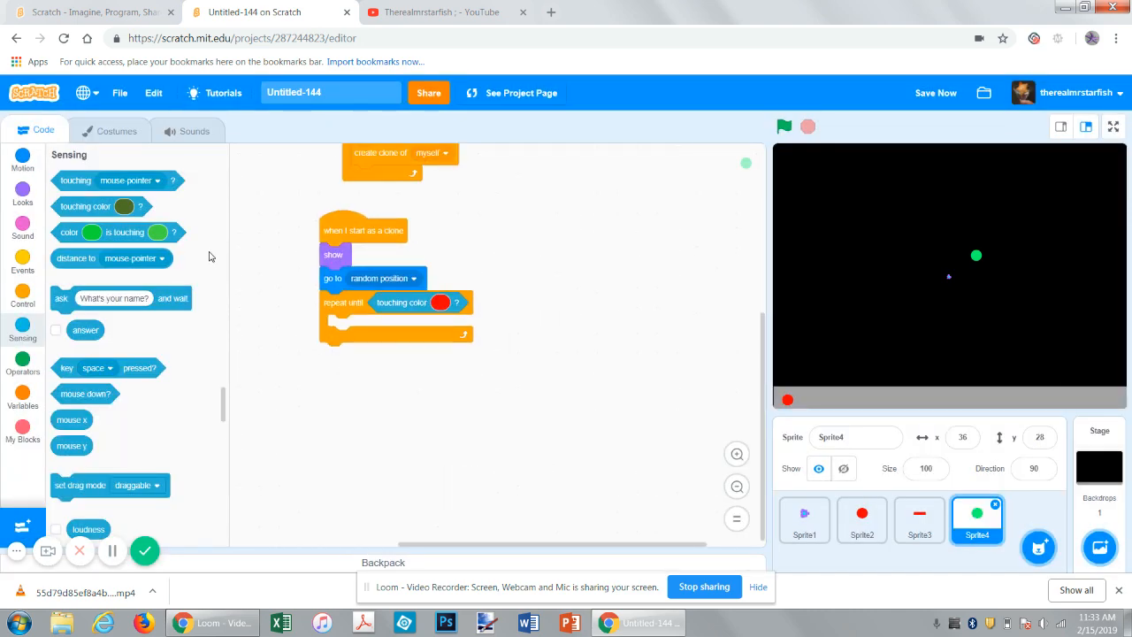
mouse_move(939, 289)
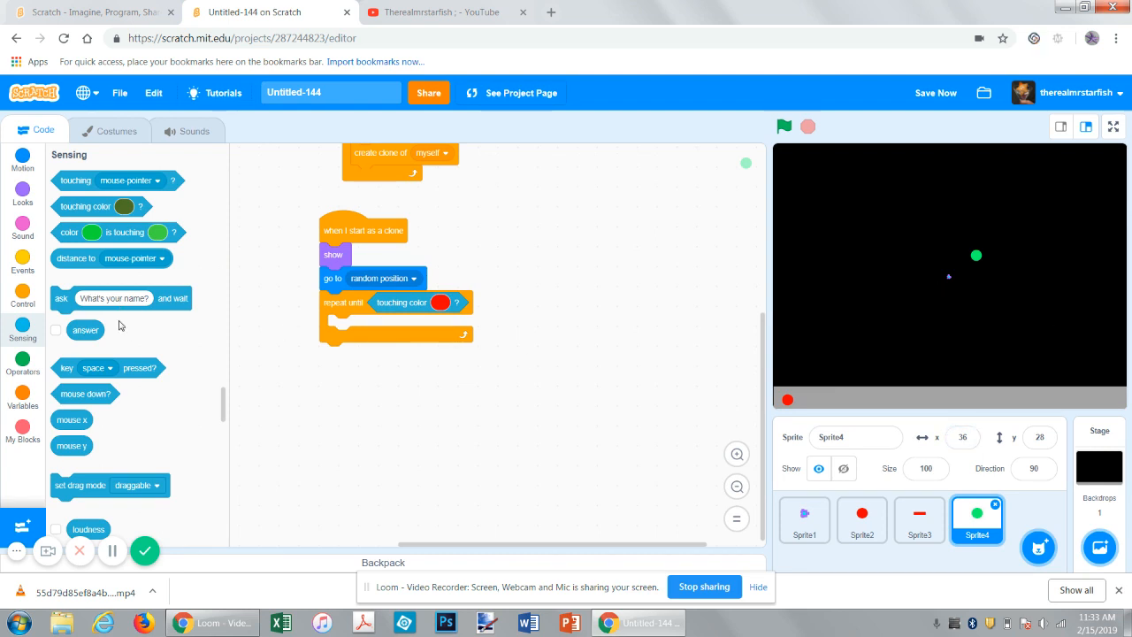
mouse_move(27, 164)
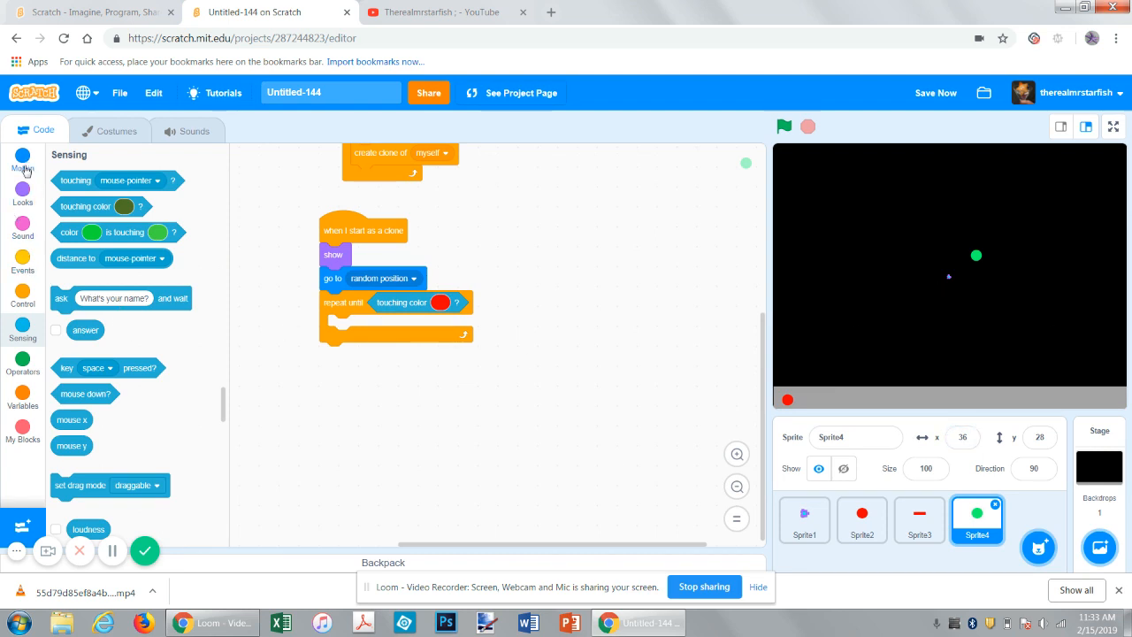
click(22, 164)
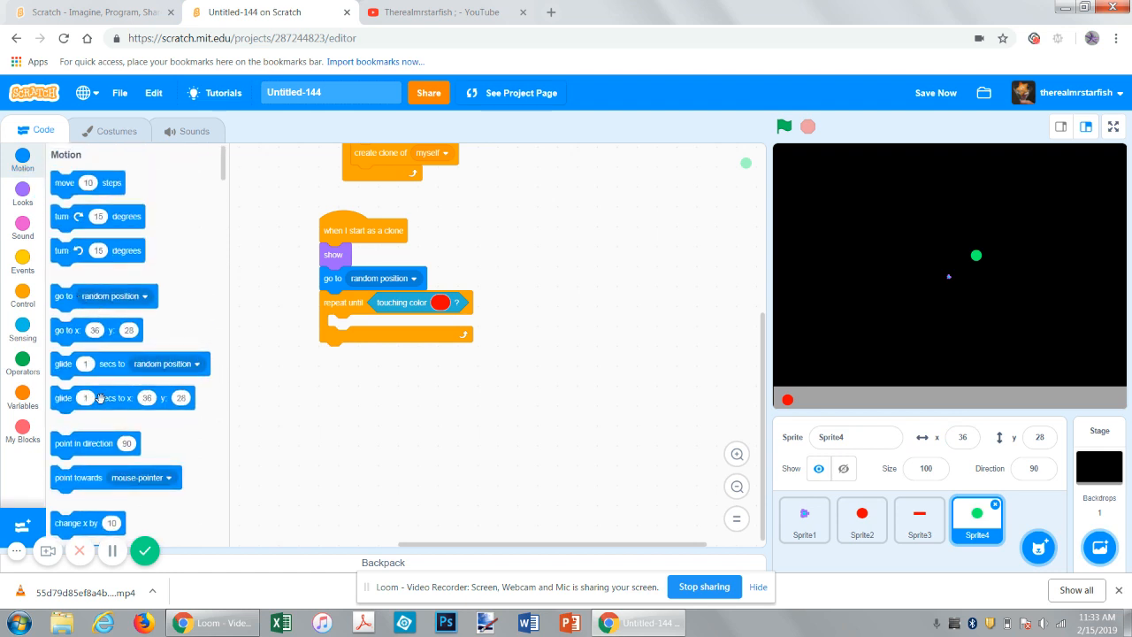
drag(93, 478, 354, 325)
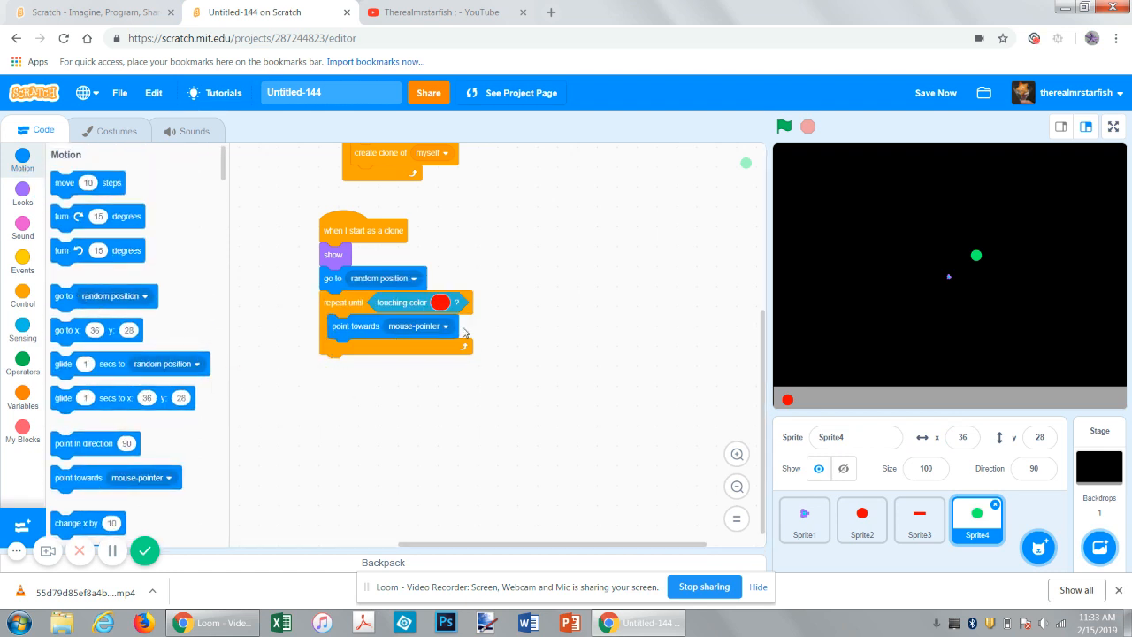
click(443, 327)
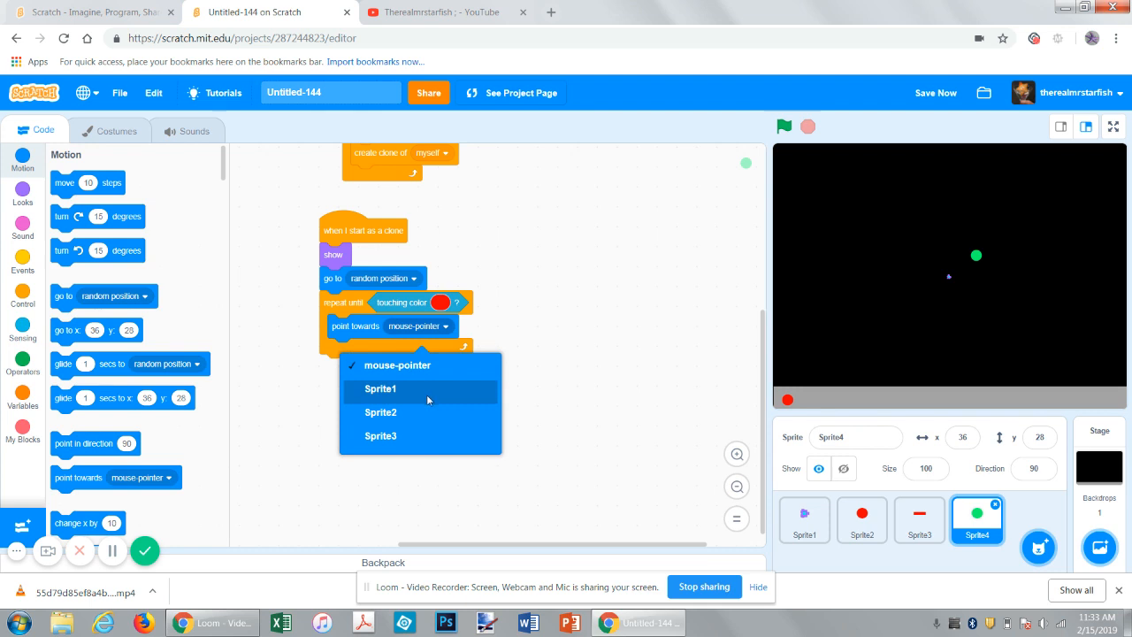
click(381, 389)
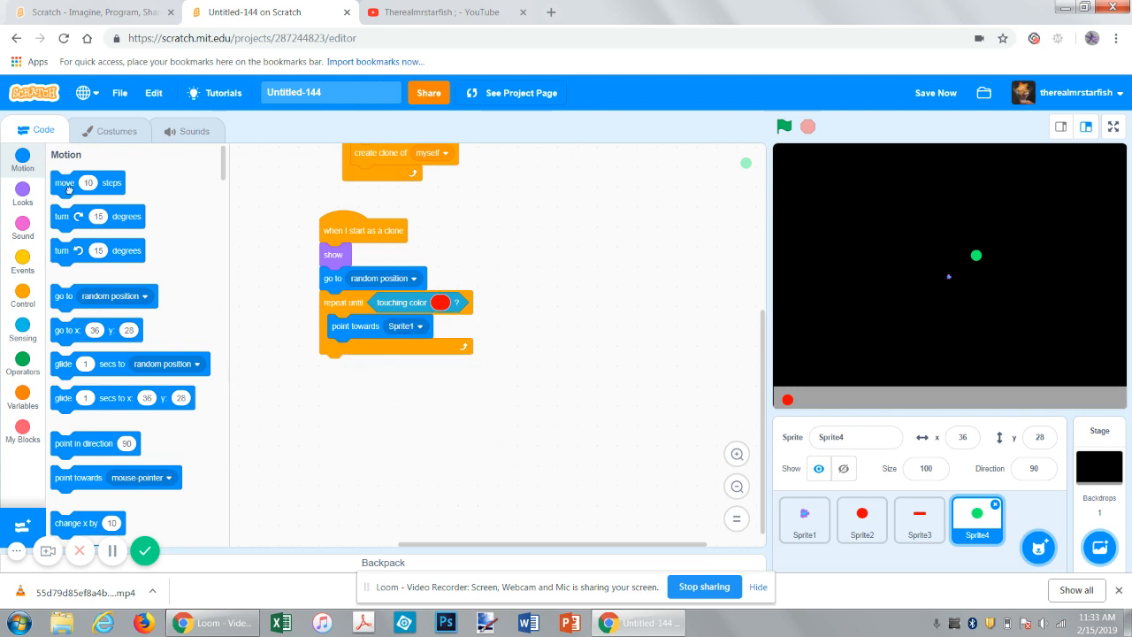
- Move the clone 1 step per loop and delete it after the loop
drag(65, 184, 362, 349)
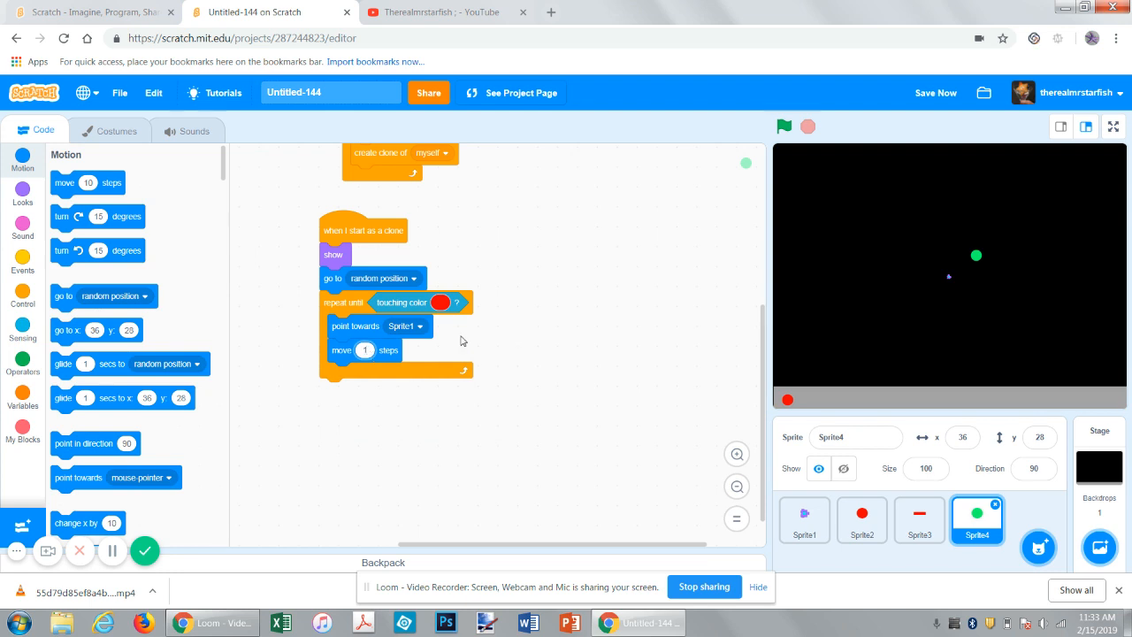
click(22, 299)
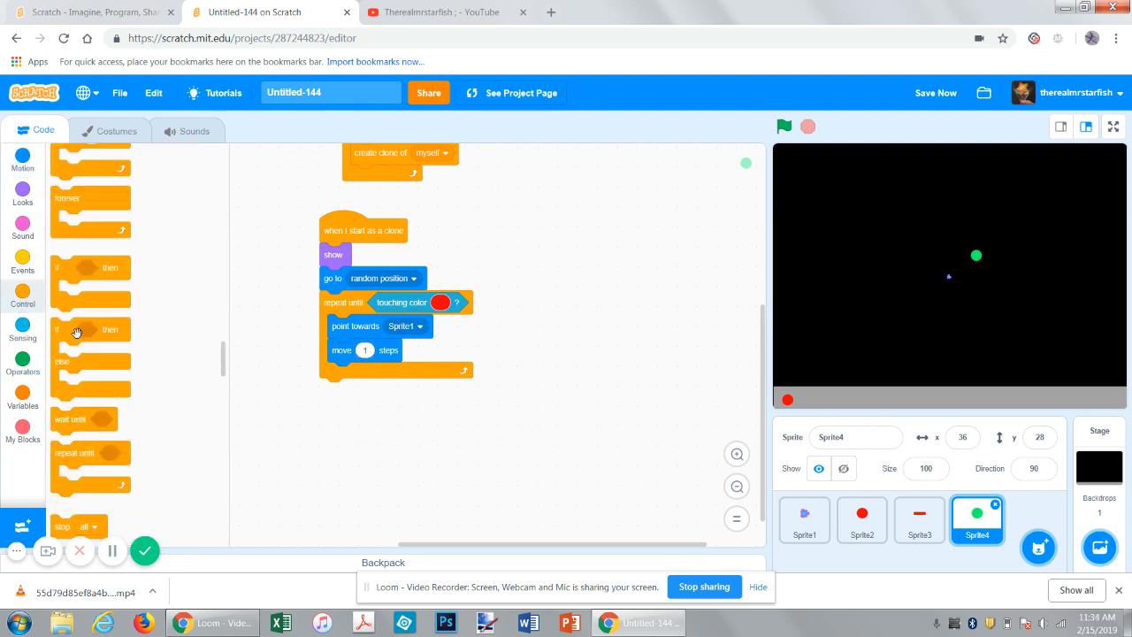
scroll(down, 3)
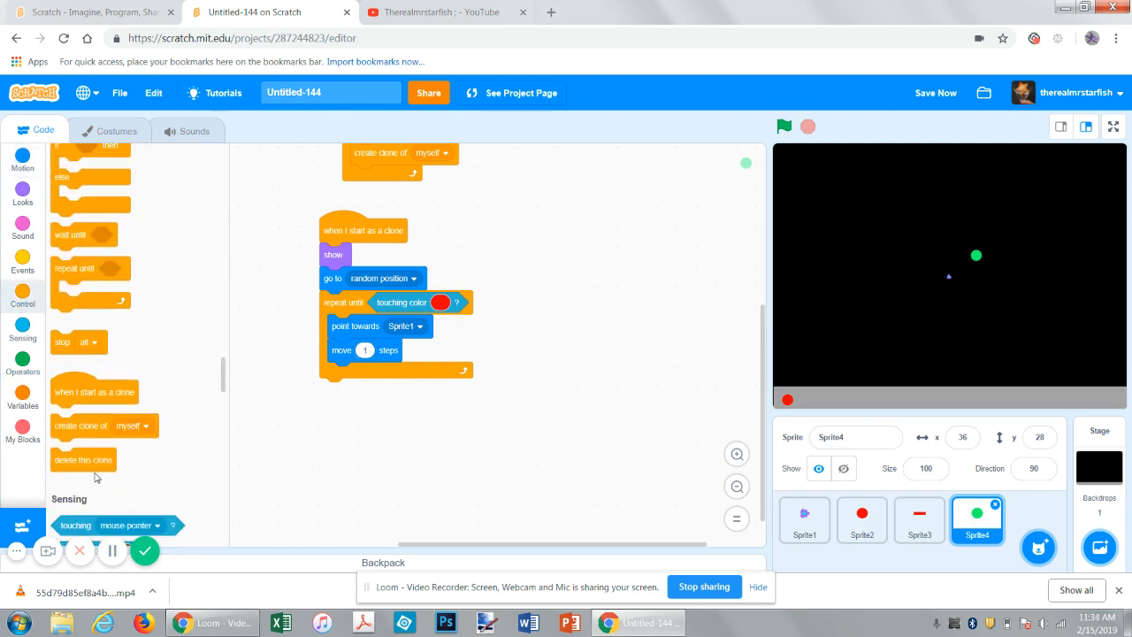
drag(84, 459, 378, 390)
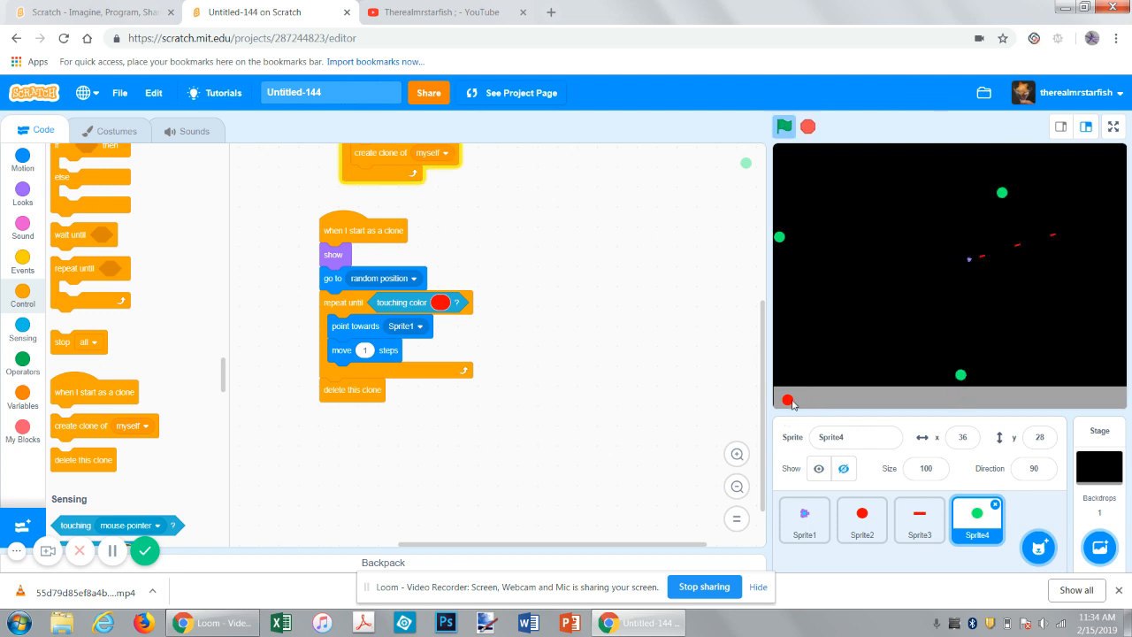
click(861, 520)
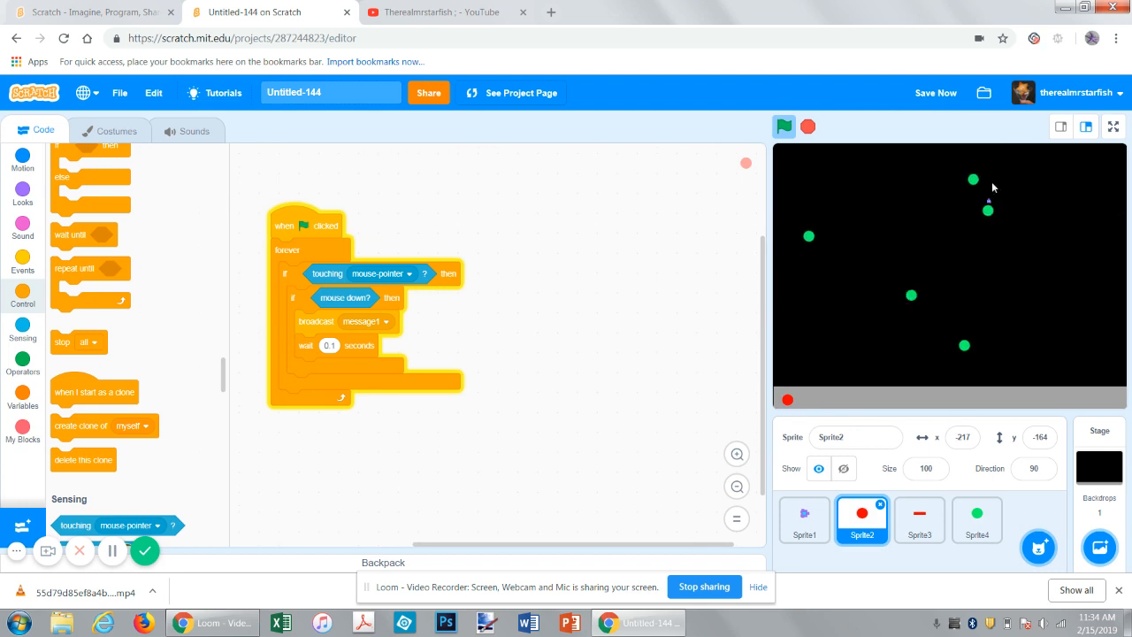
click(977, 520)
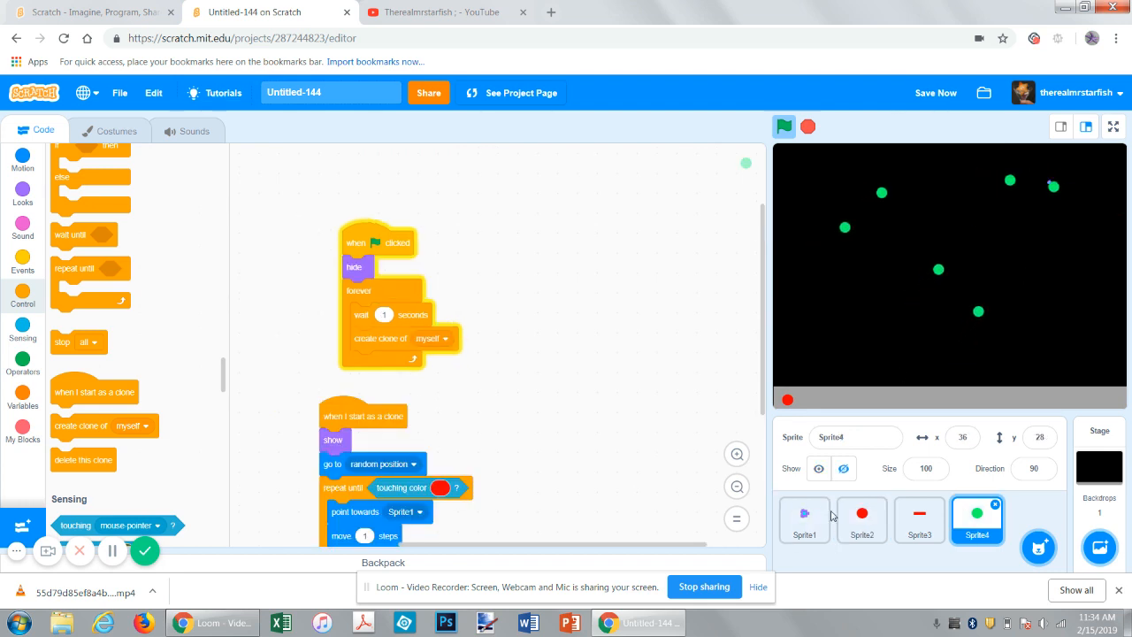